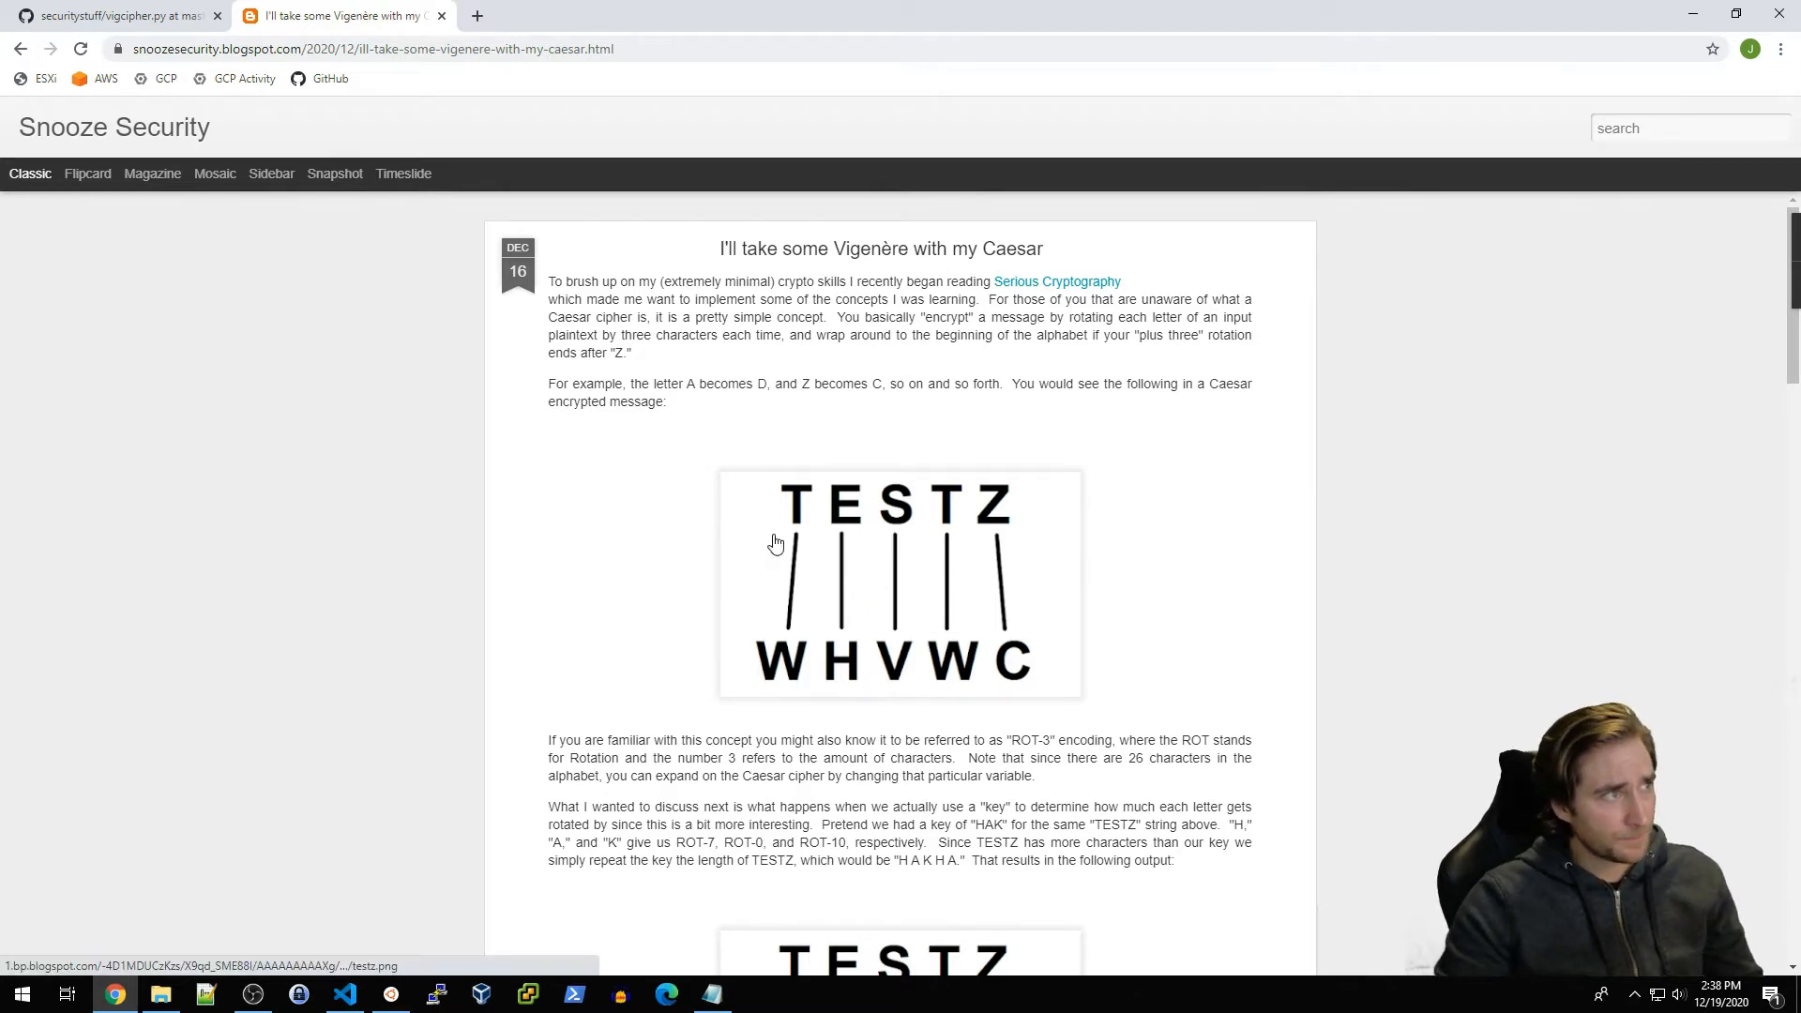
Switch Chrome to the GitHub tab showing the vigcipher.py source code
{"action": "left_click", "coordinate": [114, 15]}
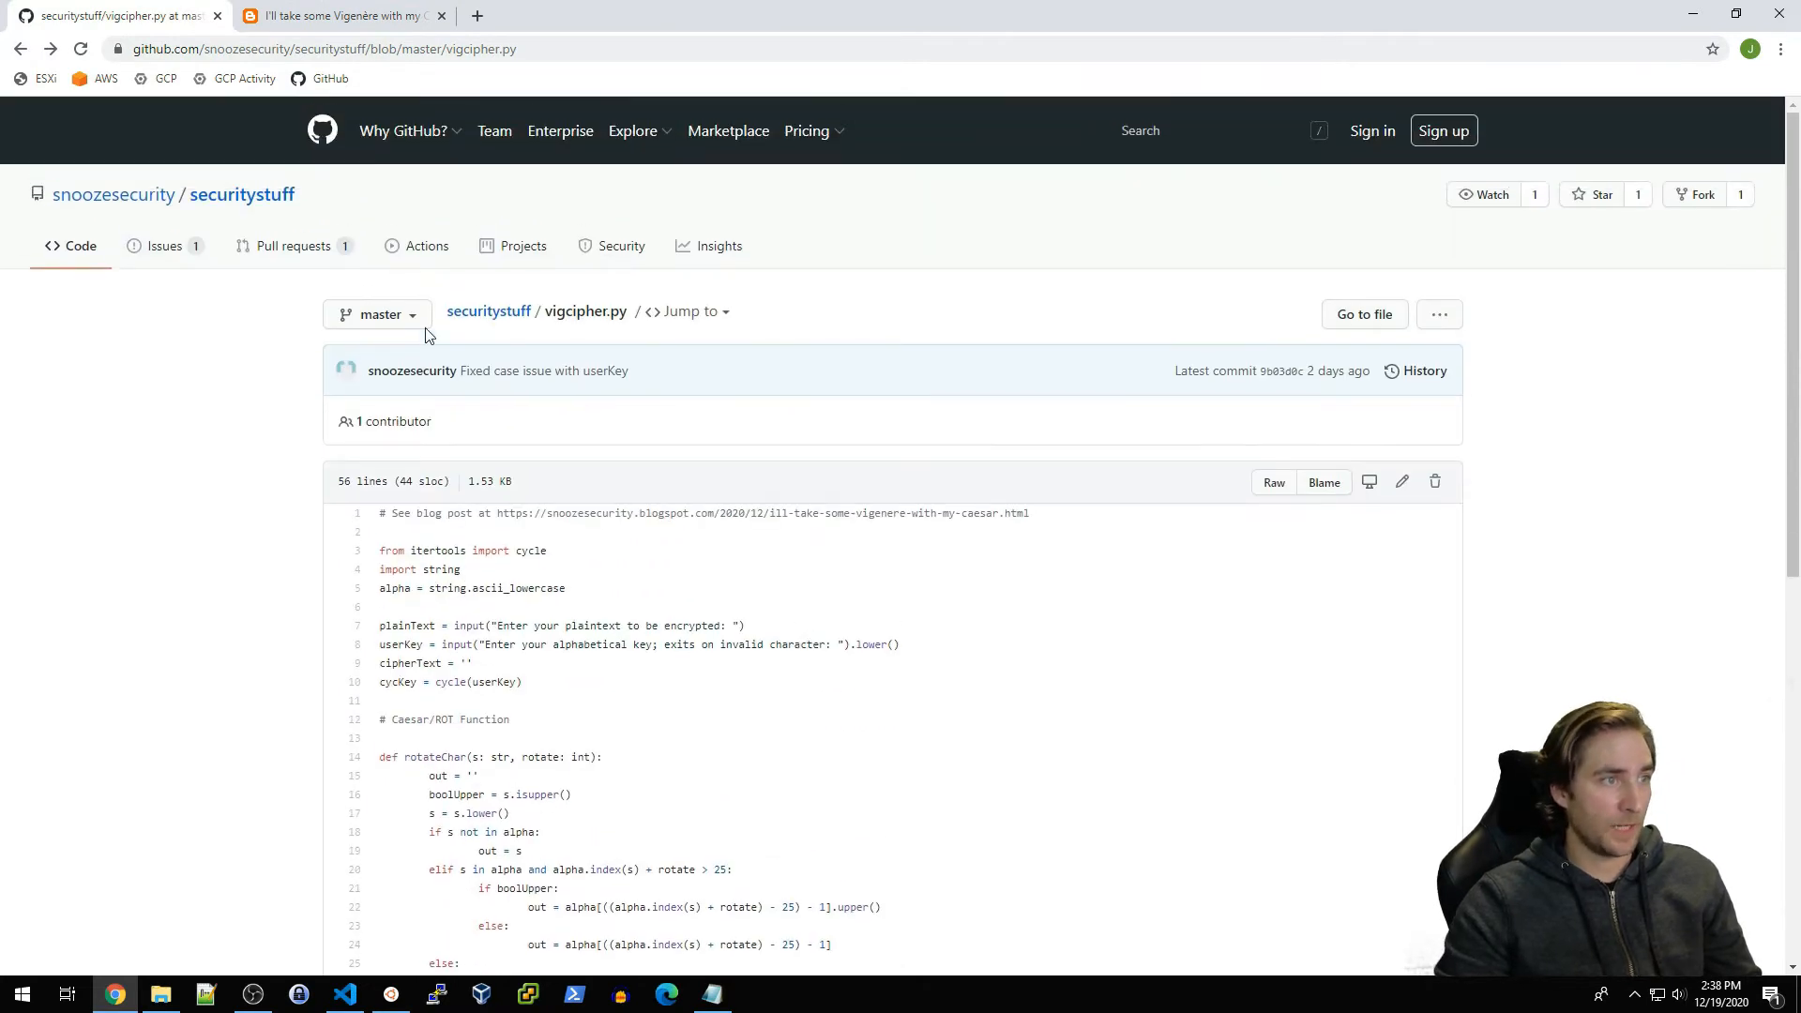
Review vigbreak.py, selectkey.py and vigcipher.py in VS Code, ending on keygen.py
{"action": "left_click", "coordinate": [344, 994]}
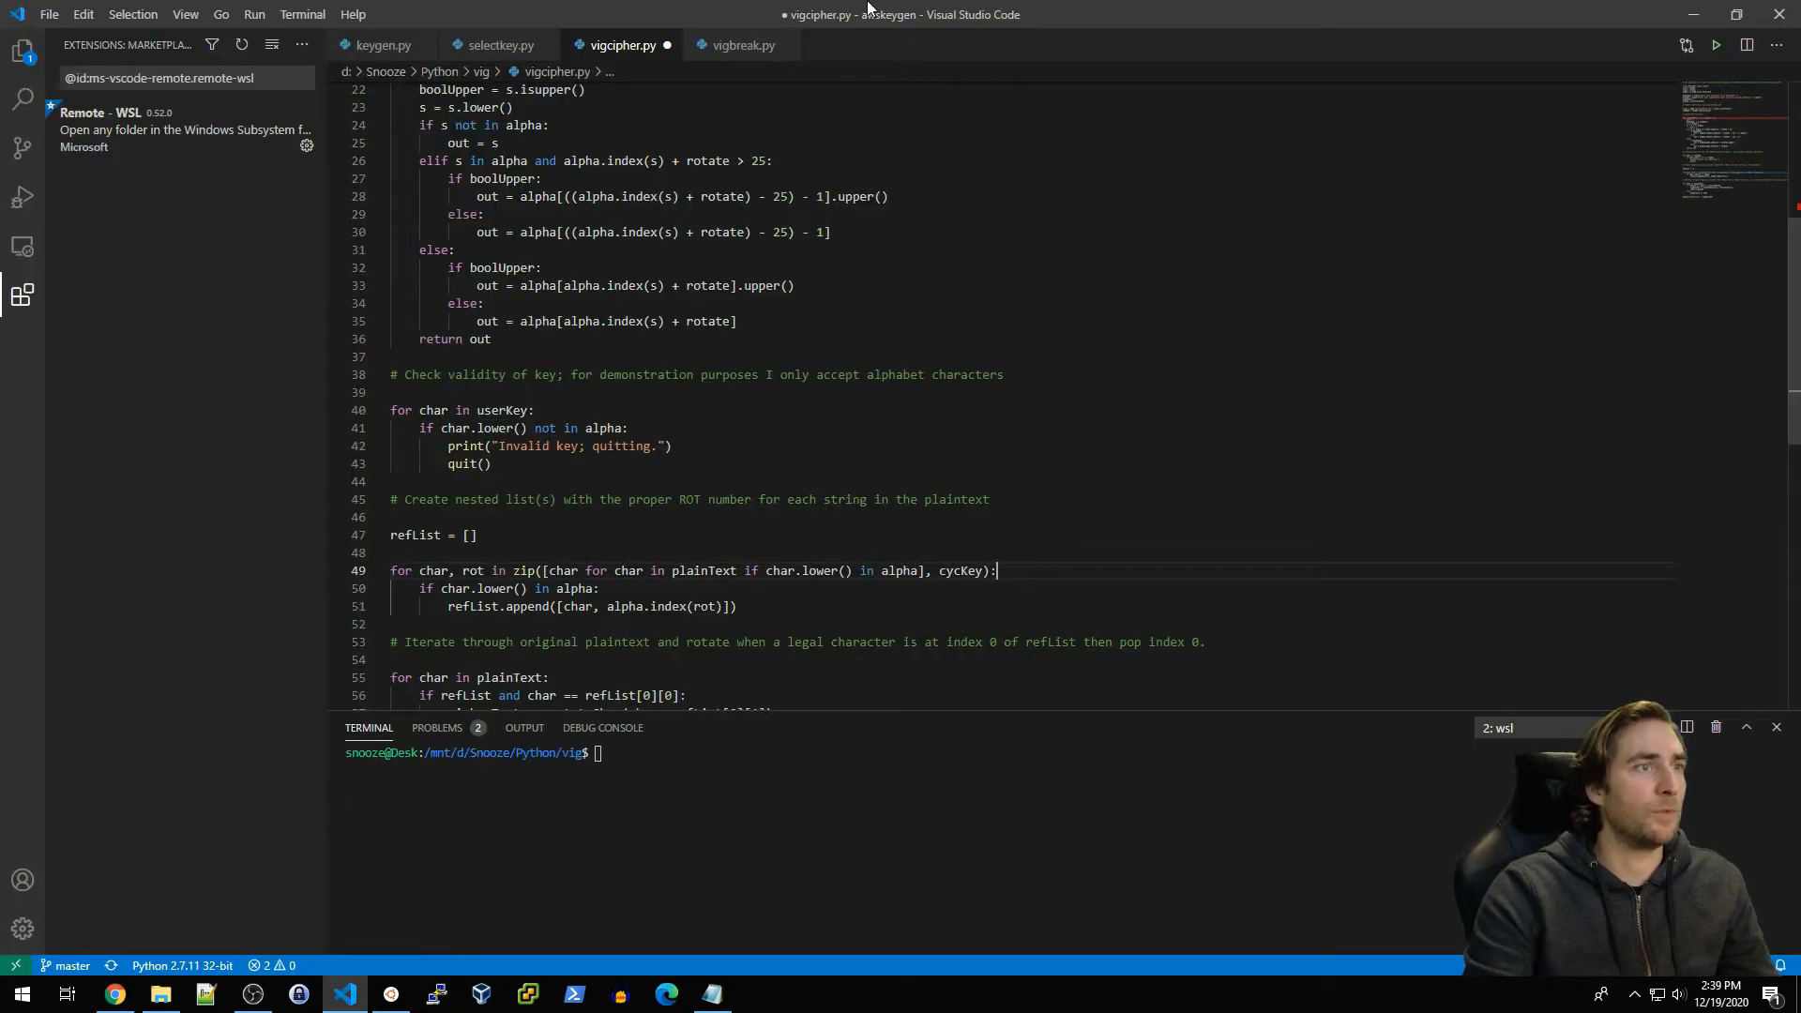
{"action": "left_click", "coordinate": [742, 45]}
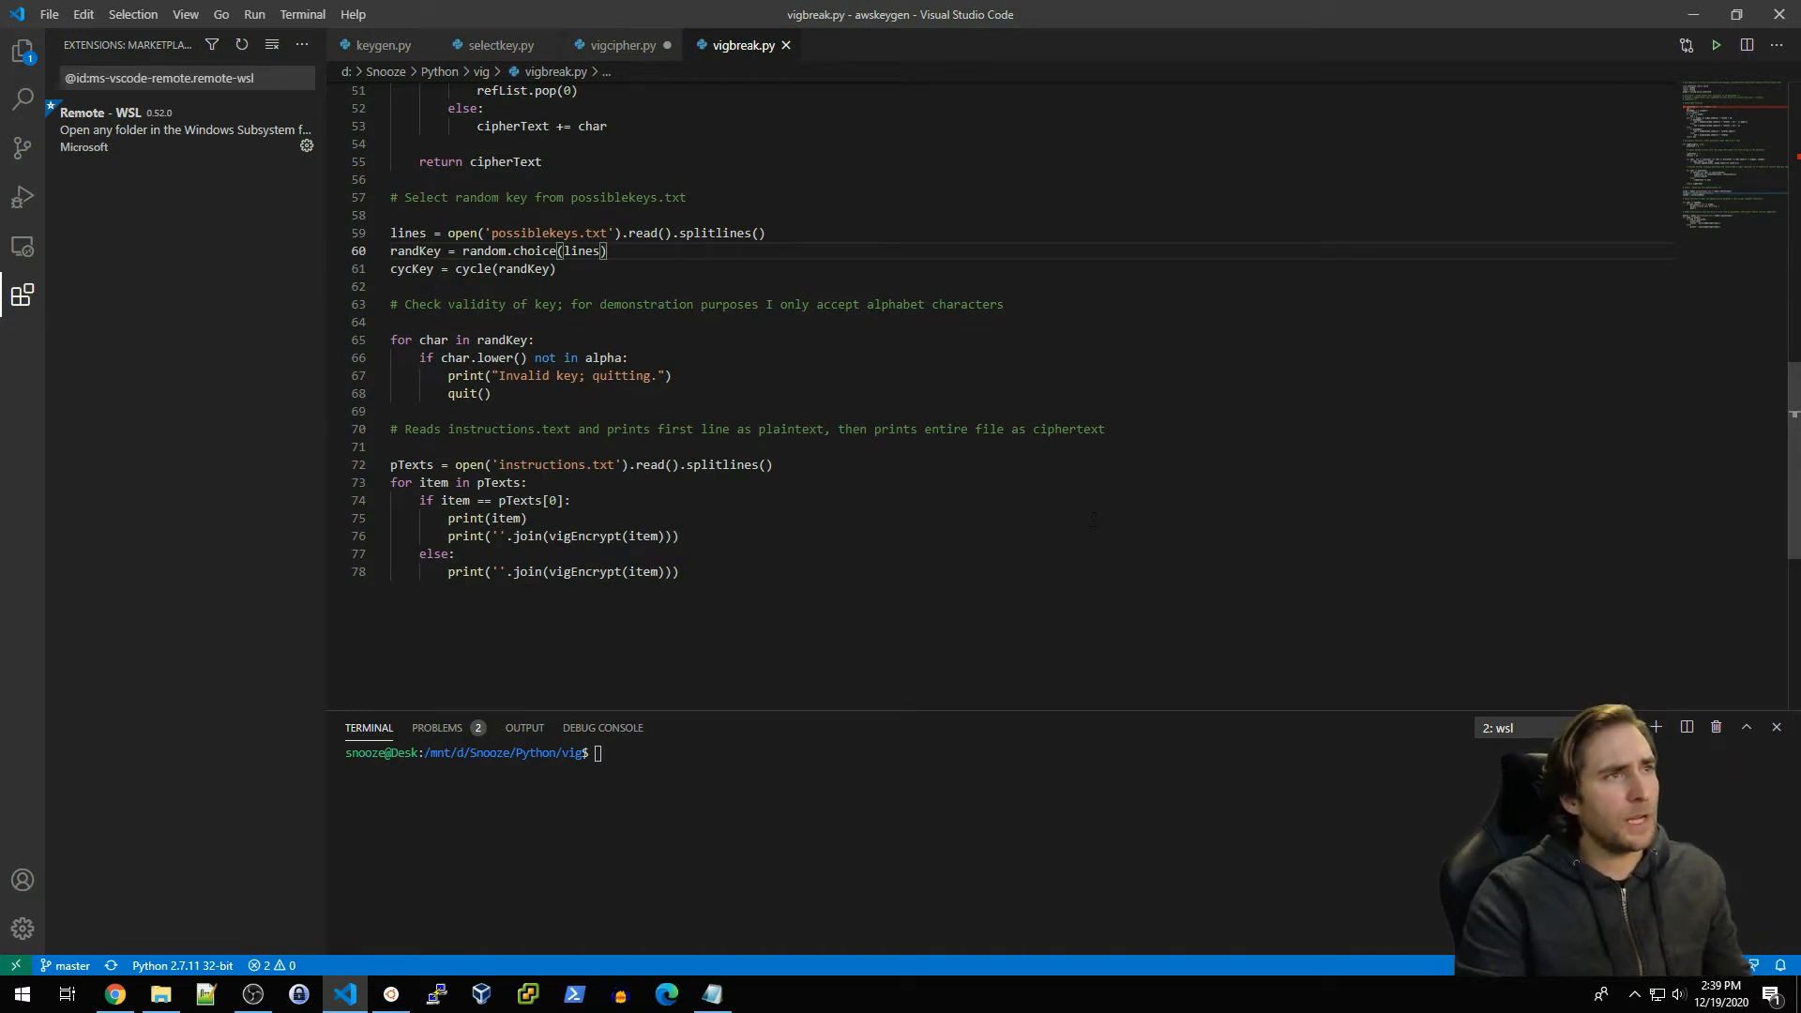
{"action": "left_click", "coordinate": [499, 45]}
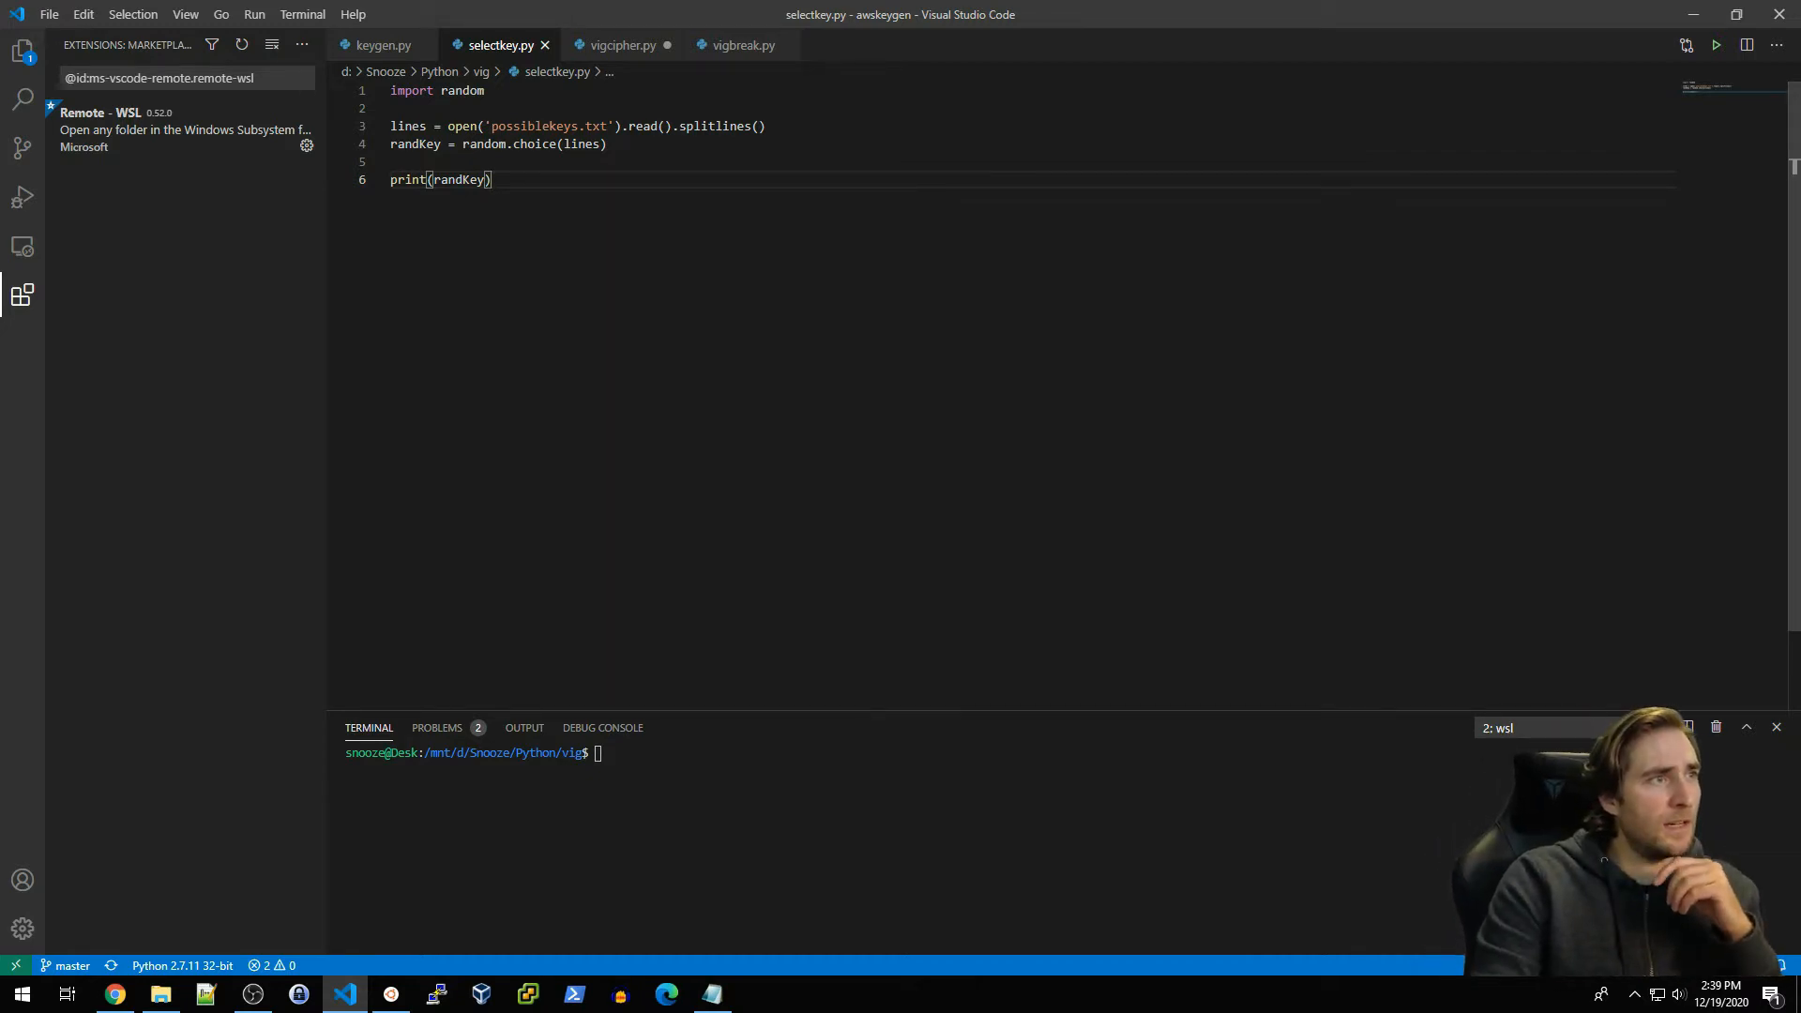
{"action": "left_click", "coordinate": [621, 45]}
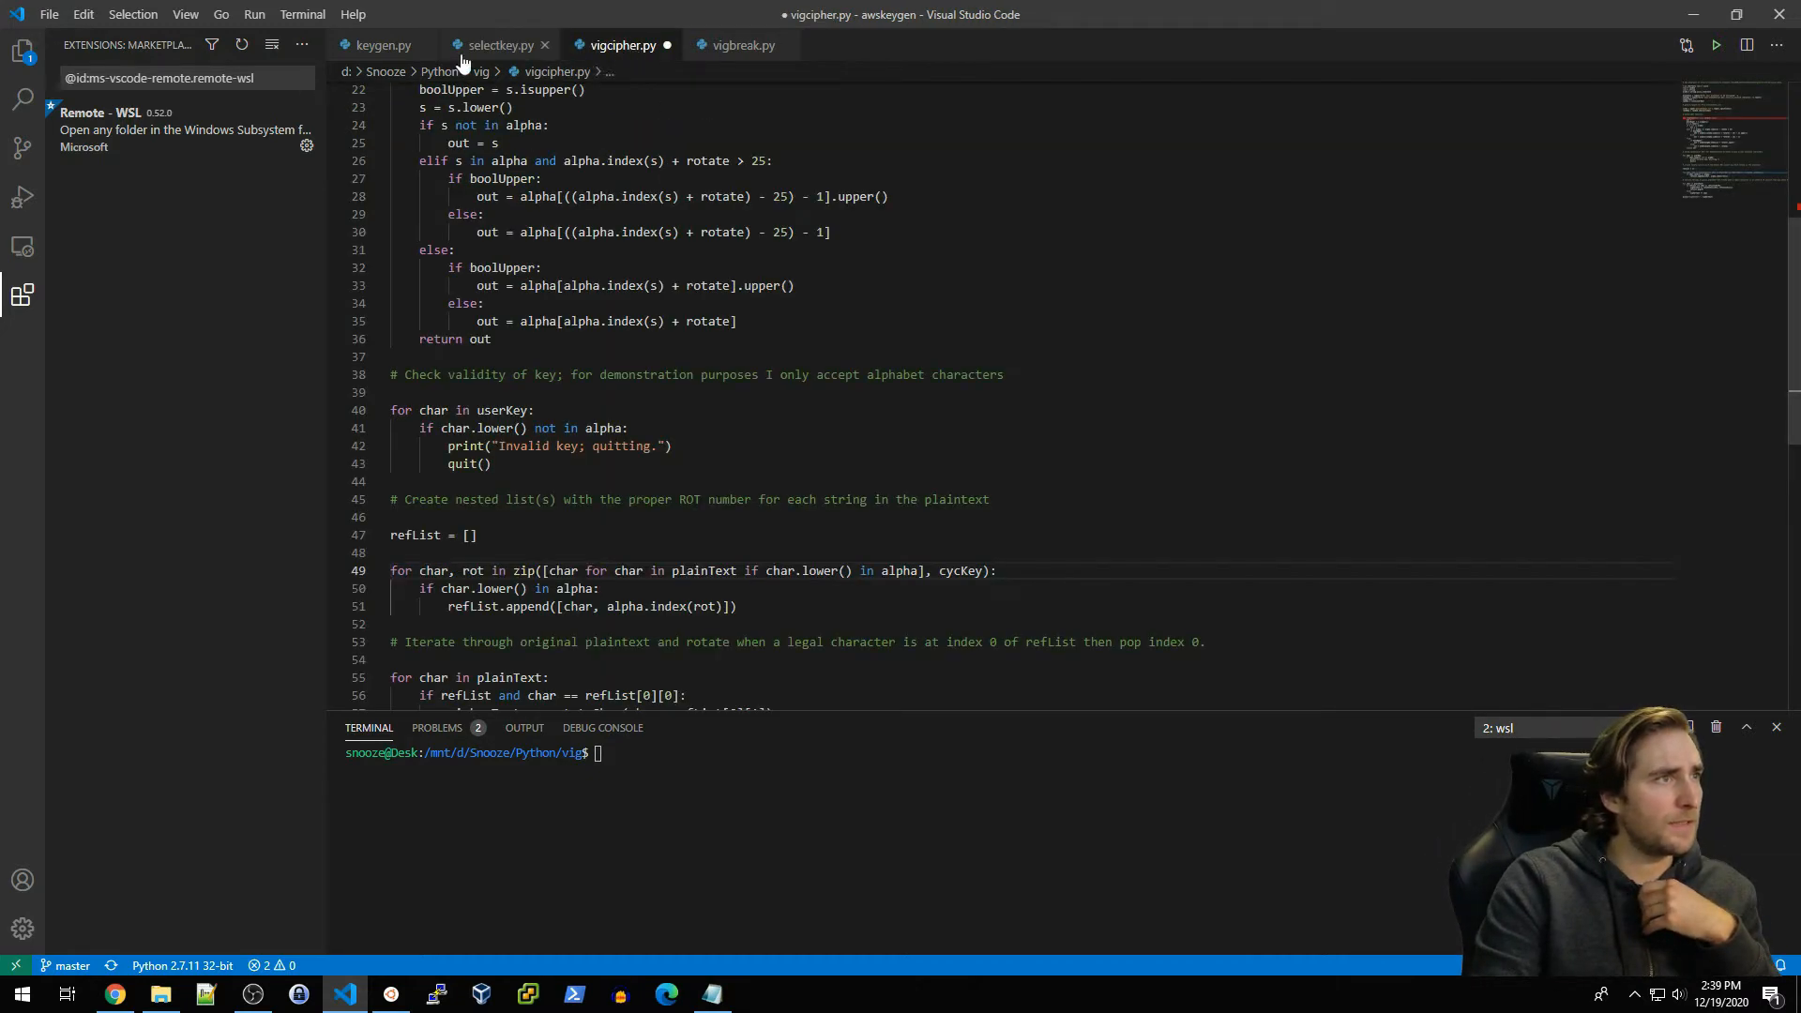
{"action": "left_click", "coordinate": [380, 45]}
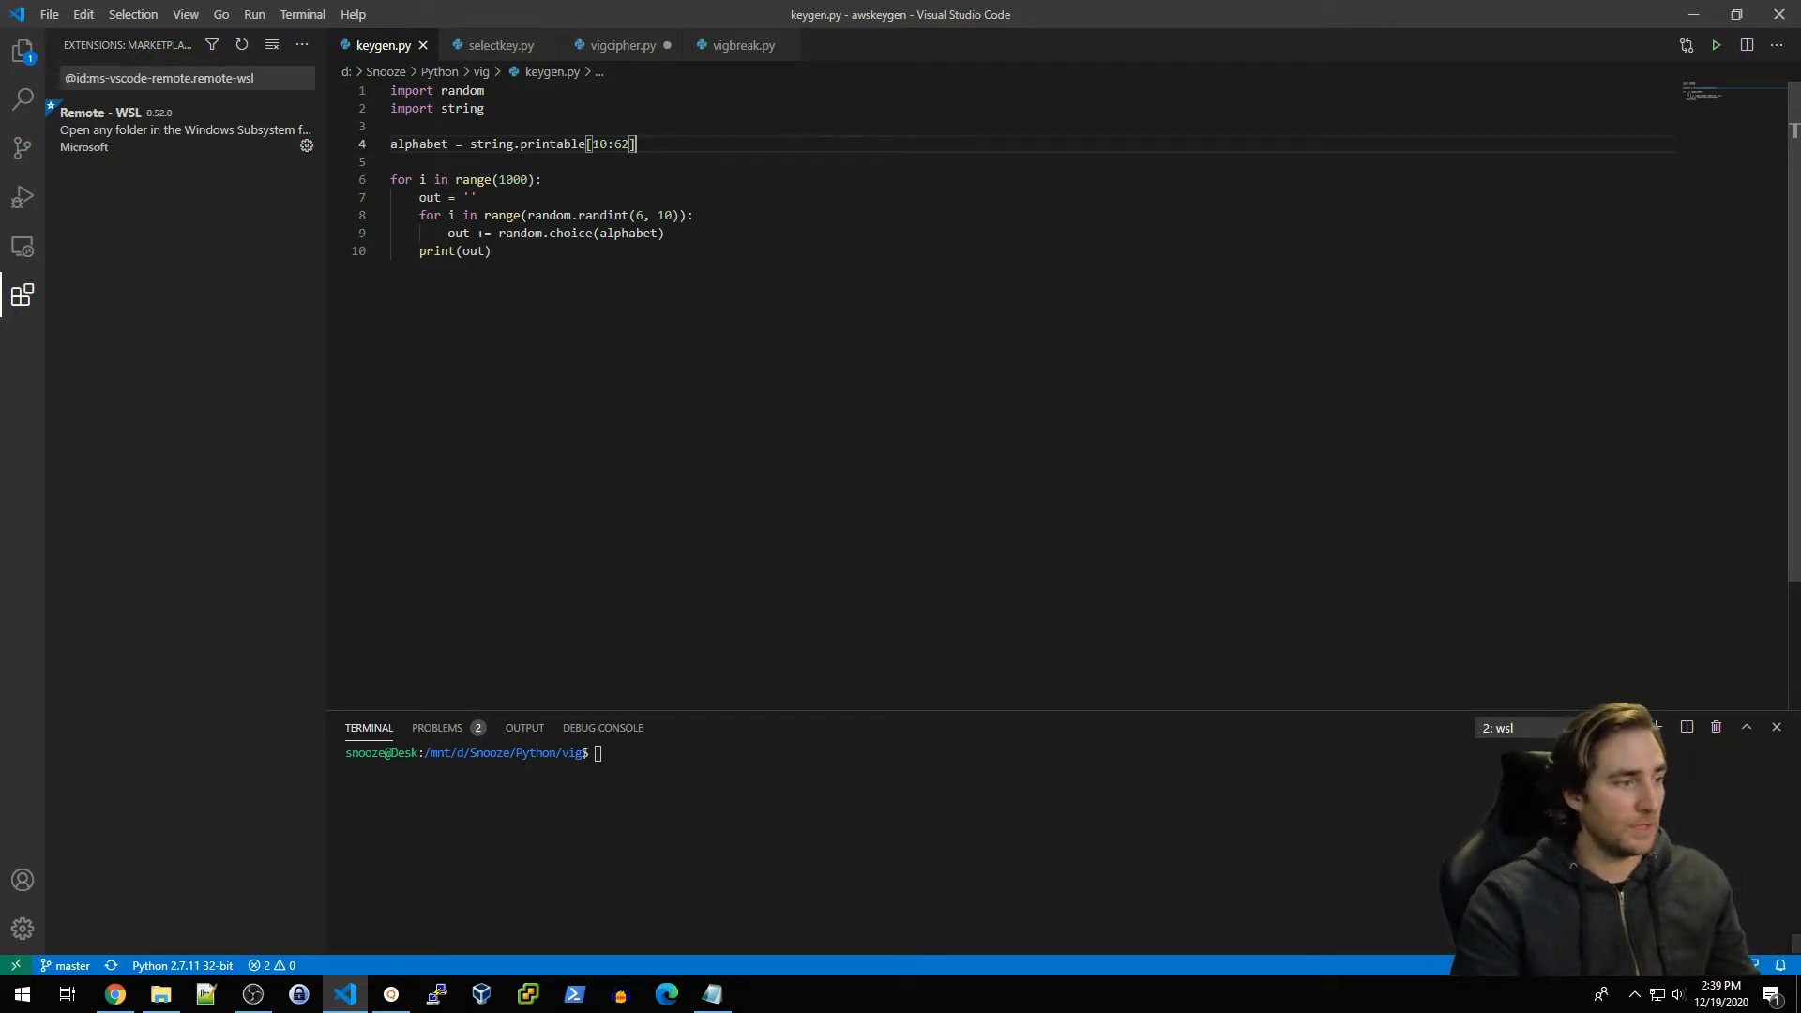
Open possiblekeys.txt from the vig folder to view the generated random keys in Notepad
{"action": "left_click", "coordinate": [157, 994]}
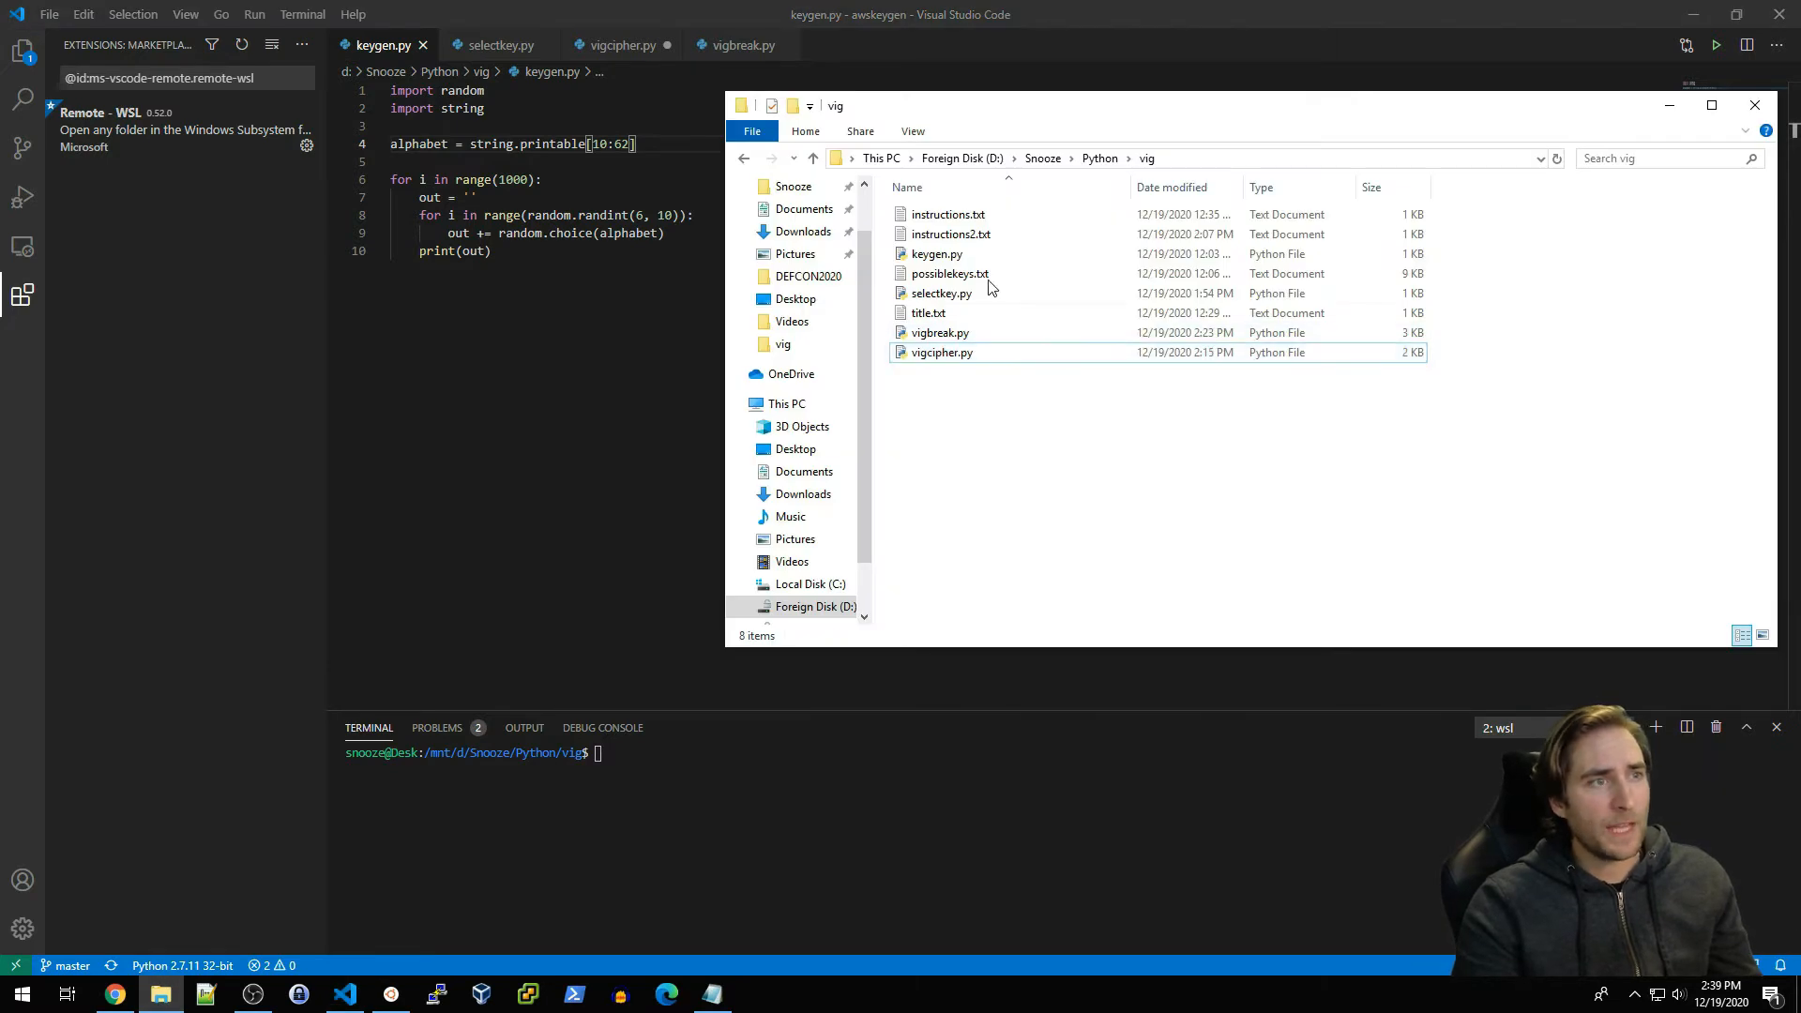
{"action": "double_click", "coordinate": [949, 274]}
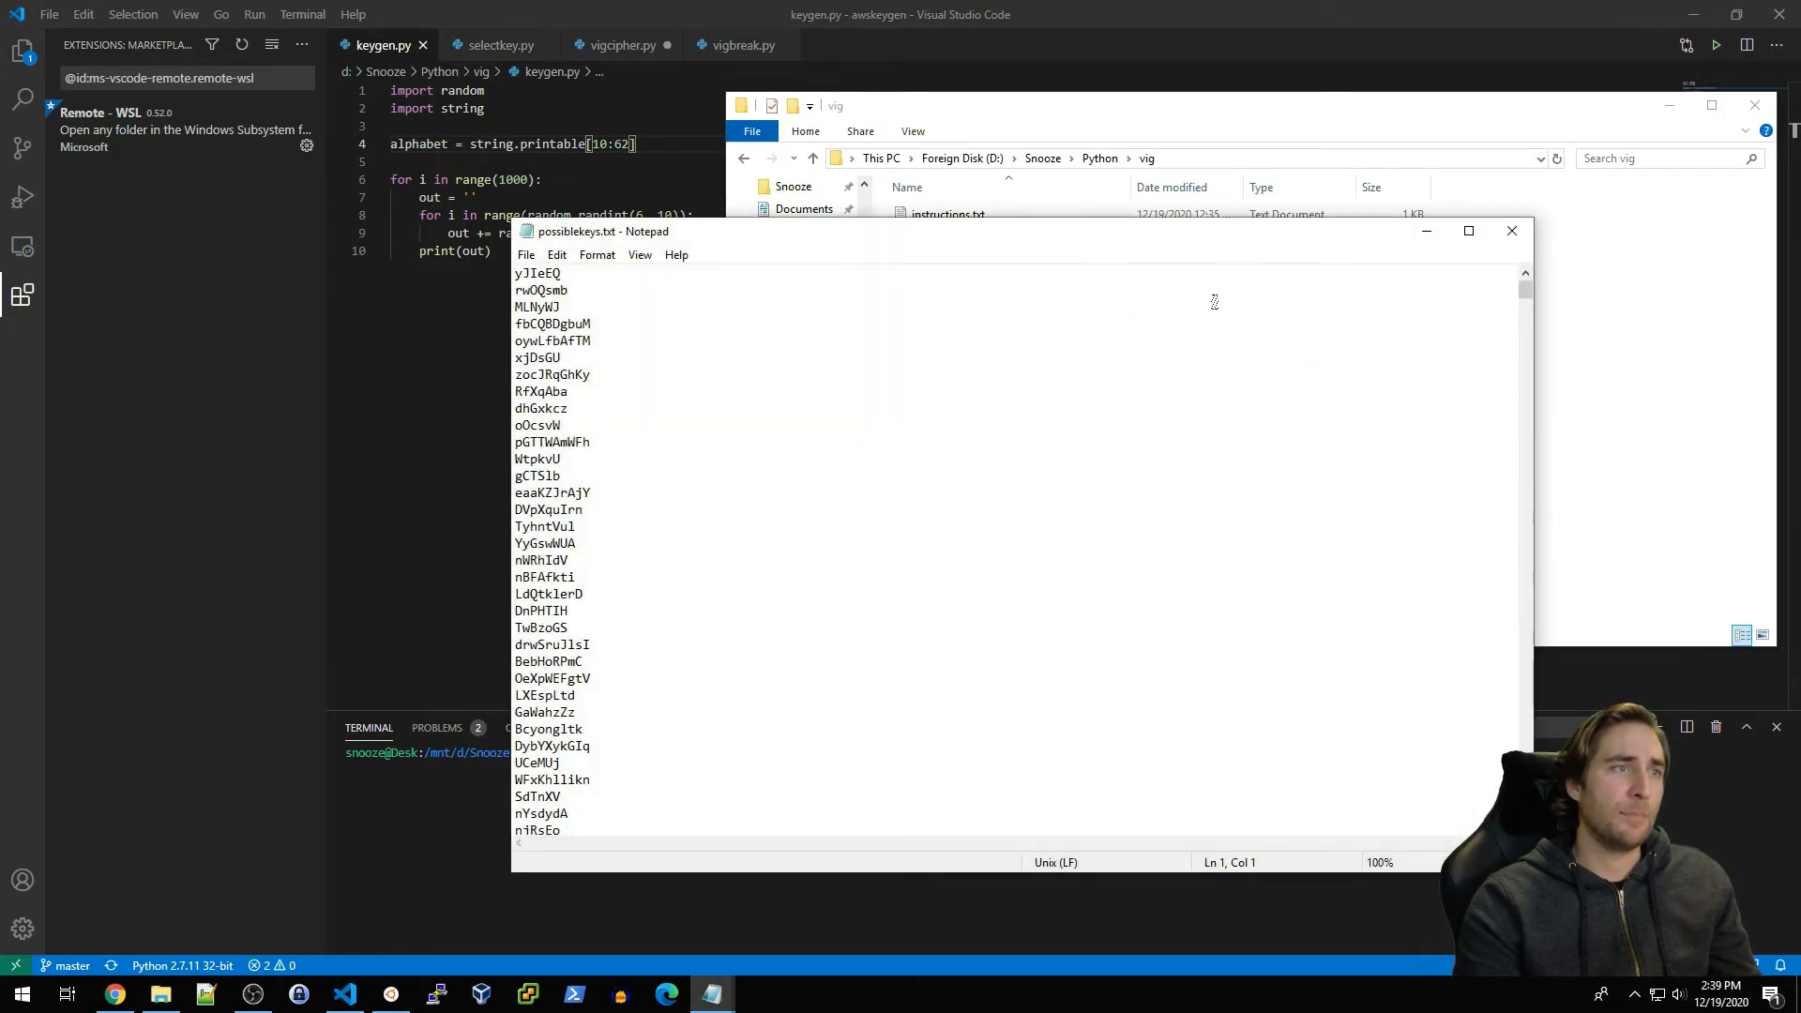
{"action": "left_click", "coordinate": [1467, 231]}
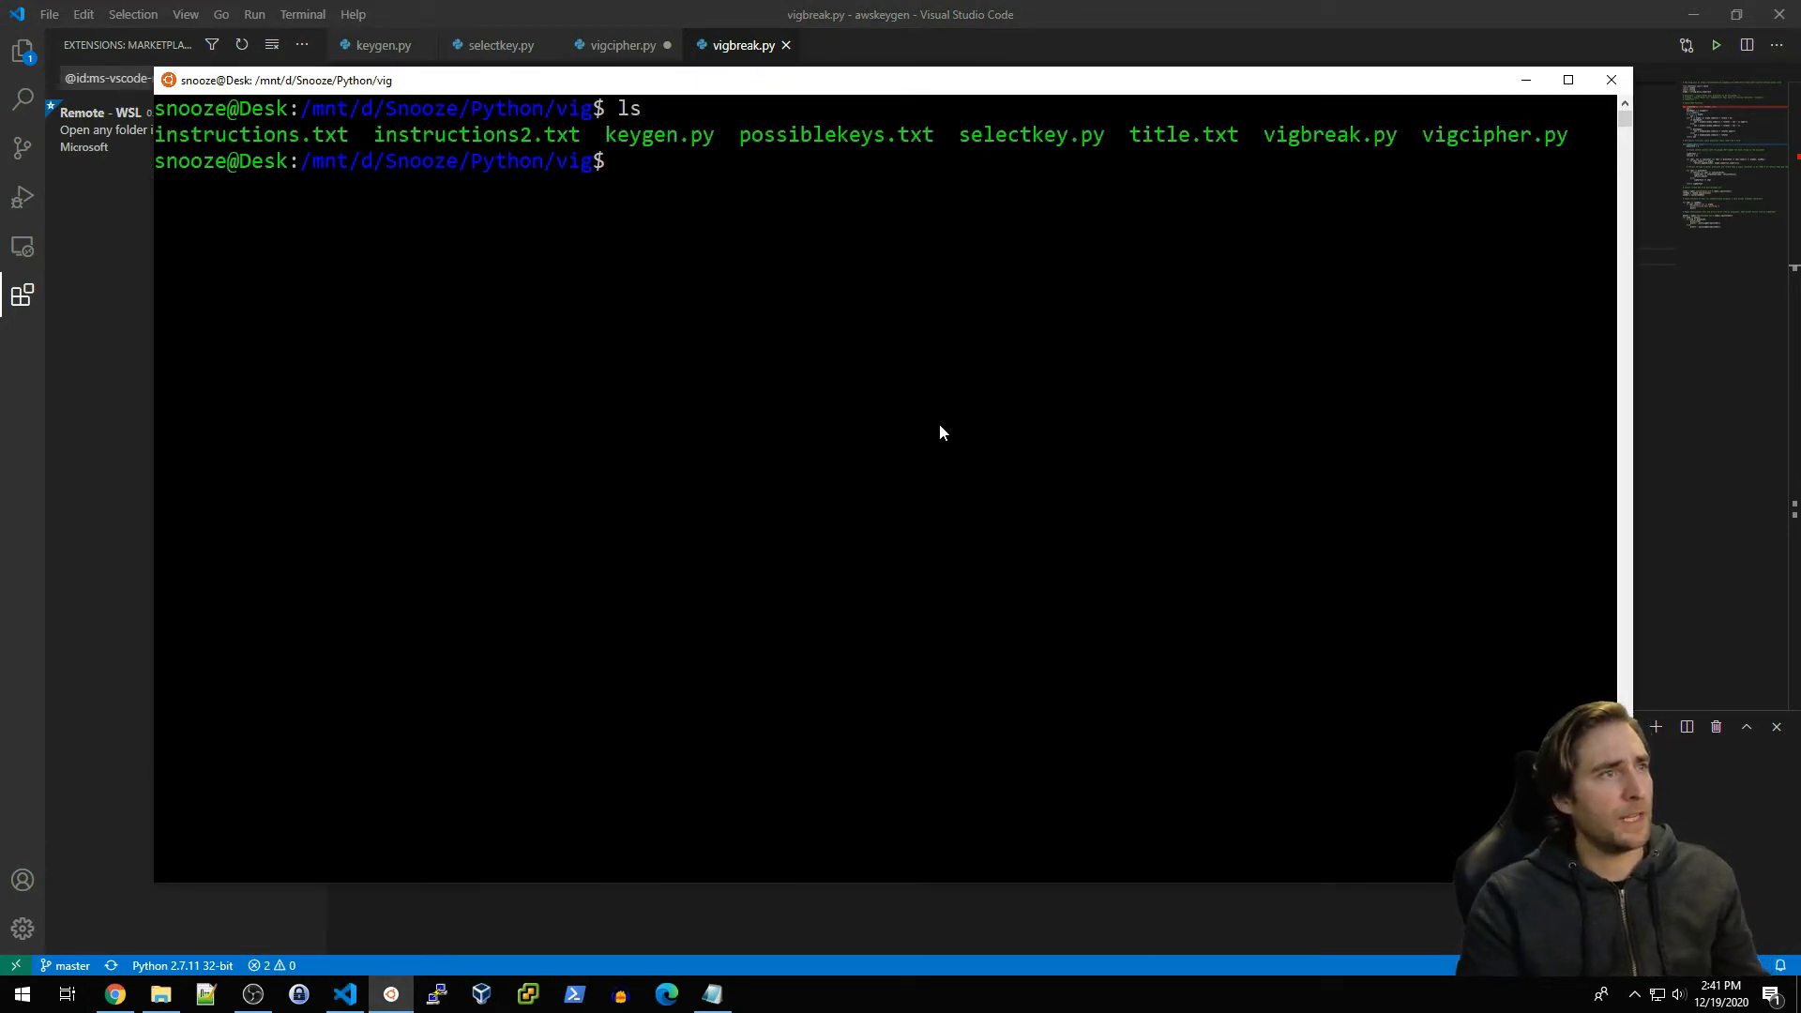
{"action": "mouse_move", "coordinate": [1291, 161]}
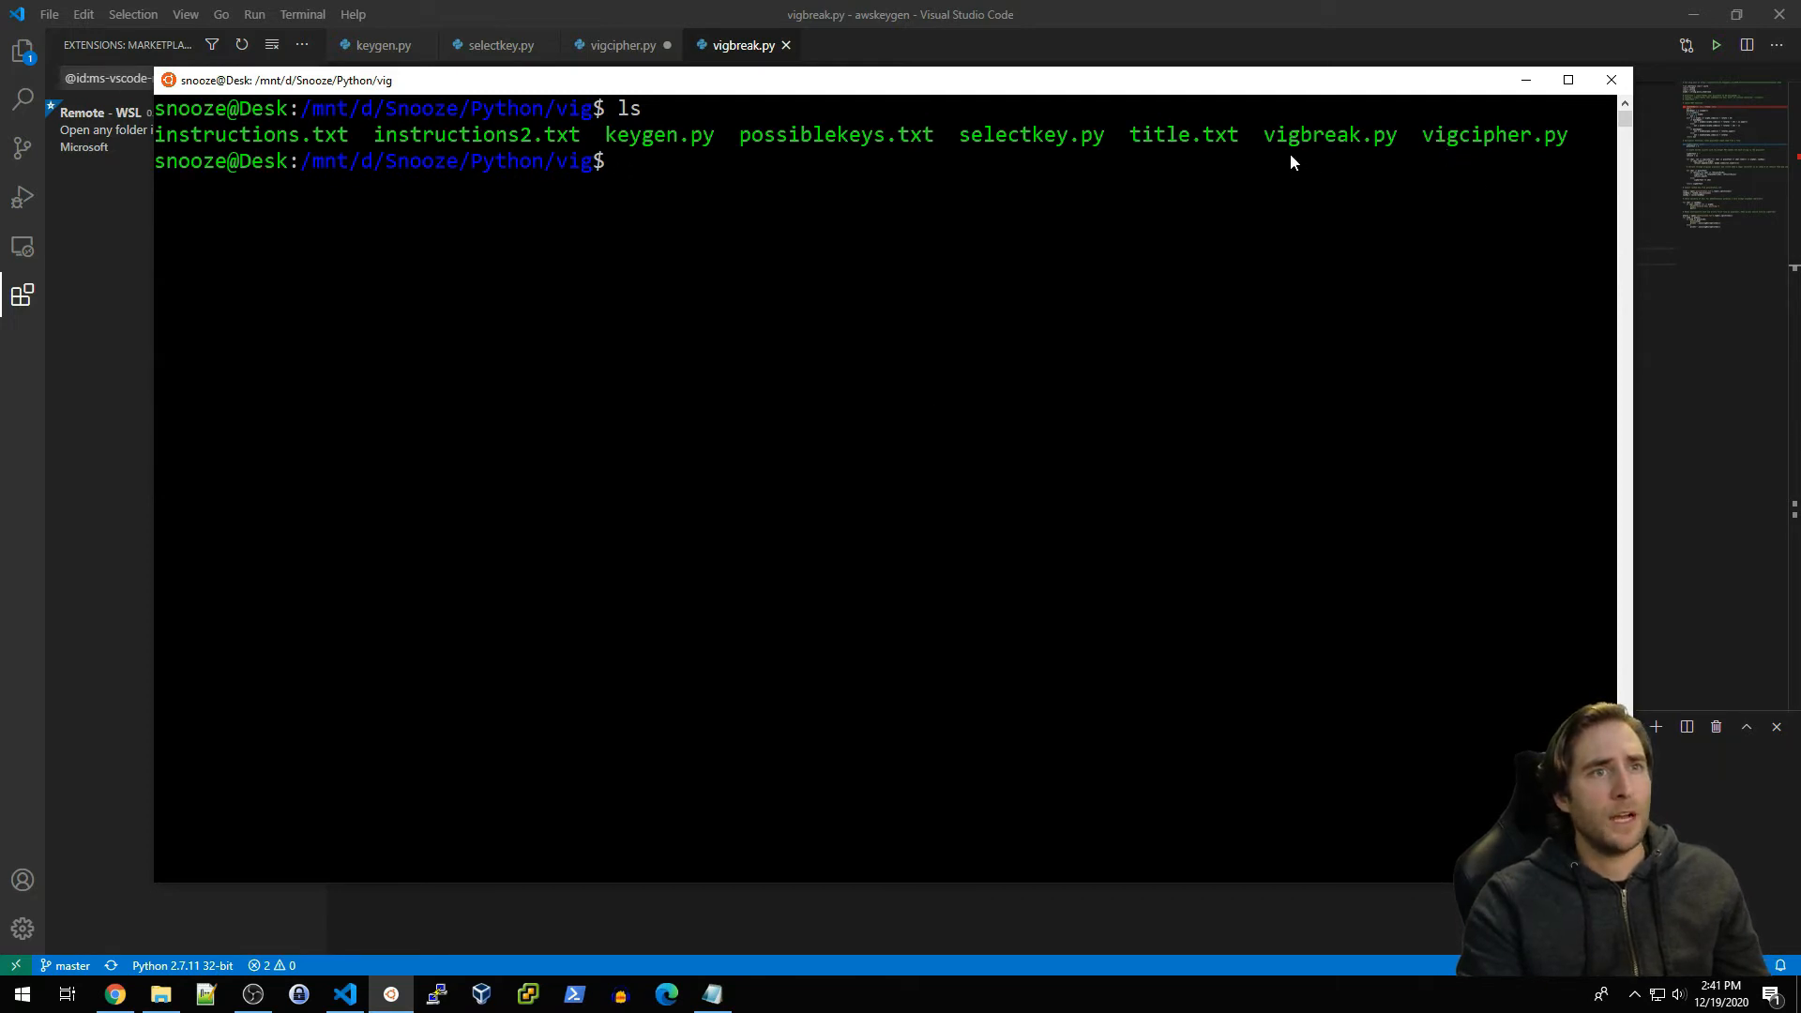
{"action": "mouse_move", "coordinate": [1331, 180]}
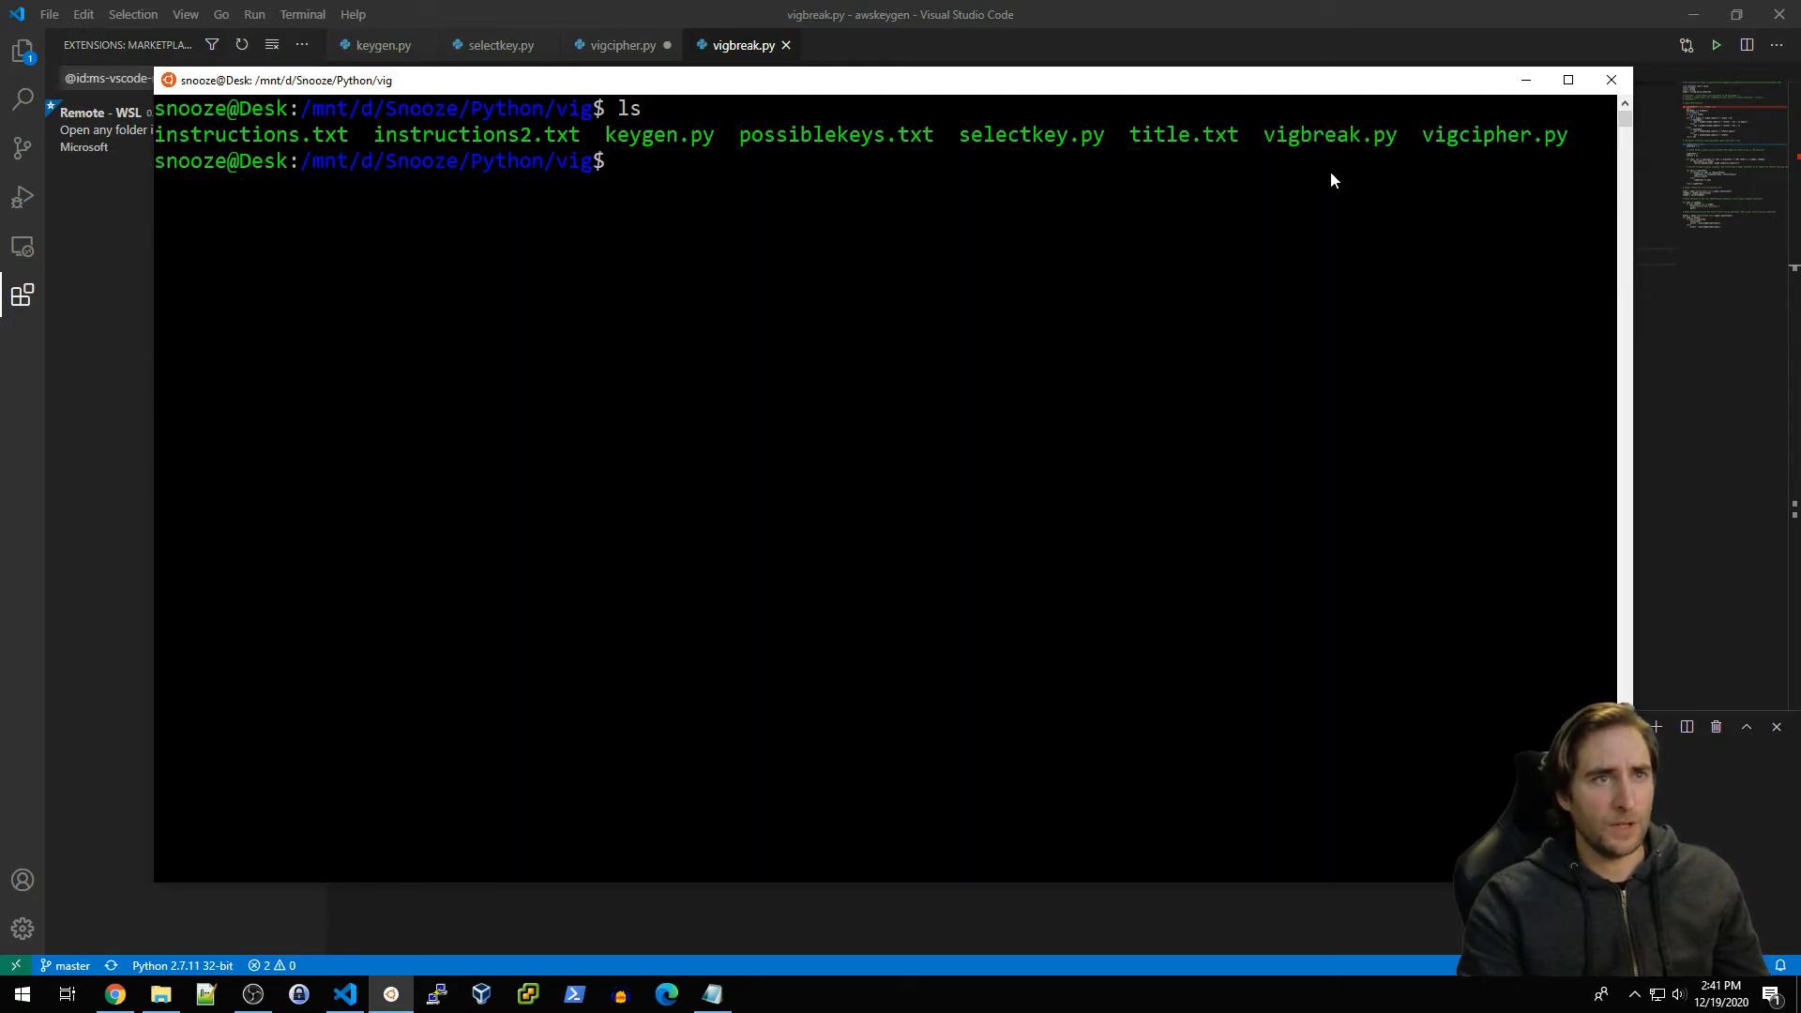
Run python3 vigbreak.py in the WSL terminal to print the recipe title and encrypted lines
{"action": "type", "text": "python3"}
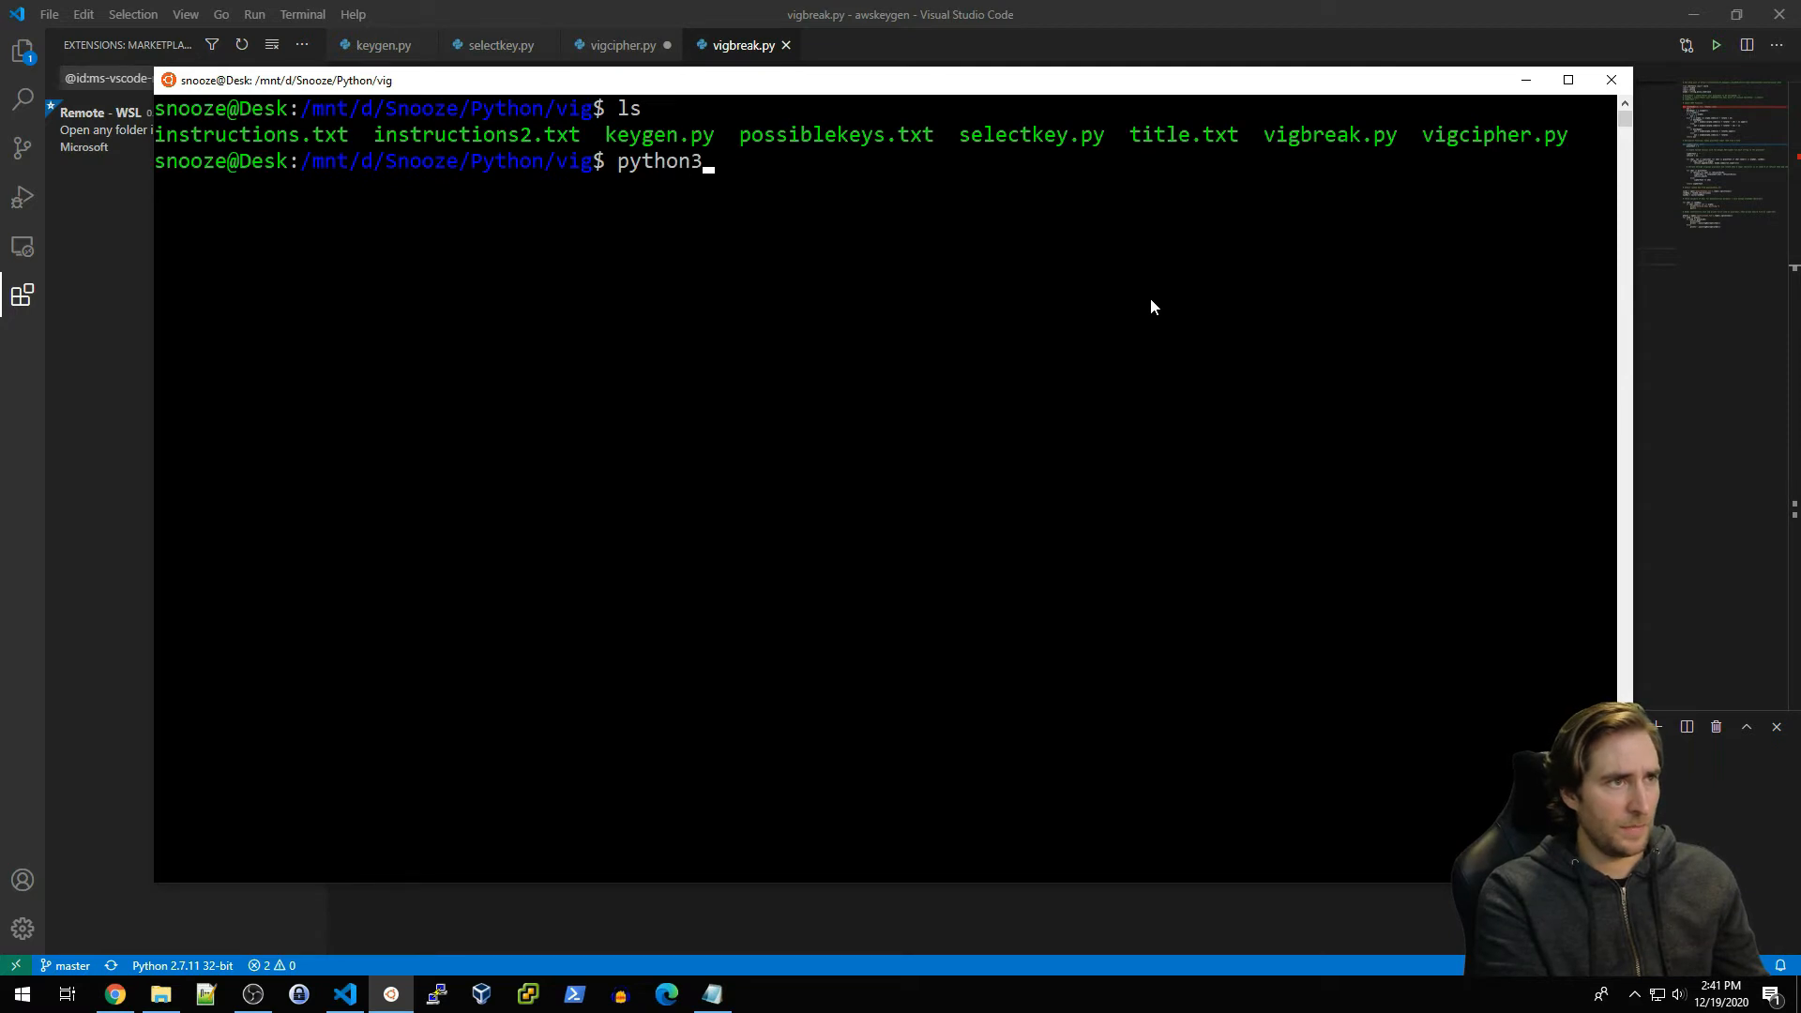
{"action": "type", "text": "vigbreak.py"}
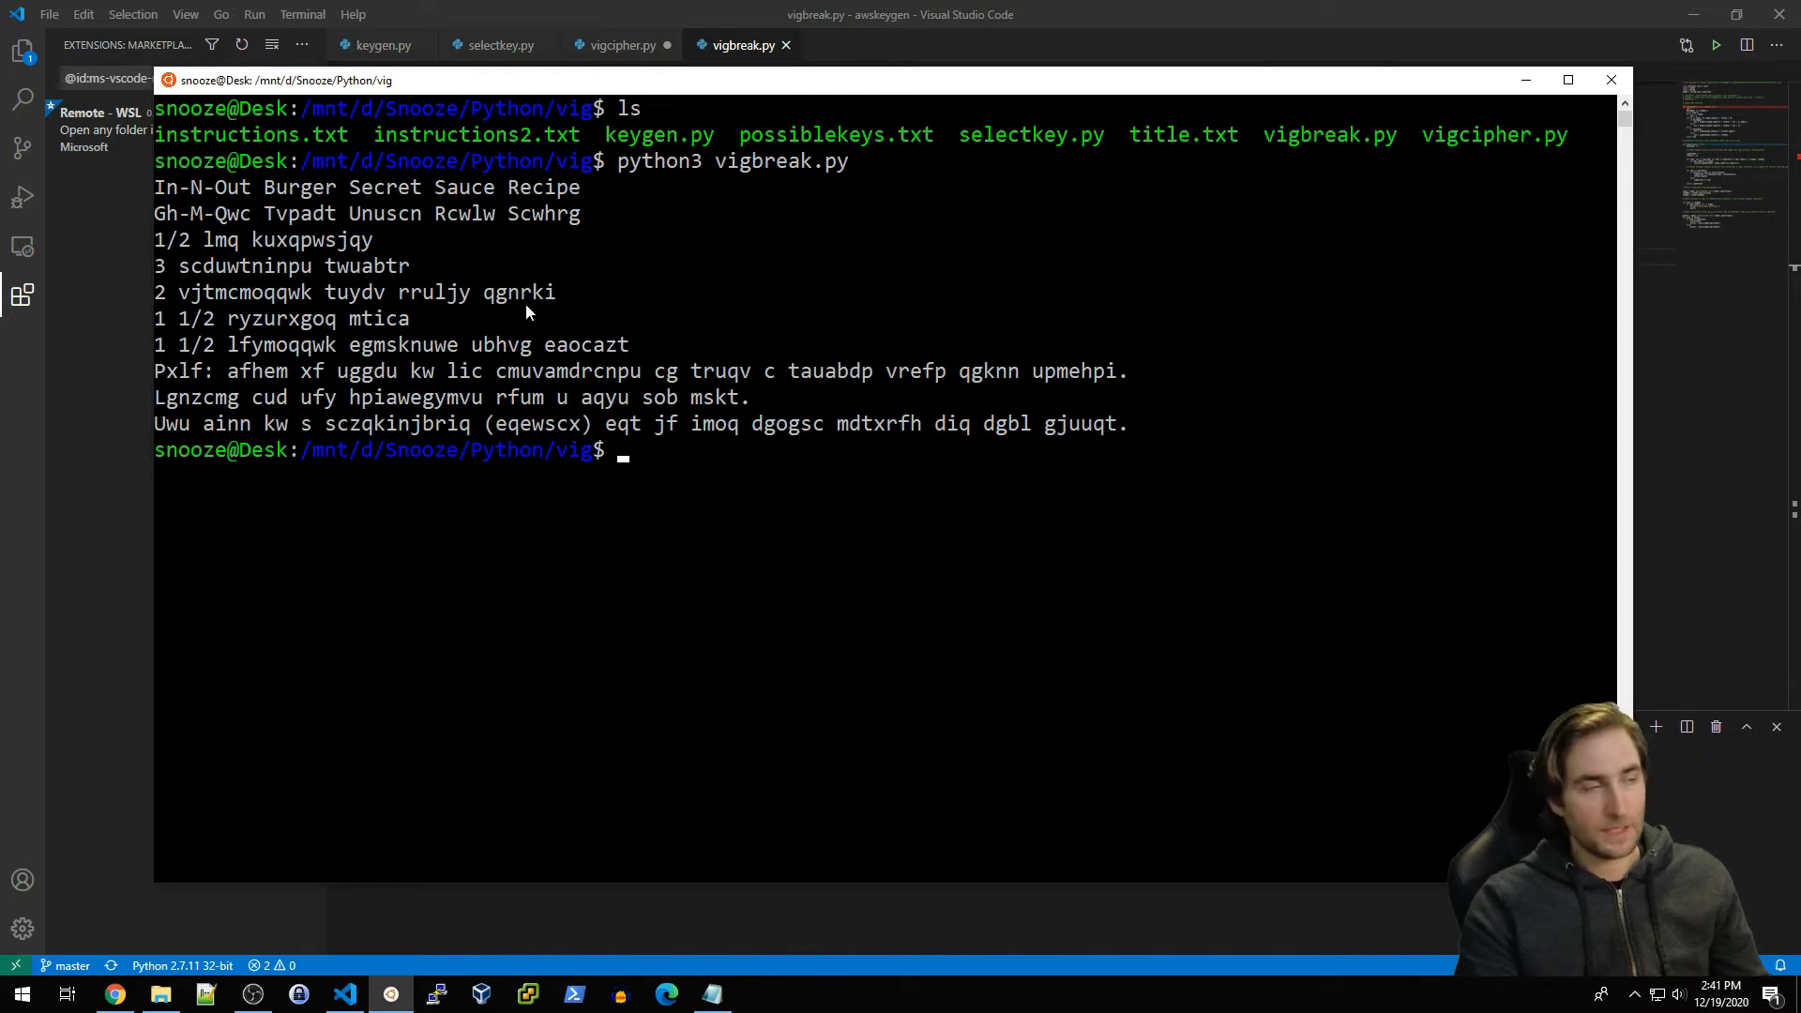
{"action": "mouse_move", "coordinate": [158, 193]}
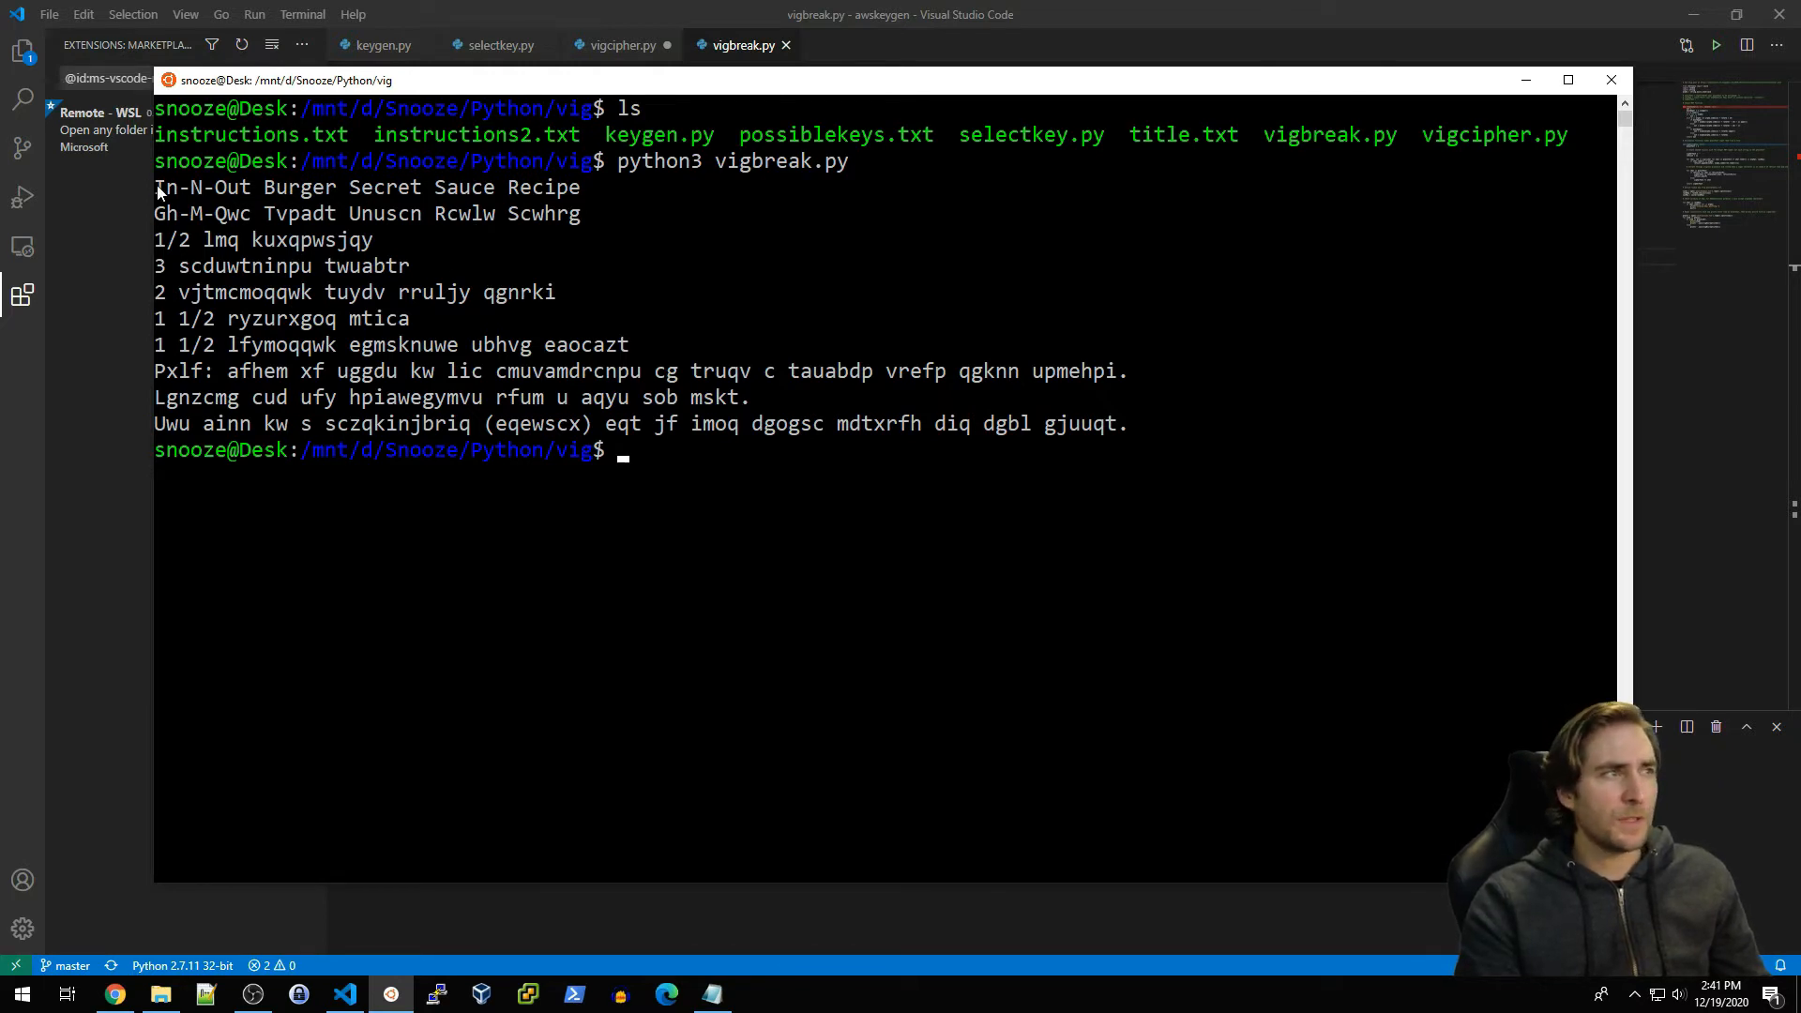
Select the plaintext 'In-N-Out Burger Secret Sauce Recipe' title line in the terminal output
{"action": "left_click_drag", "start_coordinate": [155, 186], "coordinate": [579, 186]}
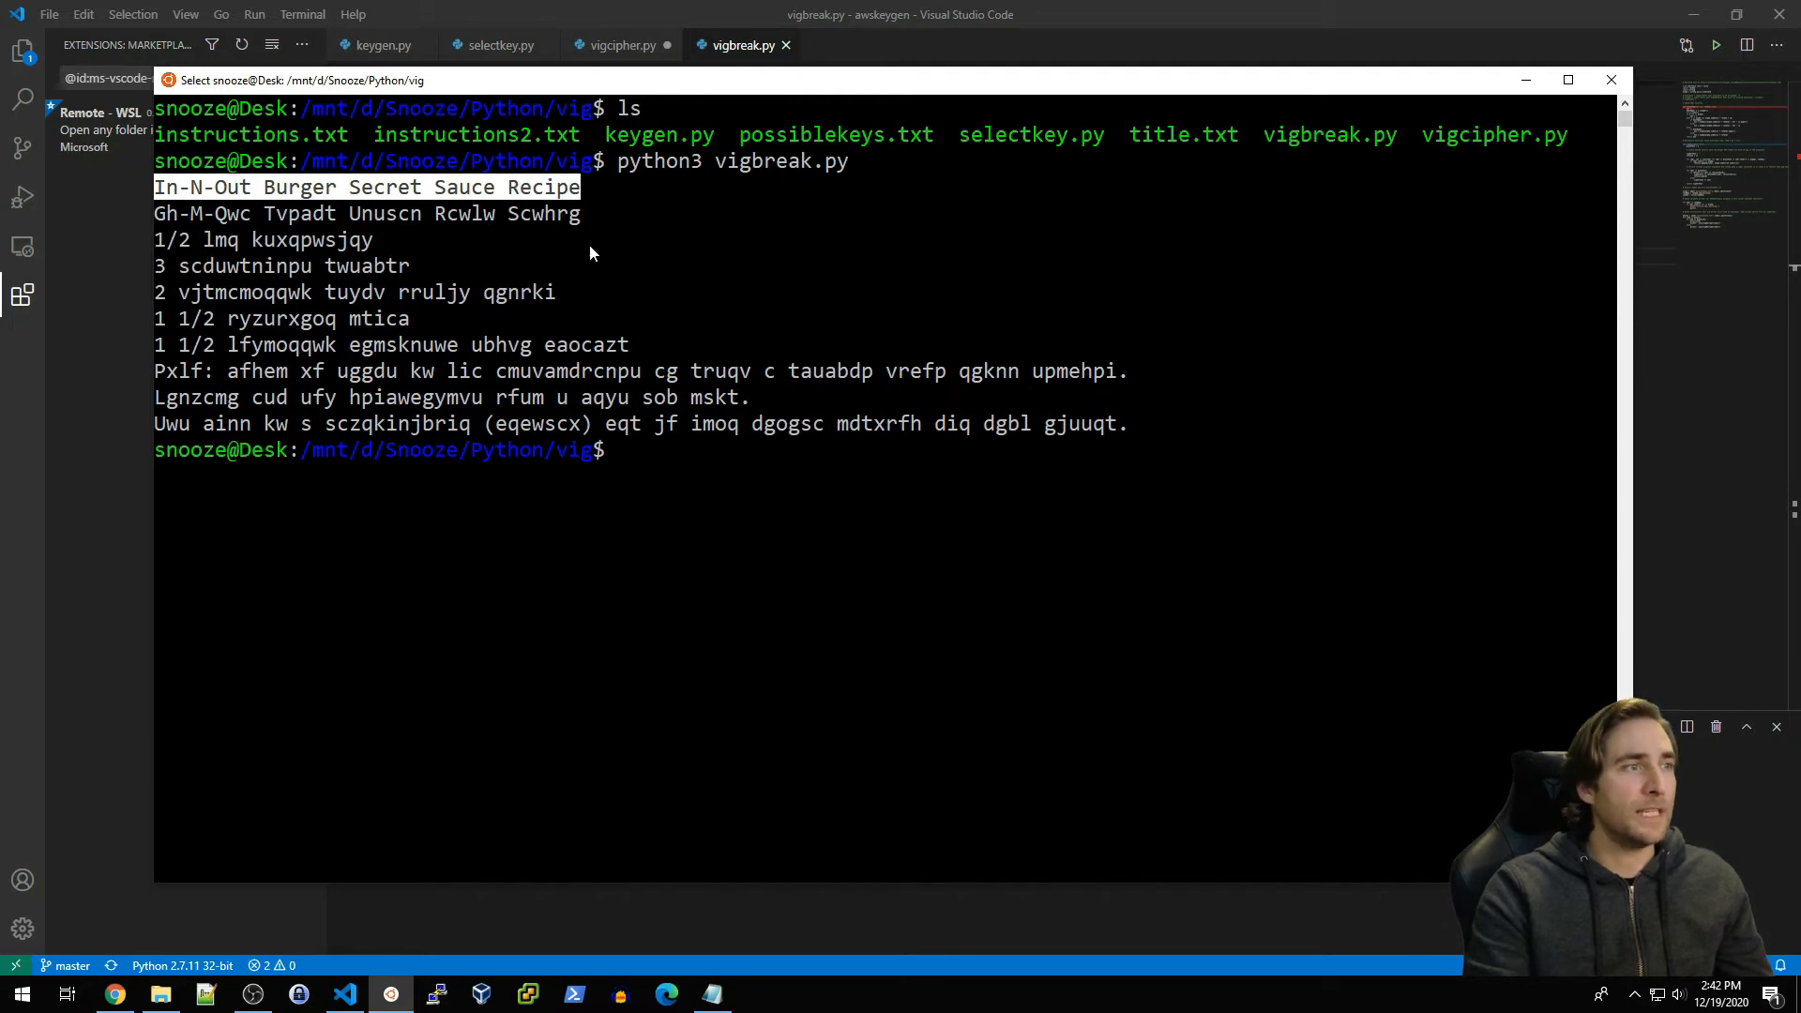
{"action": "mouse_move", "coordinate": [413, 223]}
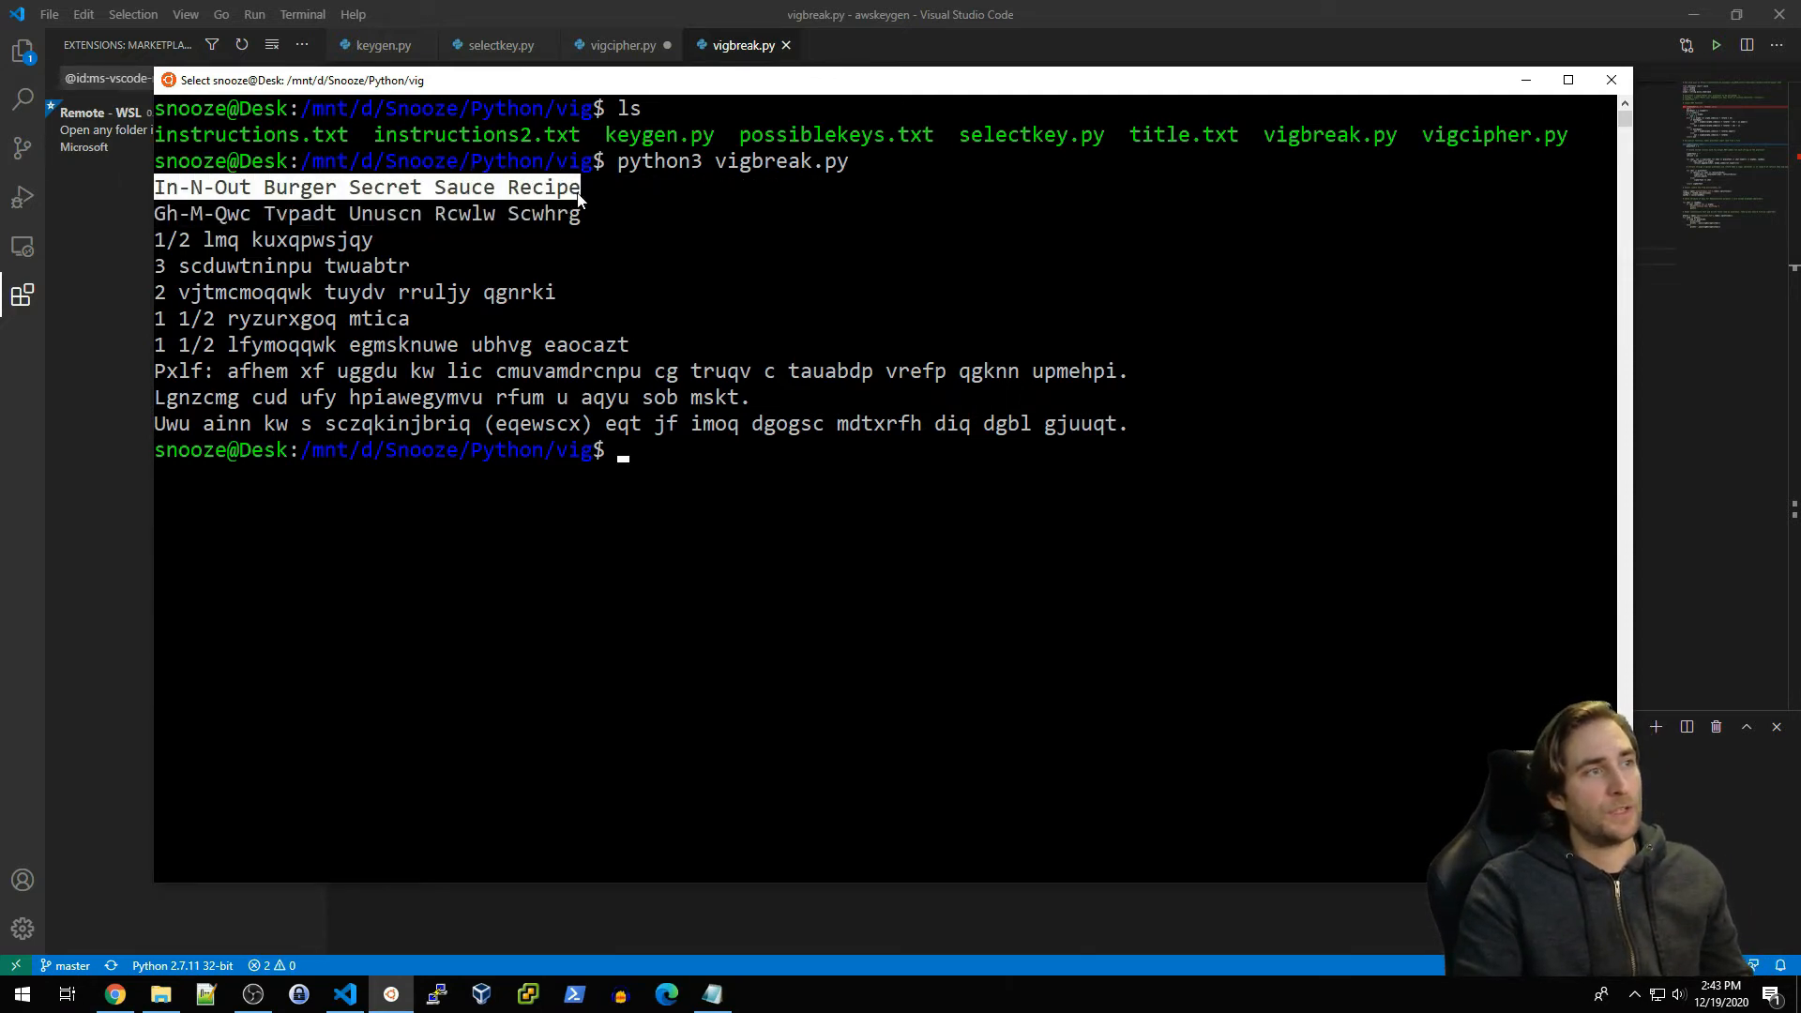
{"action": "mouse_move", "coordinate": [518, 385]}
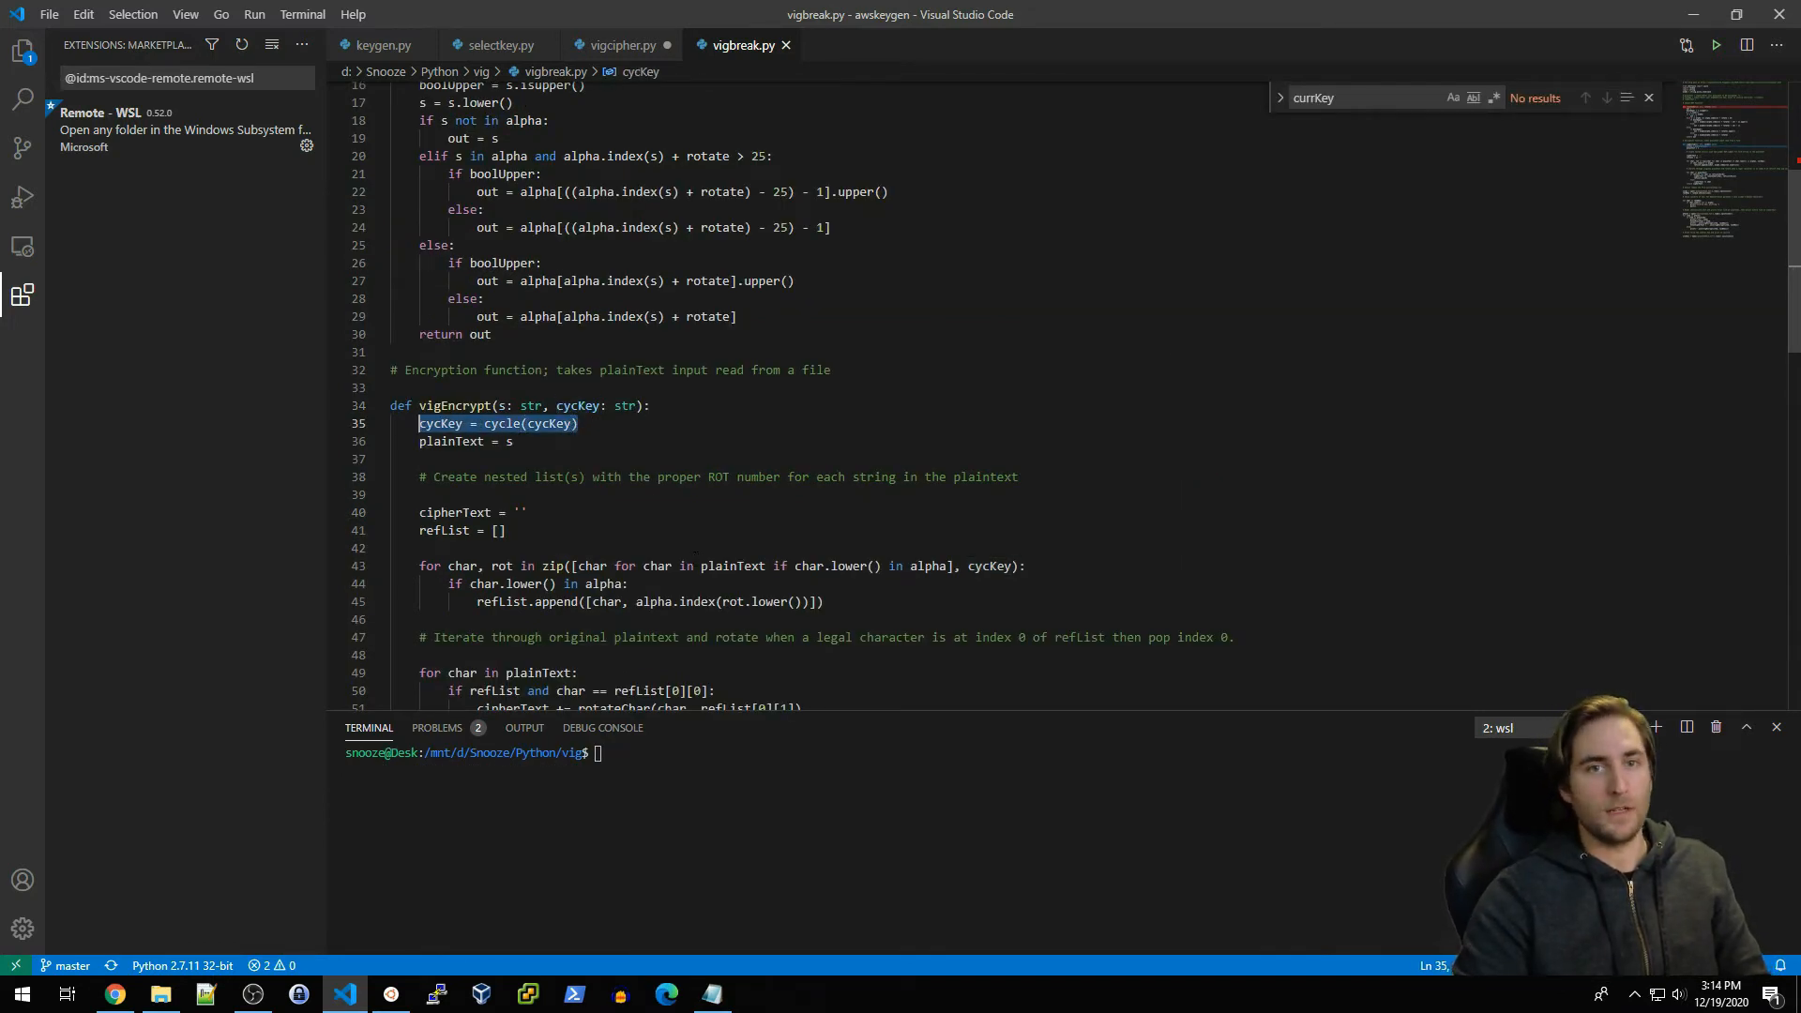
Scroll vigbreak.py down to the vigEncrypt function's cycled-key line
{"action": "scroll", "scroll_direction": "down", "scroll_amount": 3}
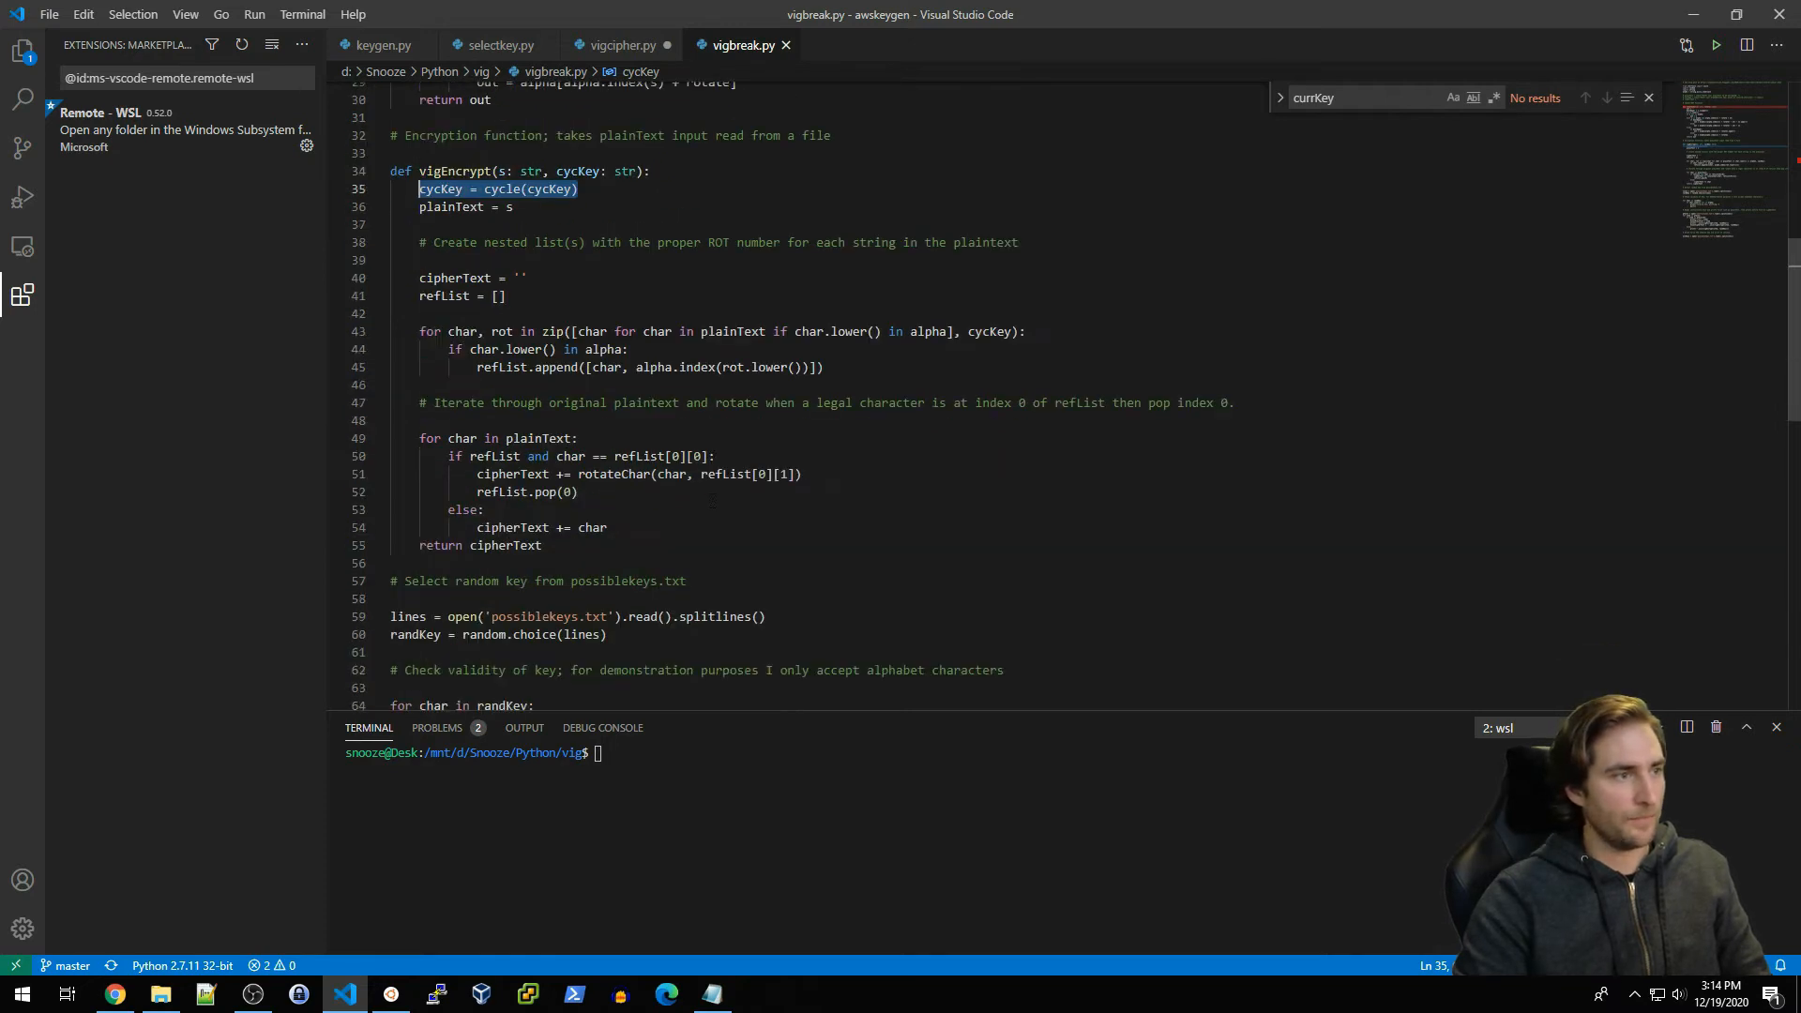
{"action": "scroll", "scroll_direction": "down", "scroll_amount": 3}
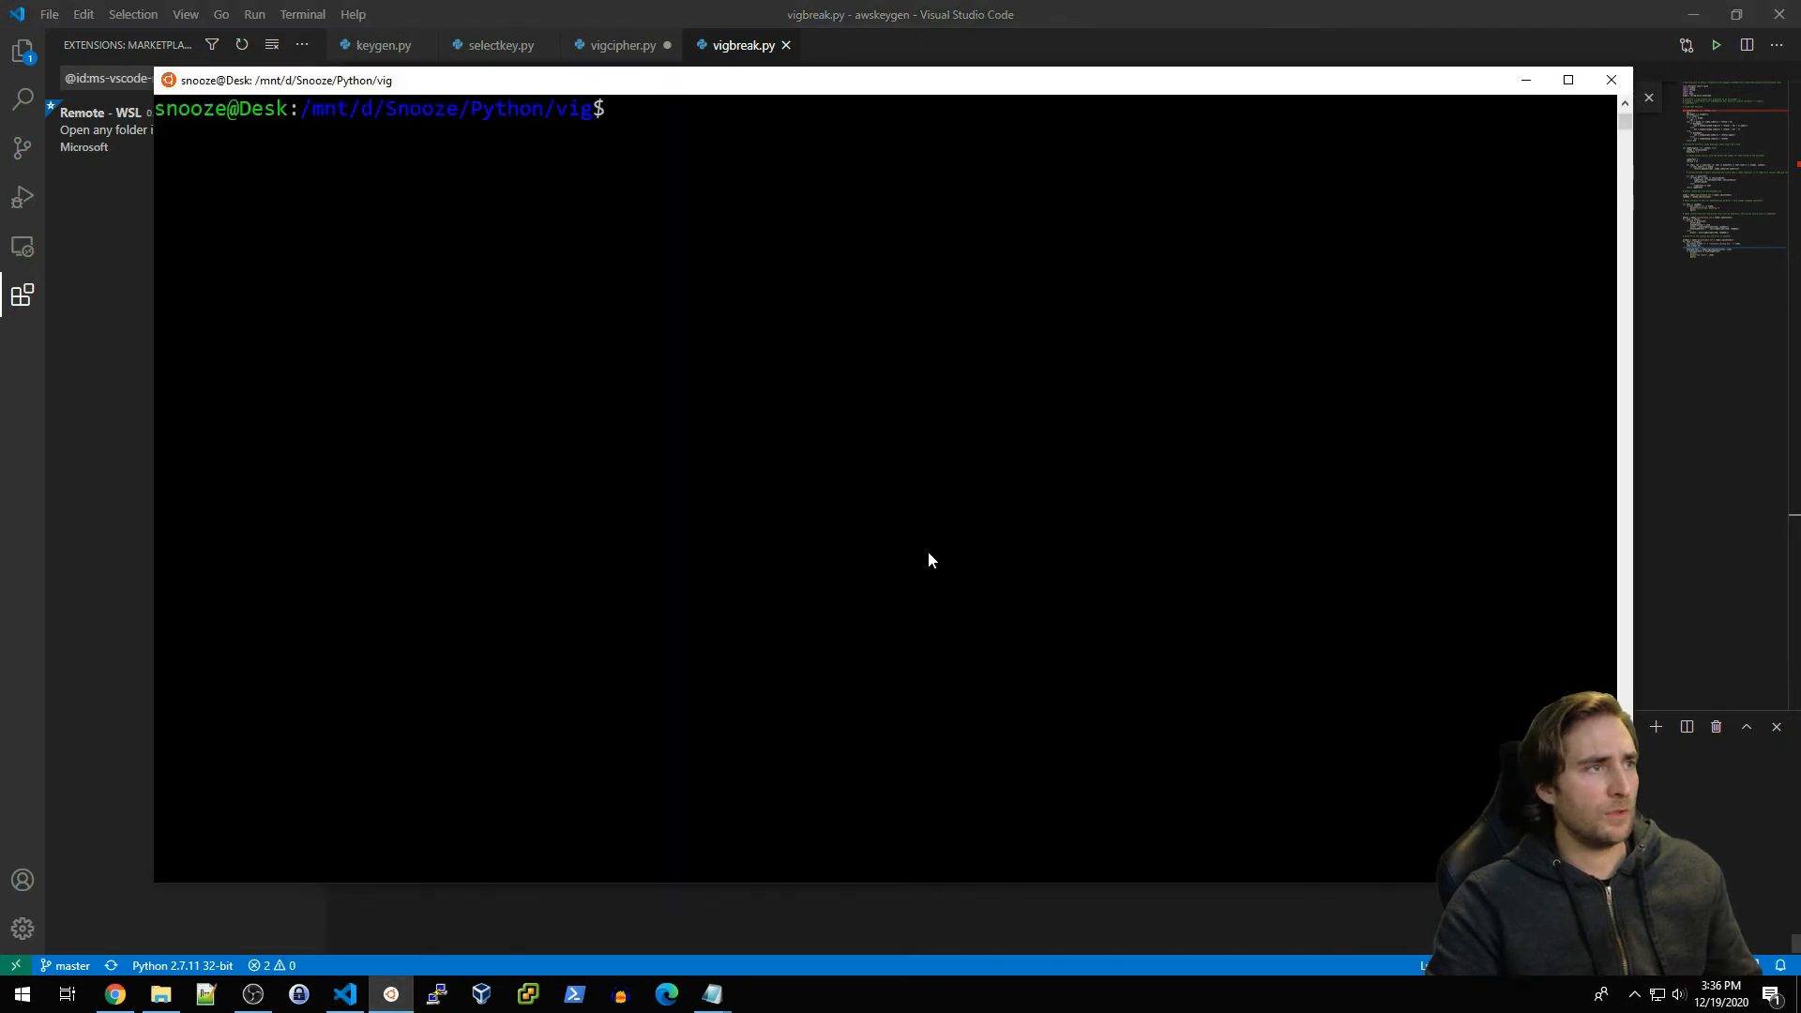
{"action": "type", "text": "clear"}
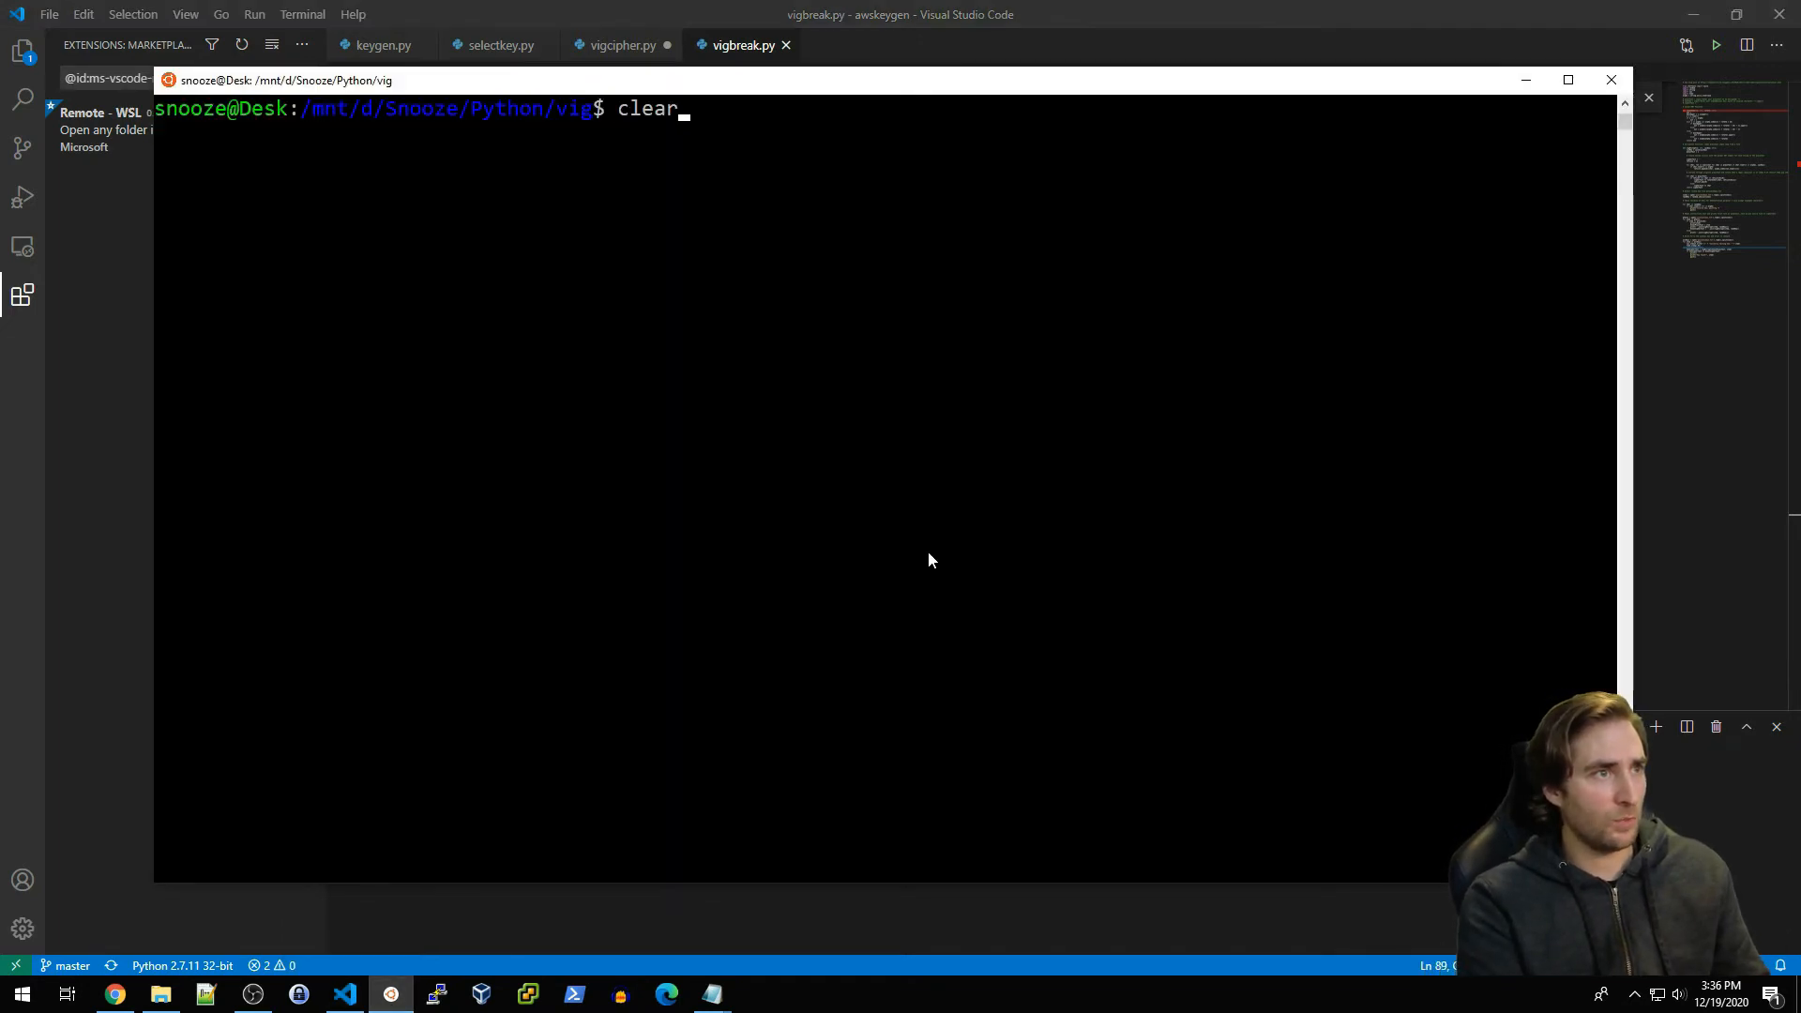
{"action": "type", "text": "python3 vigbreak.py"}
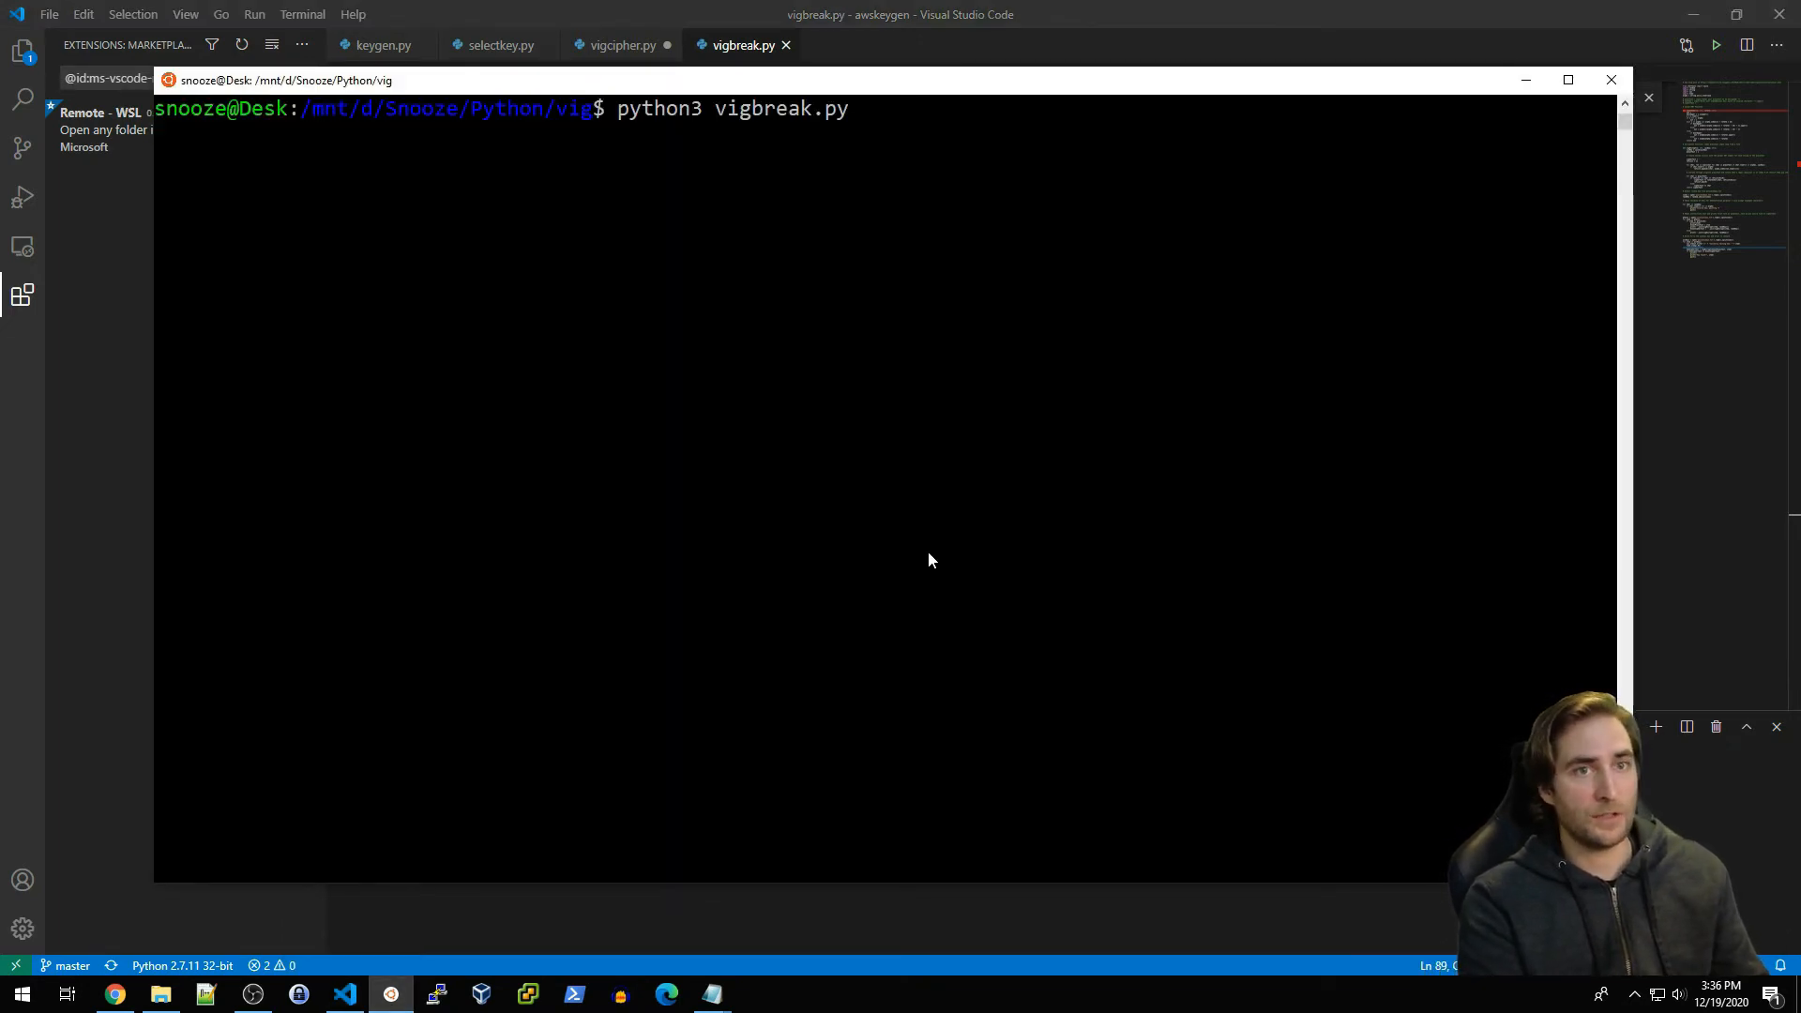
{"action": "key", "text": "Return"}
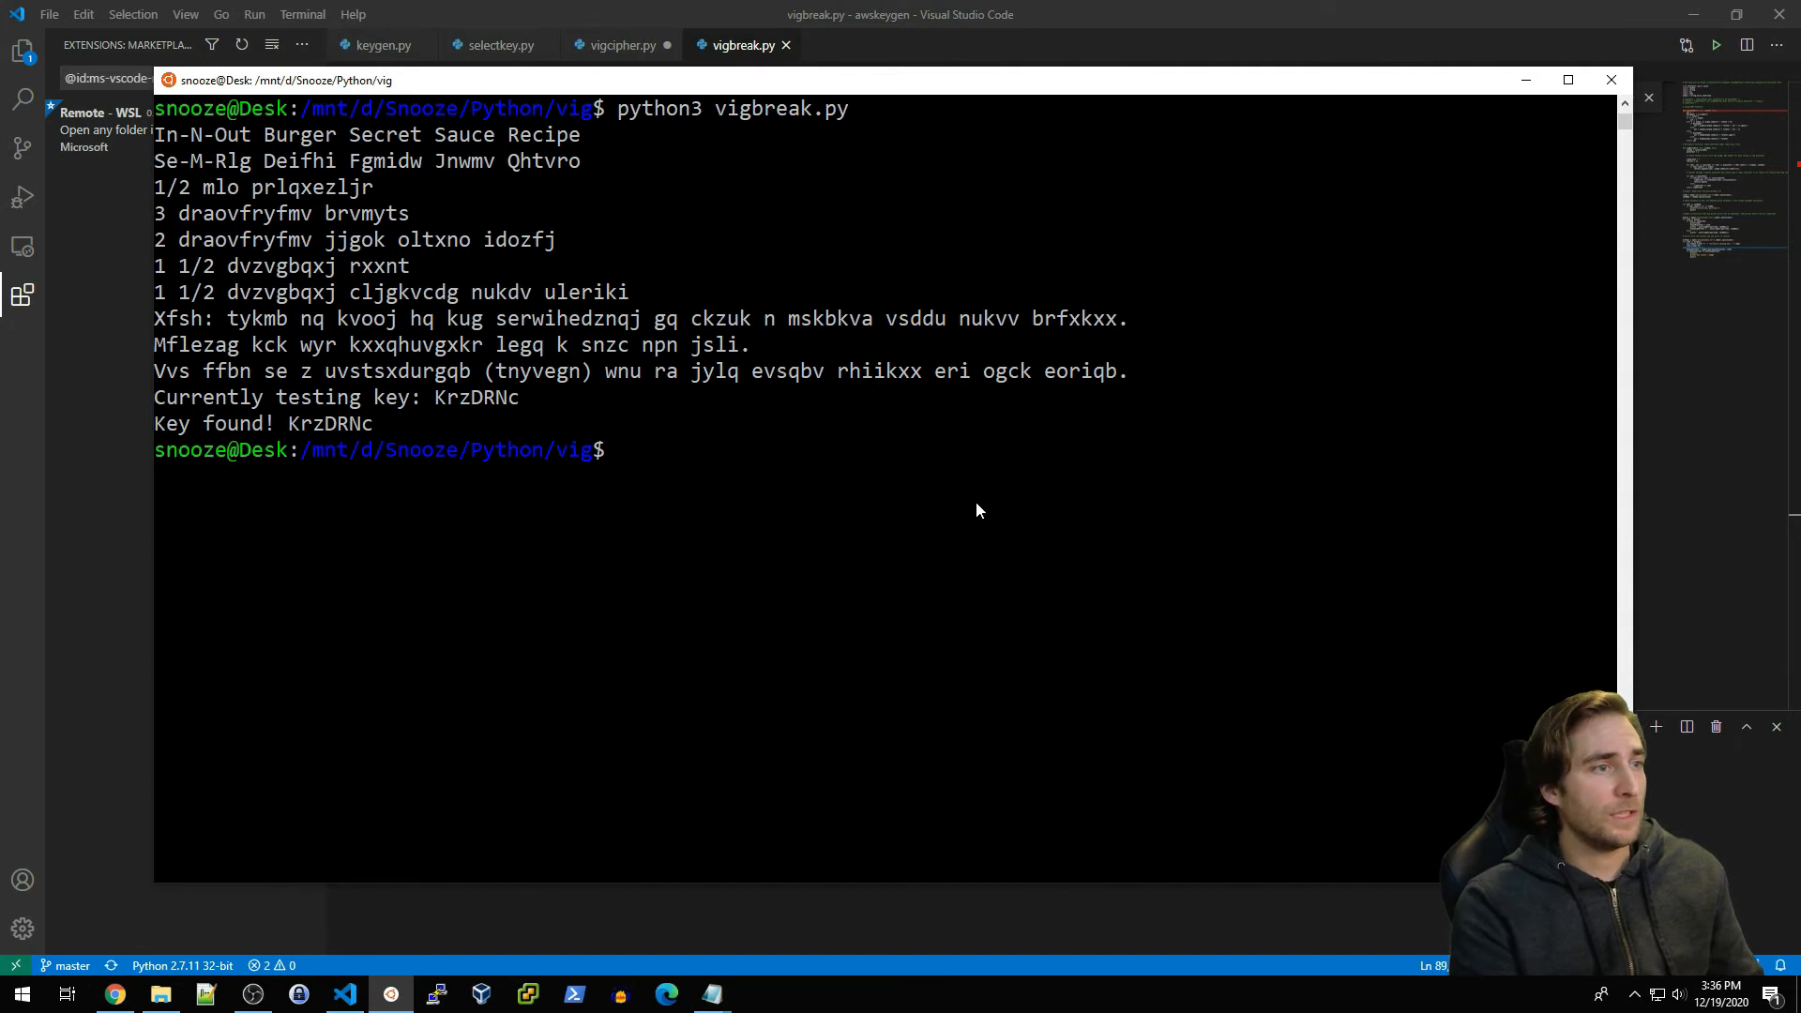
{"action": "key", "text": "Return"}
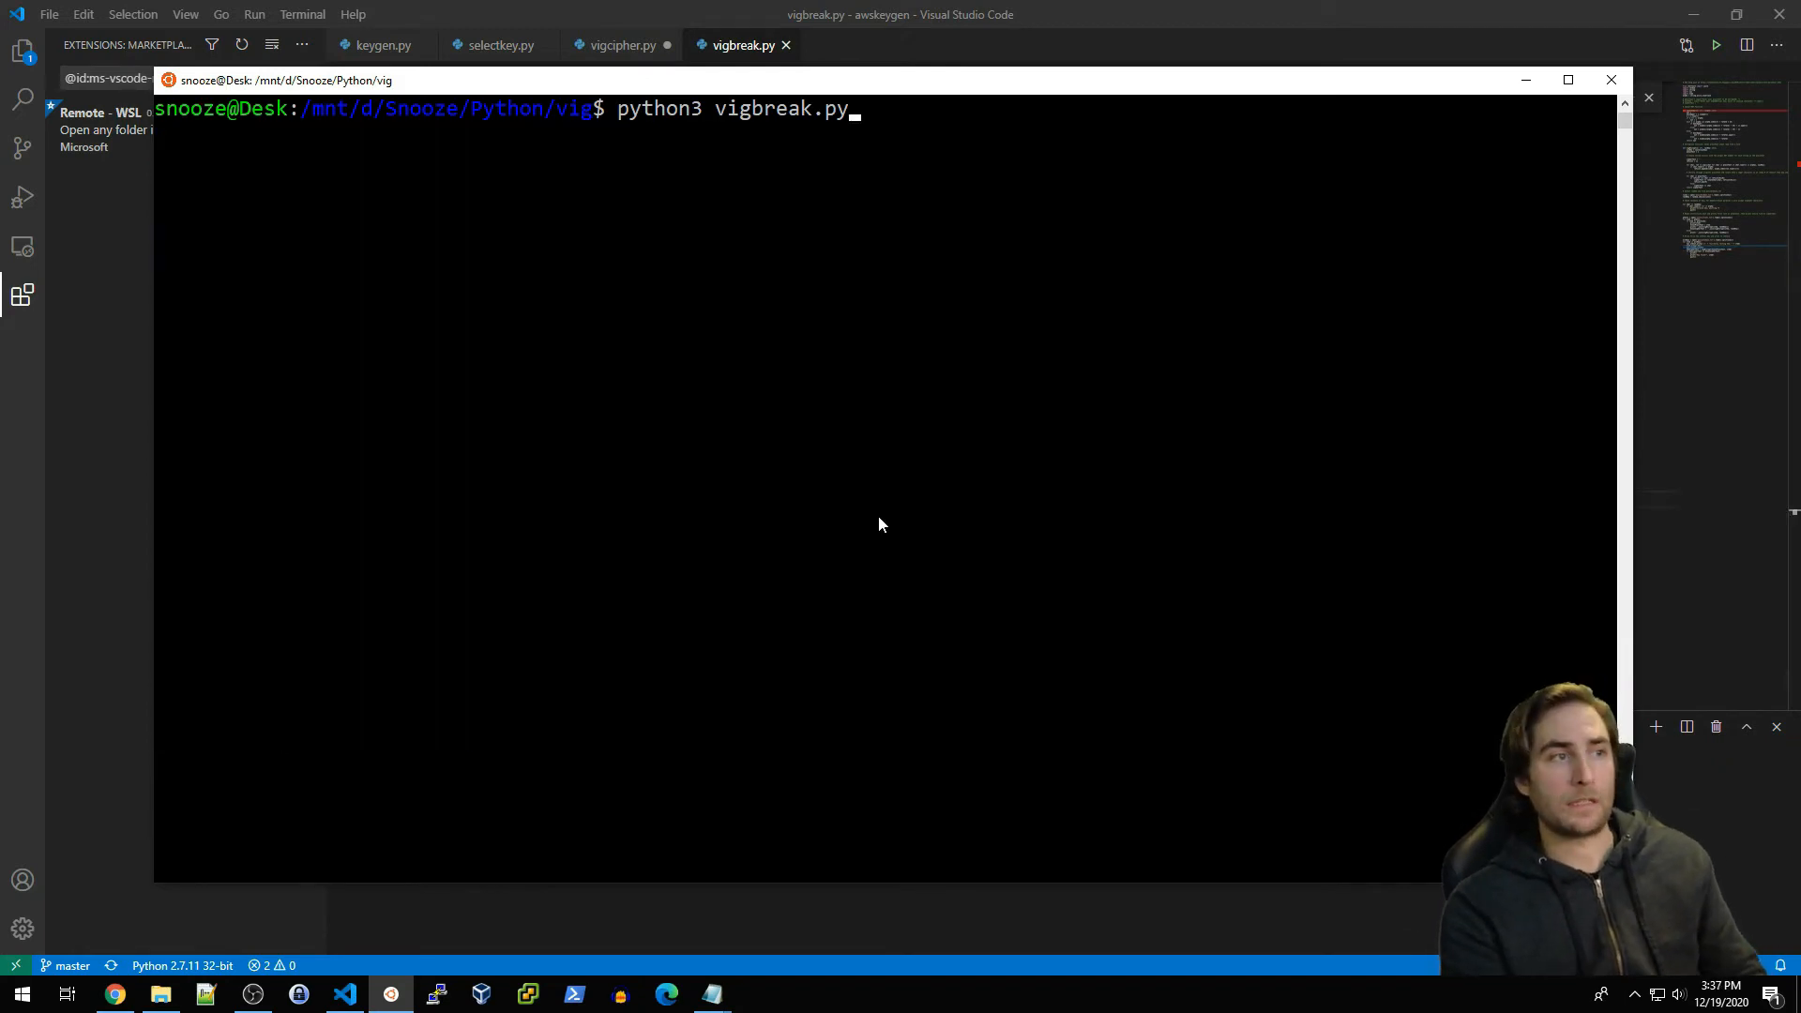
{"action": "key", "text": "enter"}
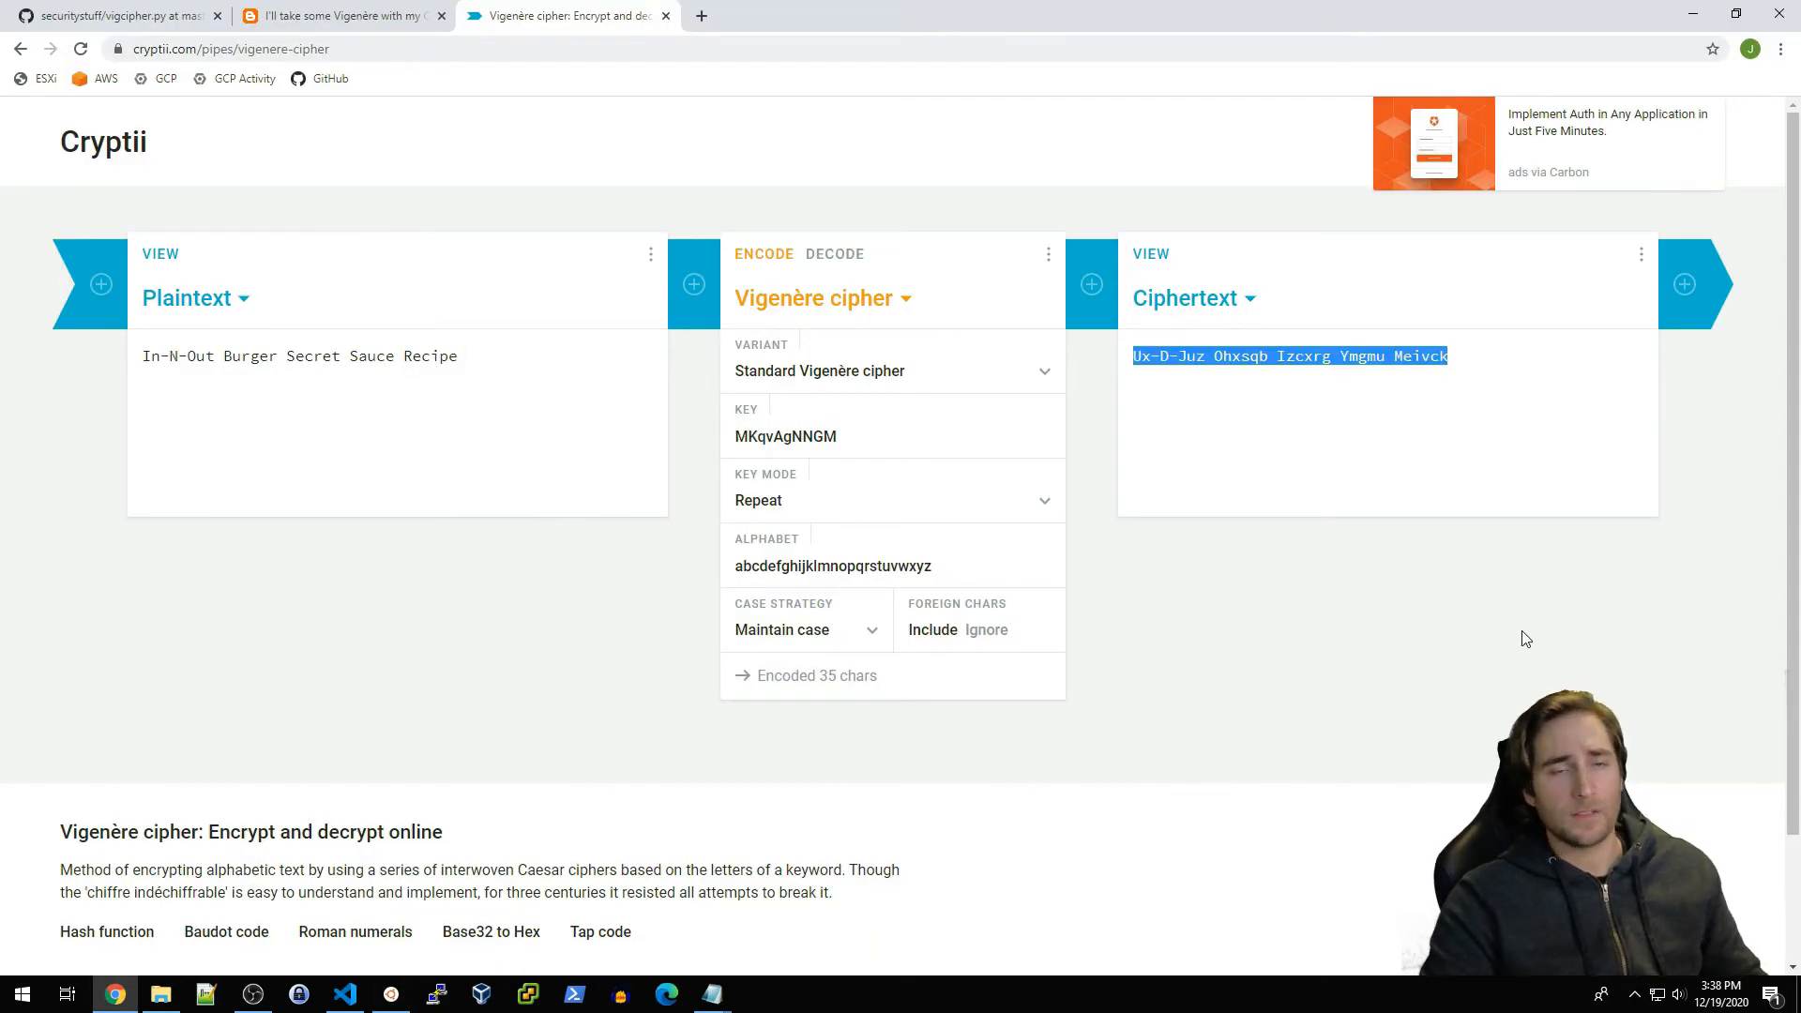
Bring the WSL terminal forward after comparing Cryptii's MKqvAgNNGM ciphertext
{"action": "left_click", "coordinate": [392, 994]}
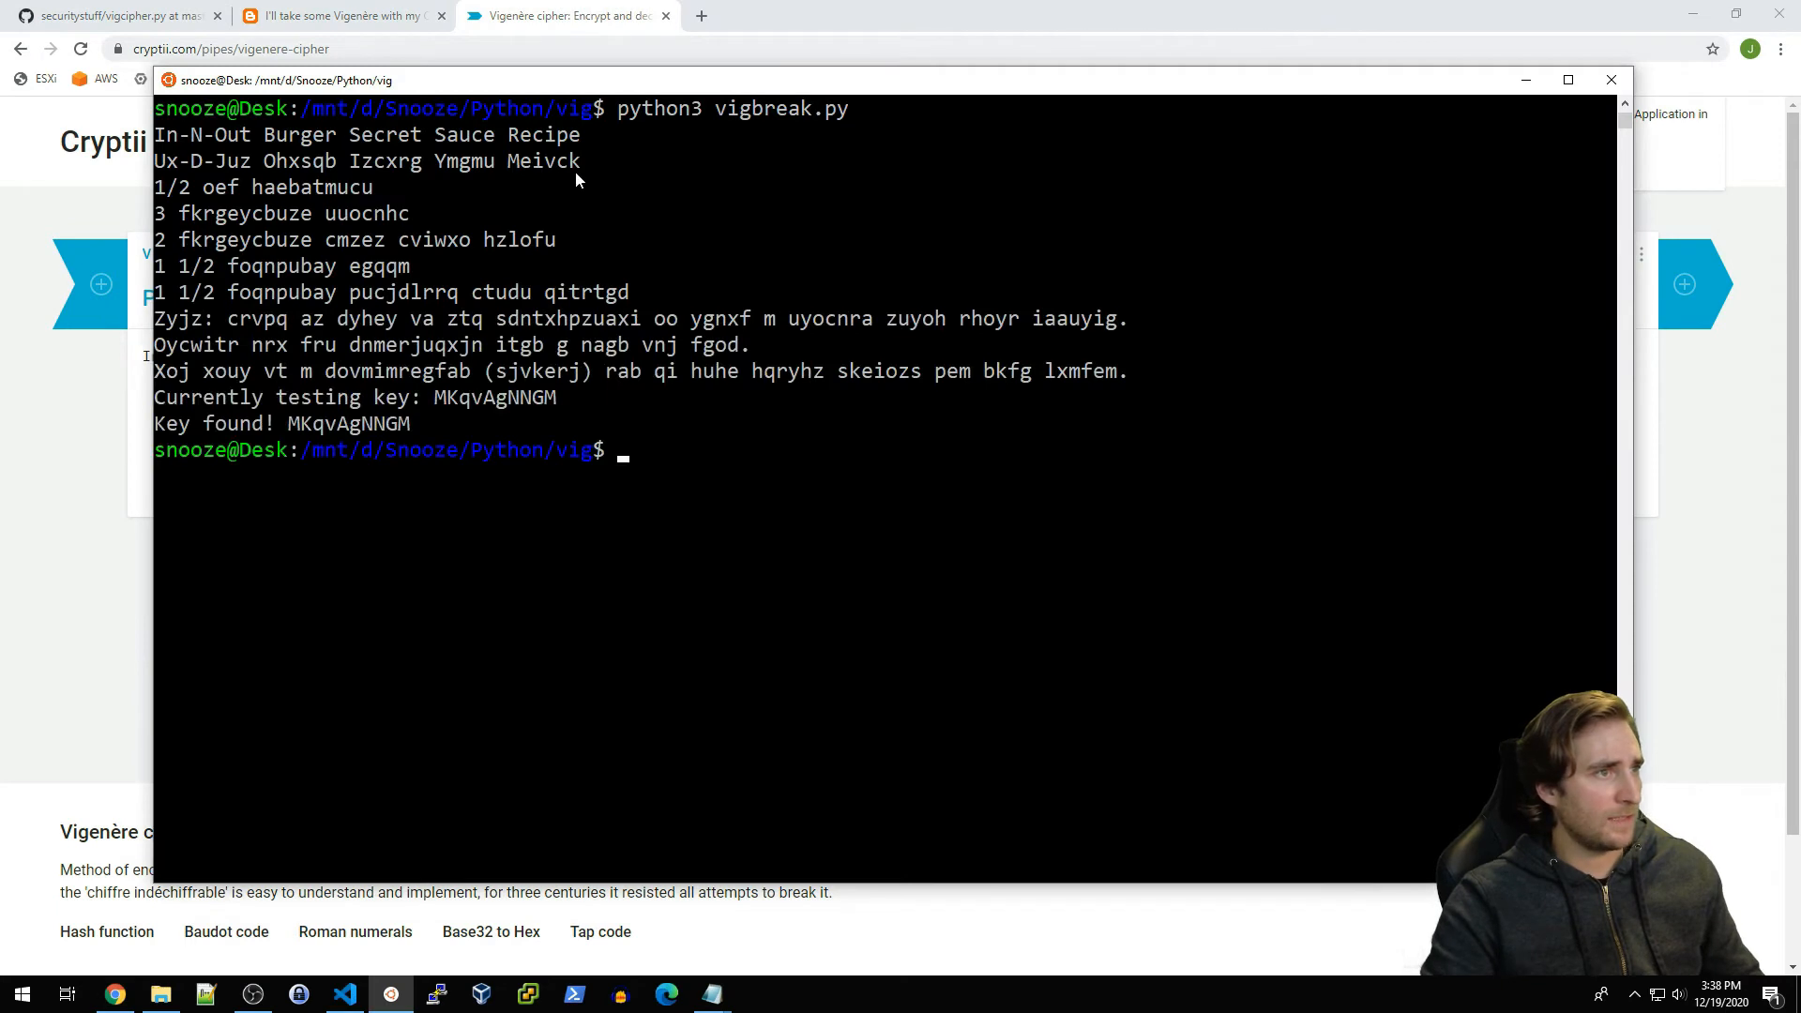
Select the recipe title and encrypted output lines, then return to vigdecrypt.py in VS Code
{"action": "left_click_drag", "start_coordinate": [155, 162], "coordinate": [580, 161]}
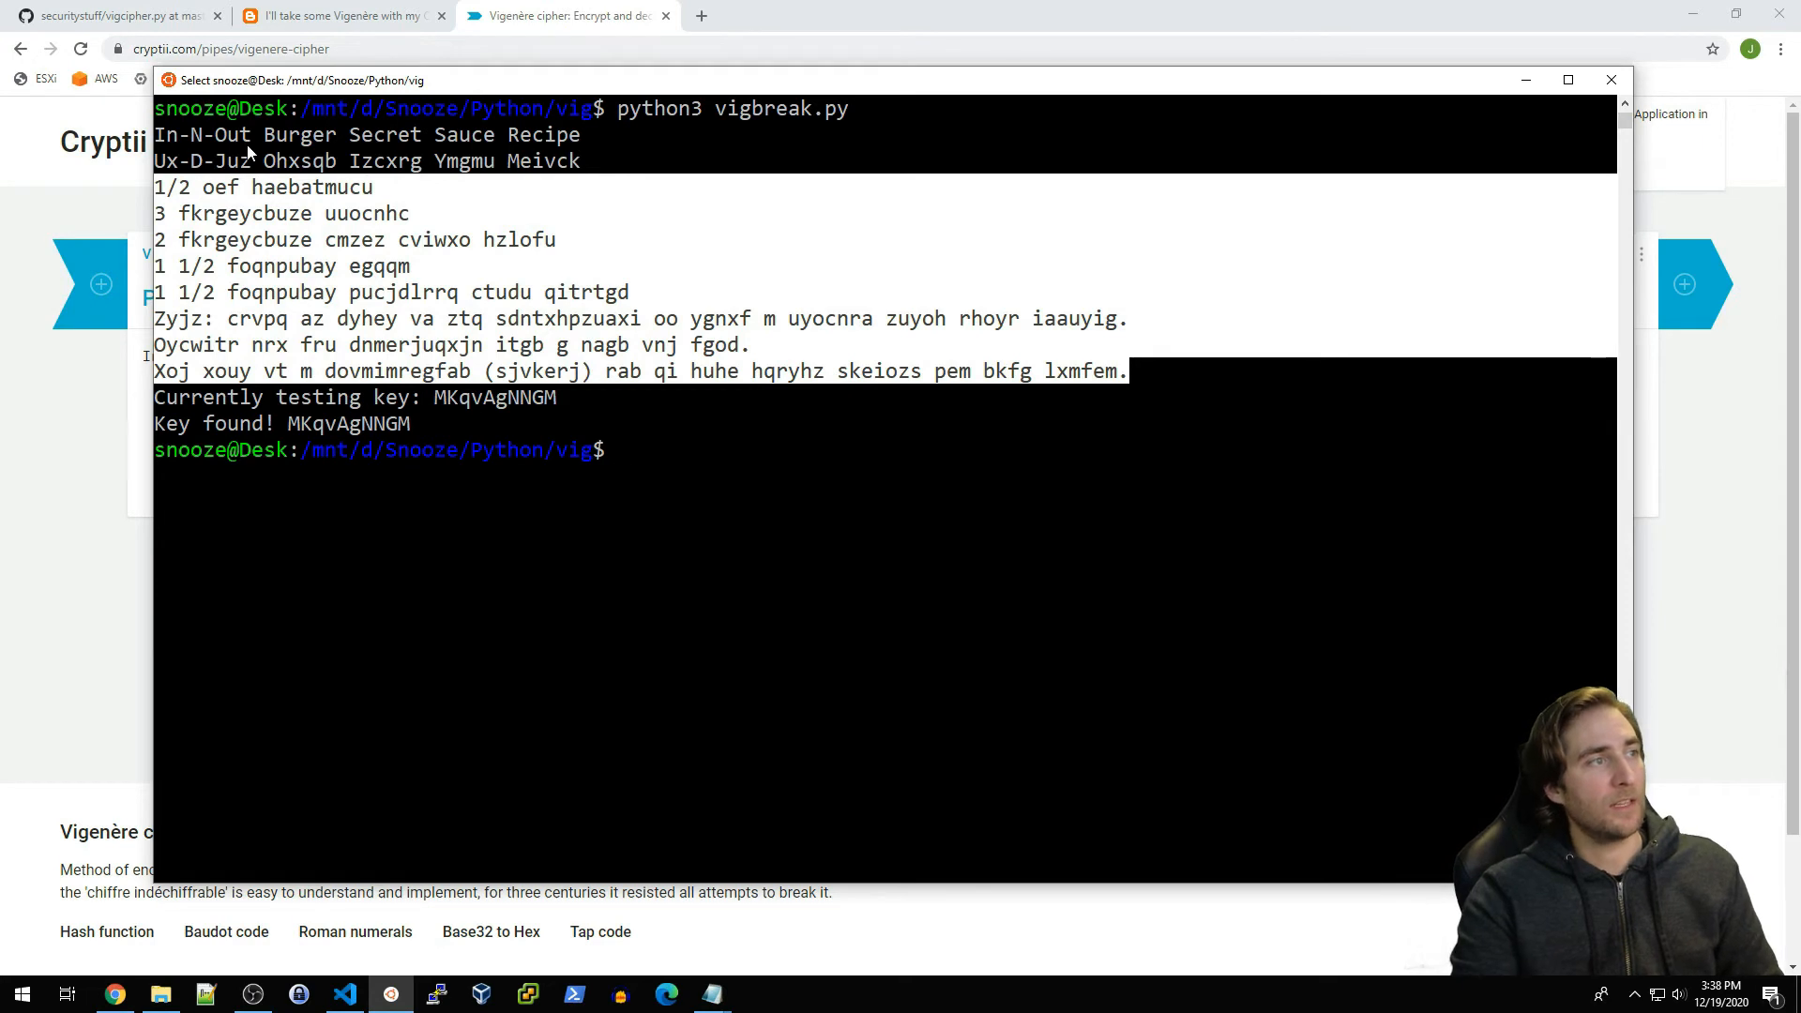
{"action": "mouse_move", "coordinate": [367, 150]}
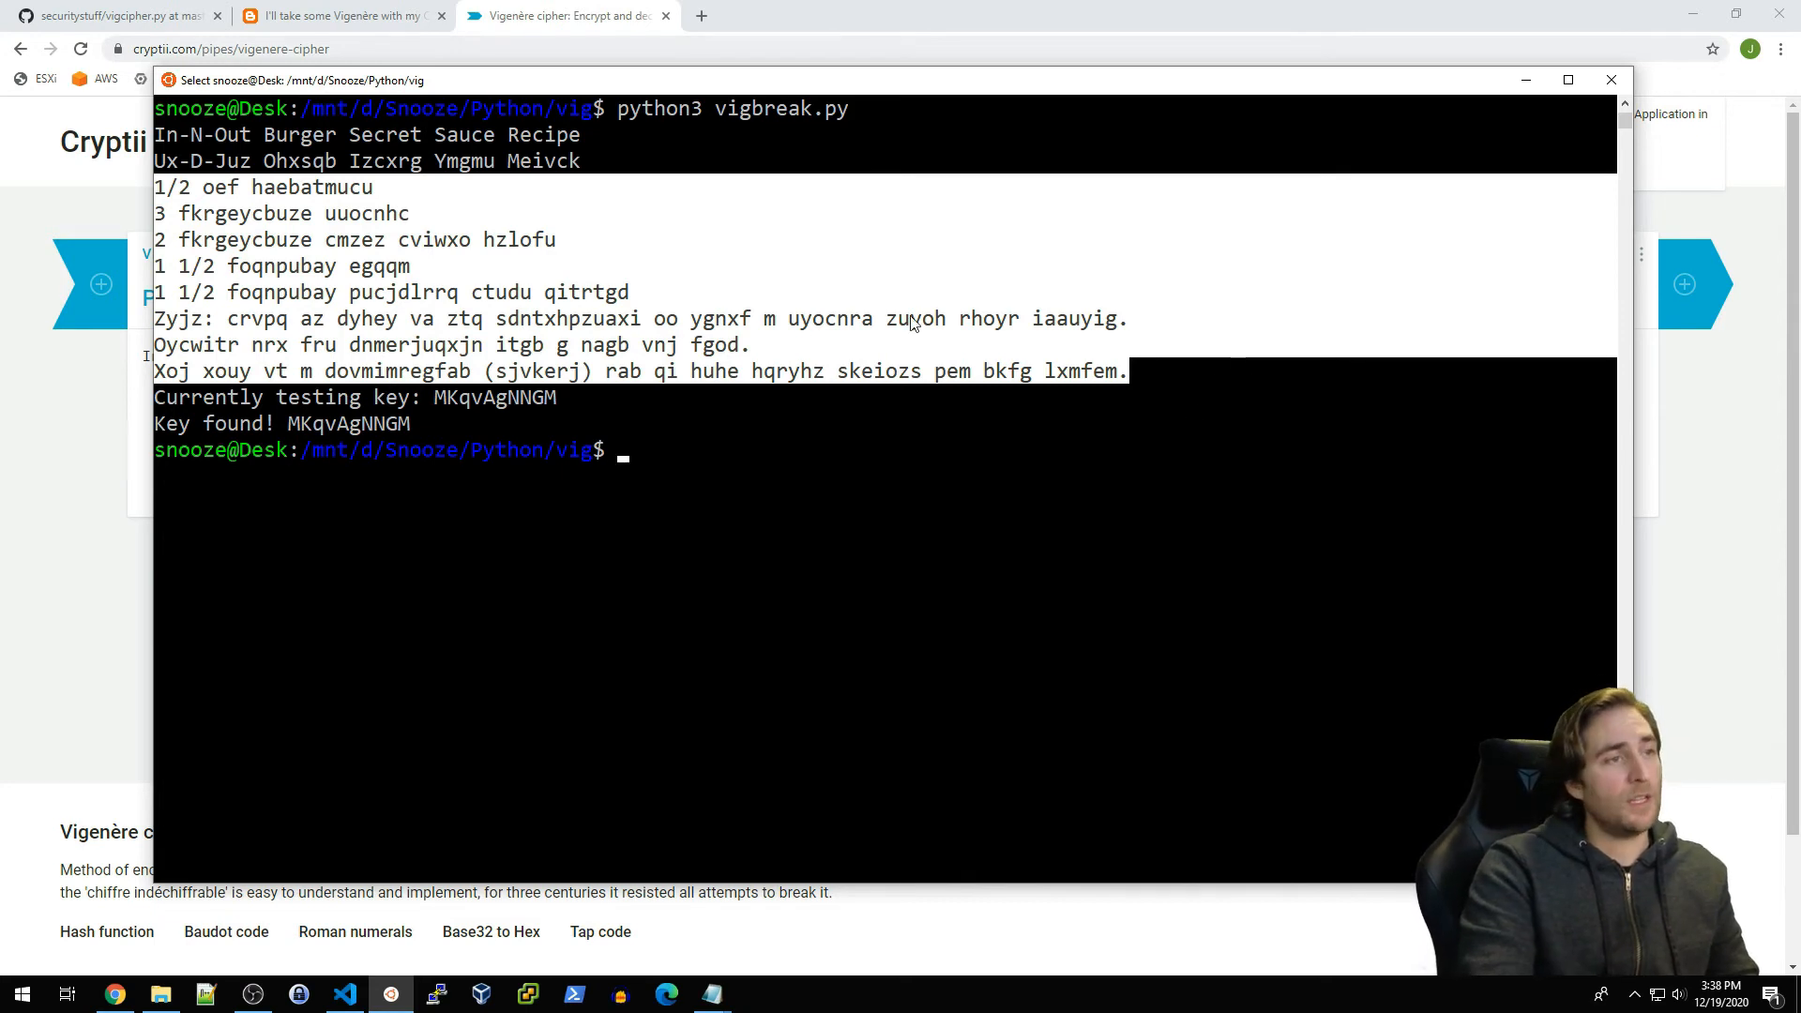
{"action": "mouse_move", "coordinate": [304, 433]}
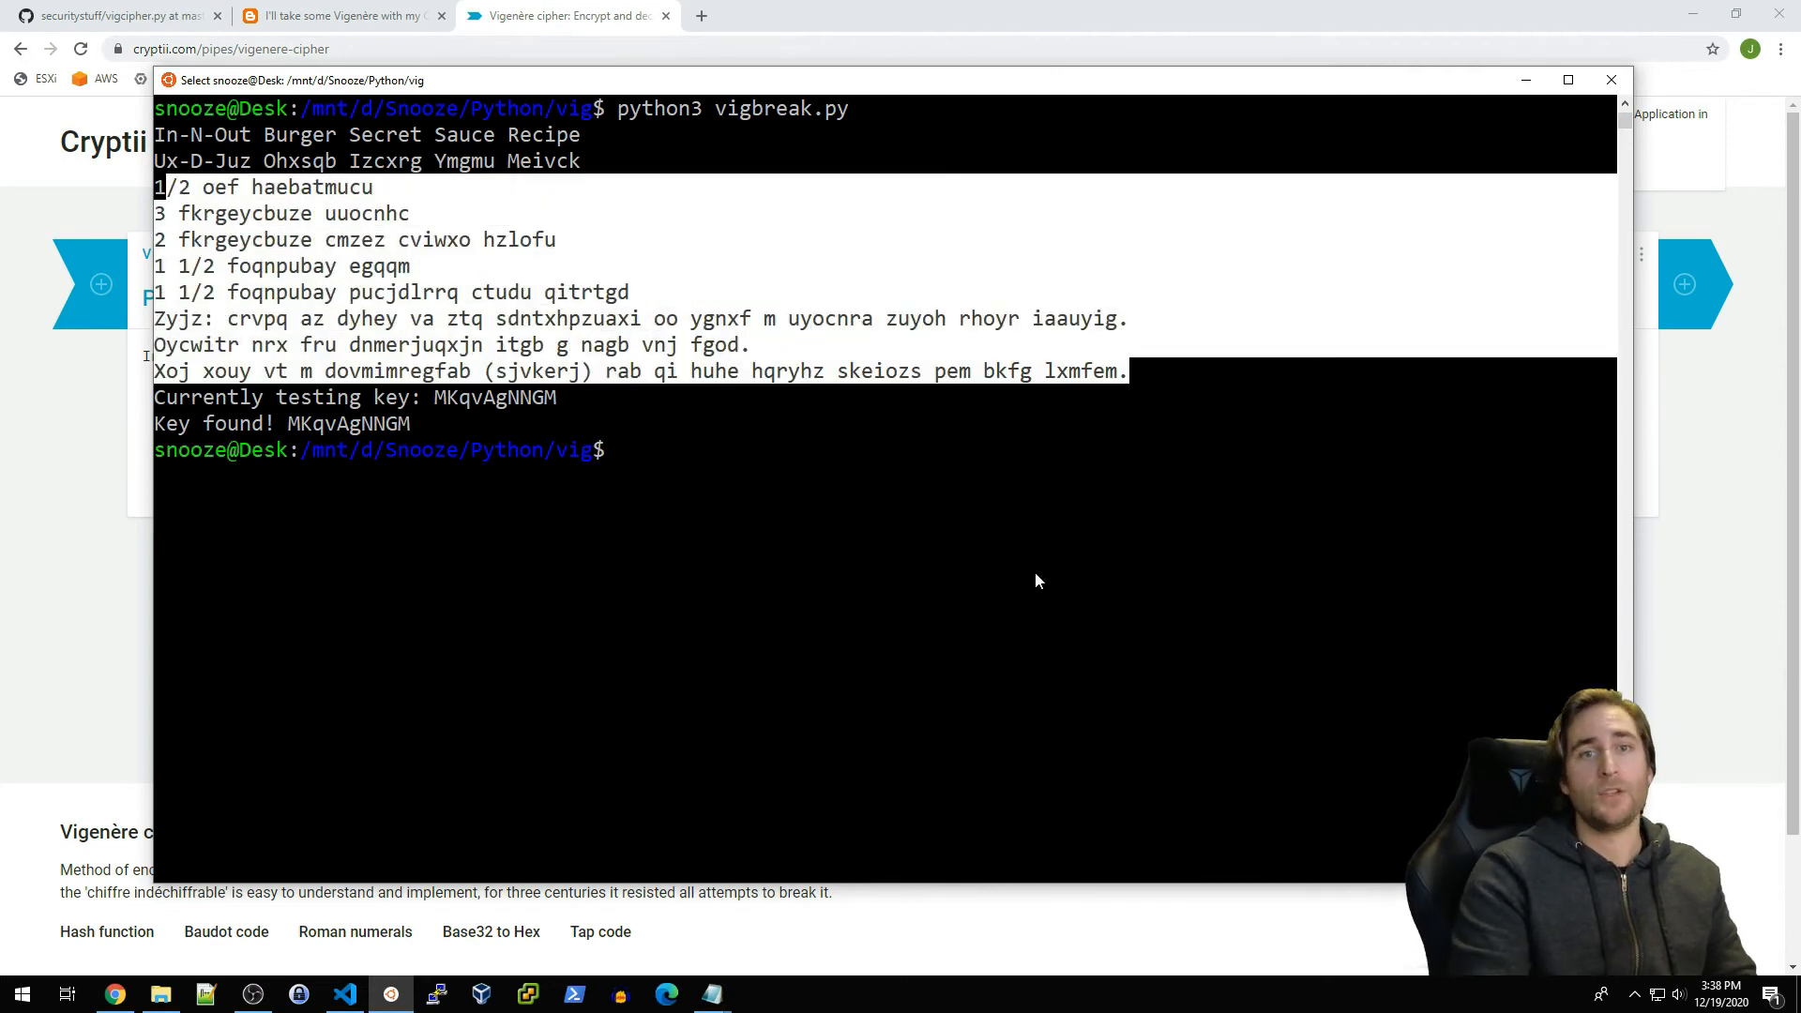
{"action": "left_click", "coordinate": [343, 994]}
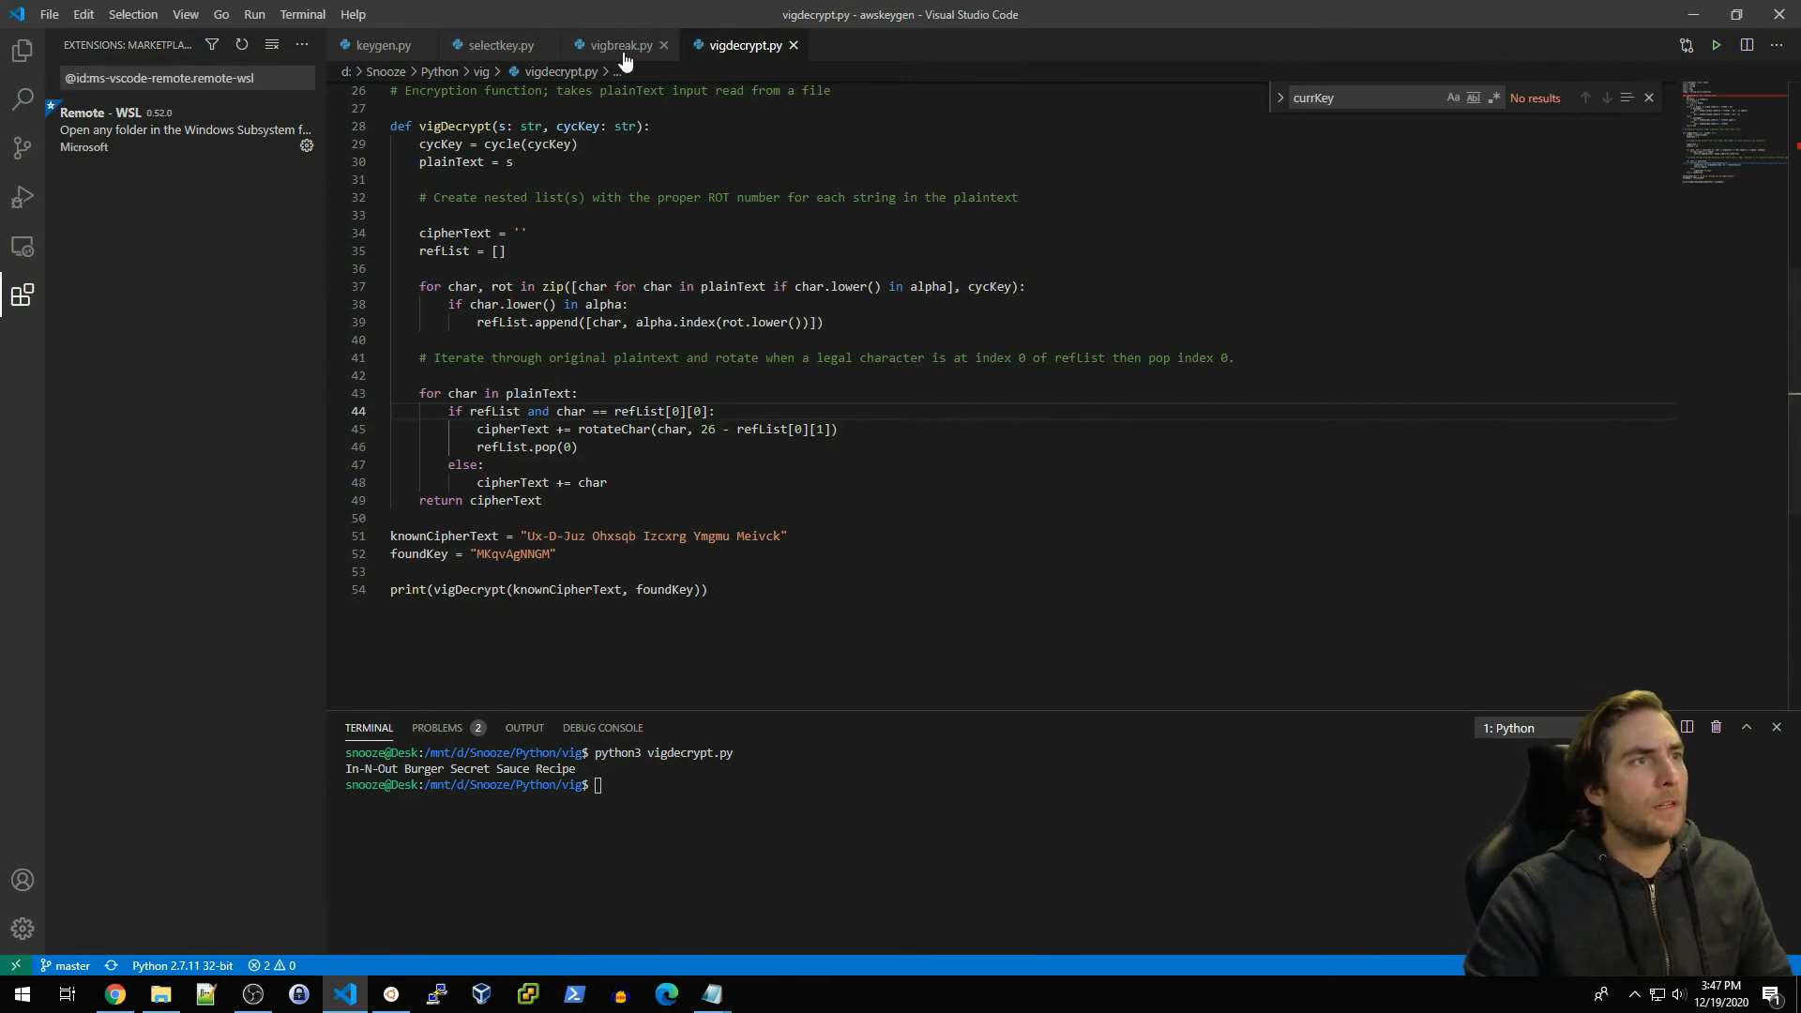
Review vigbreak.py's vigEncrypt code, then switch back to vigdecrypt.py
{"action": "left_click", "coordinate": [617, 45]}
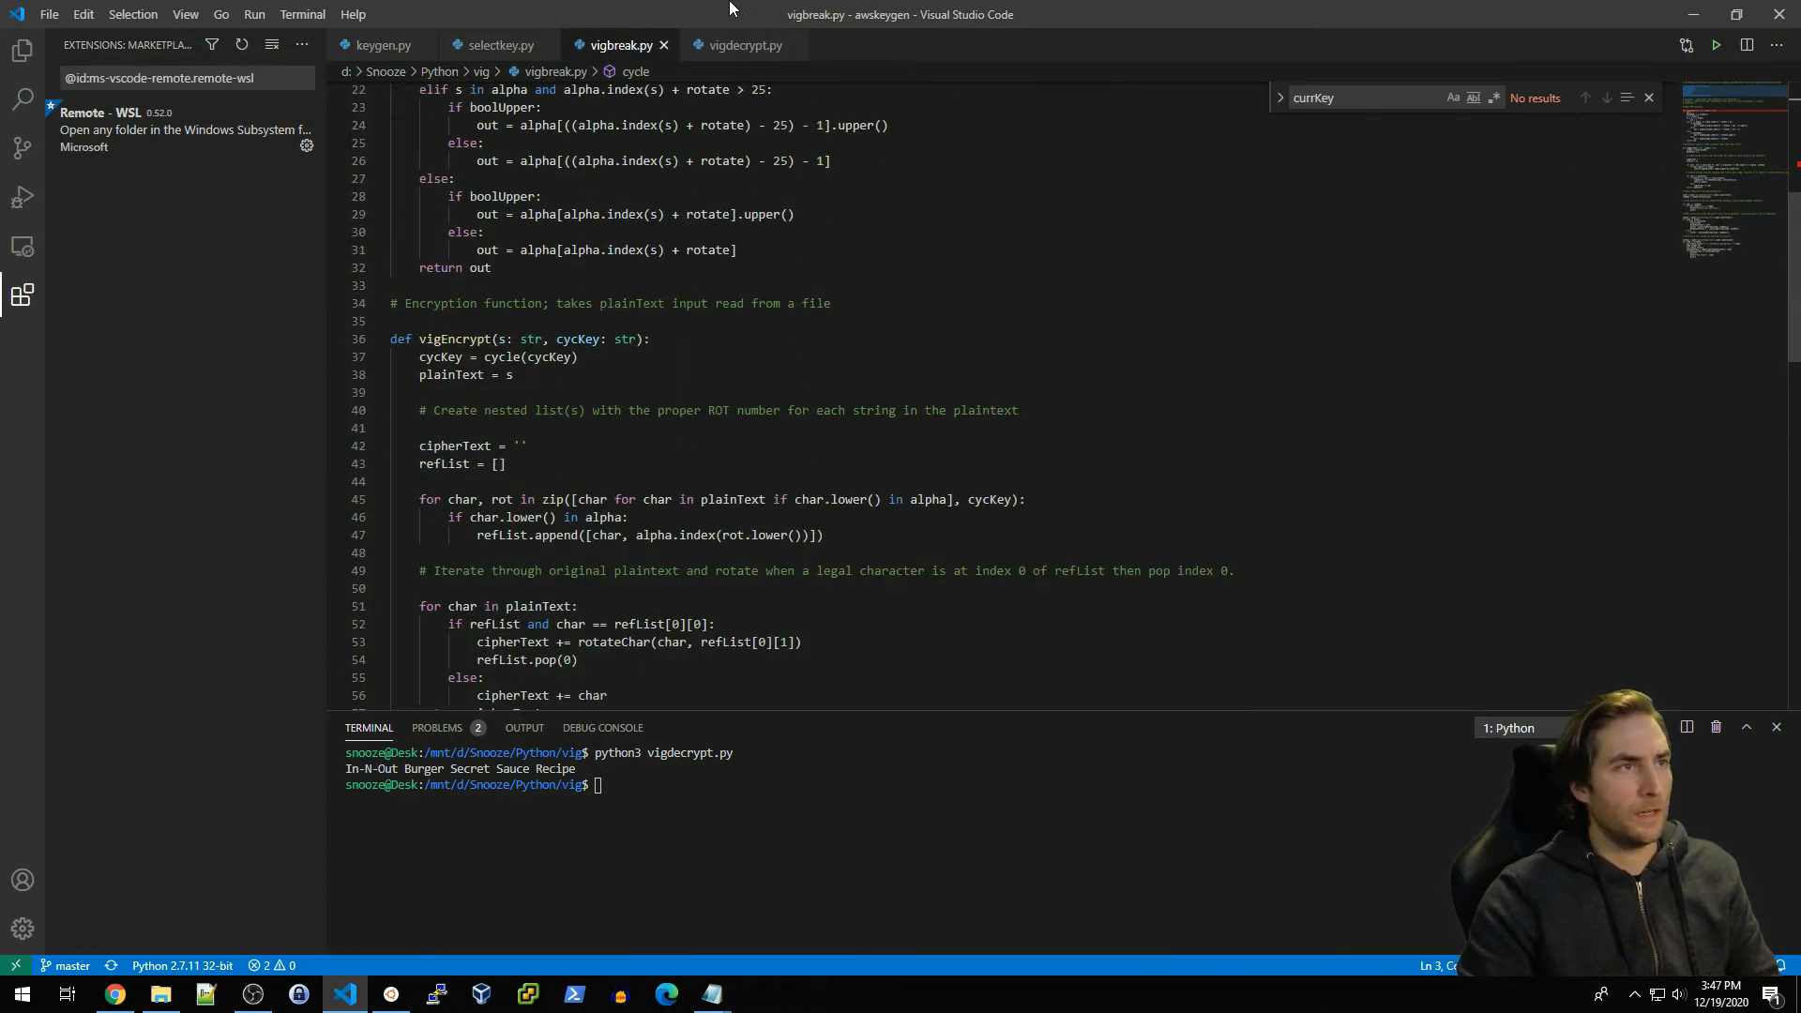
{"action": "left_click", "coordinate": [745, 45]}
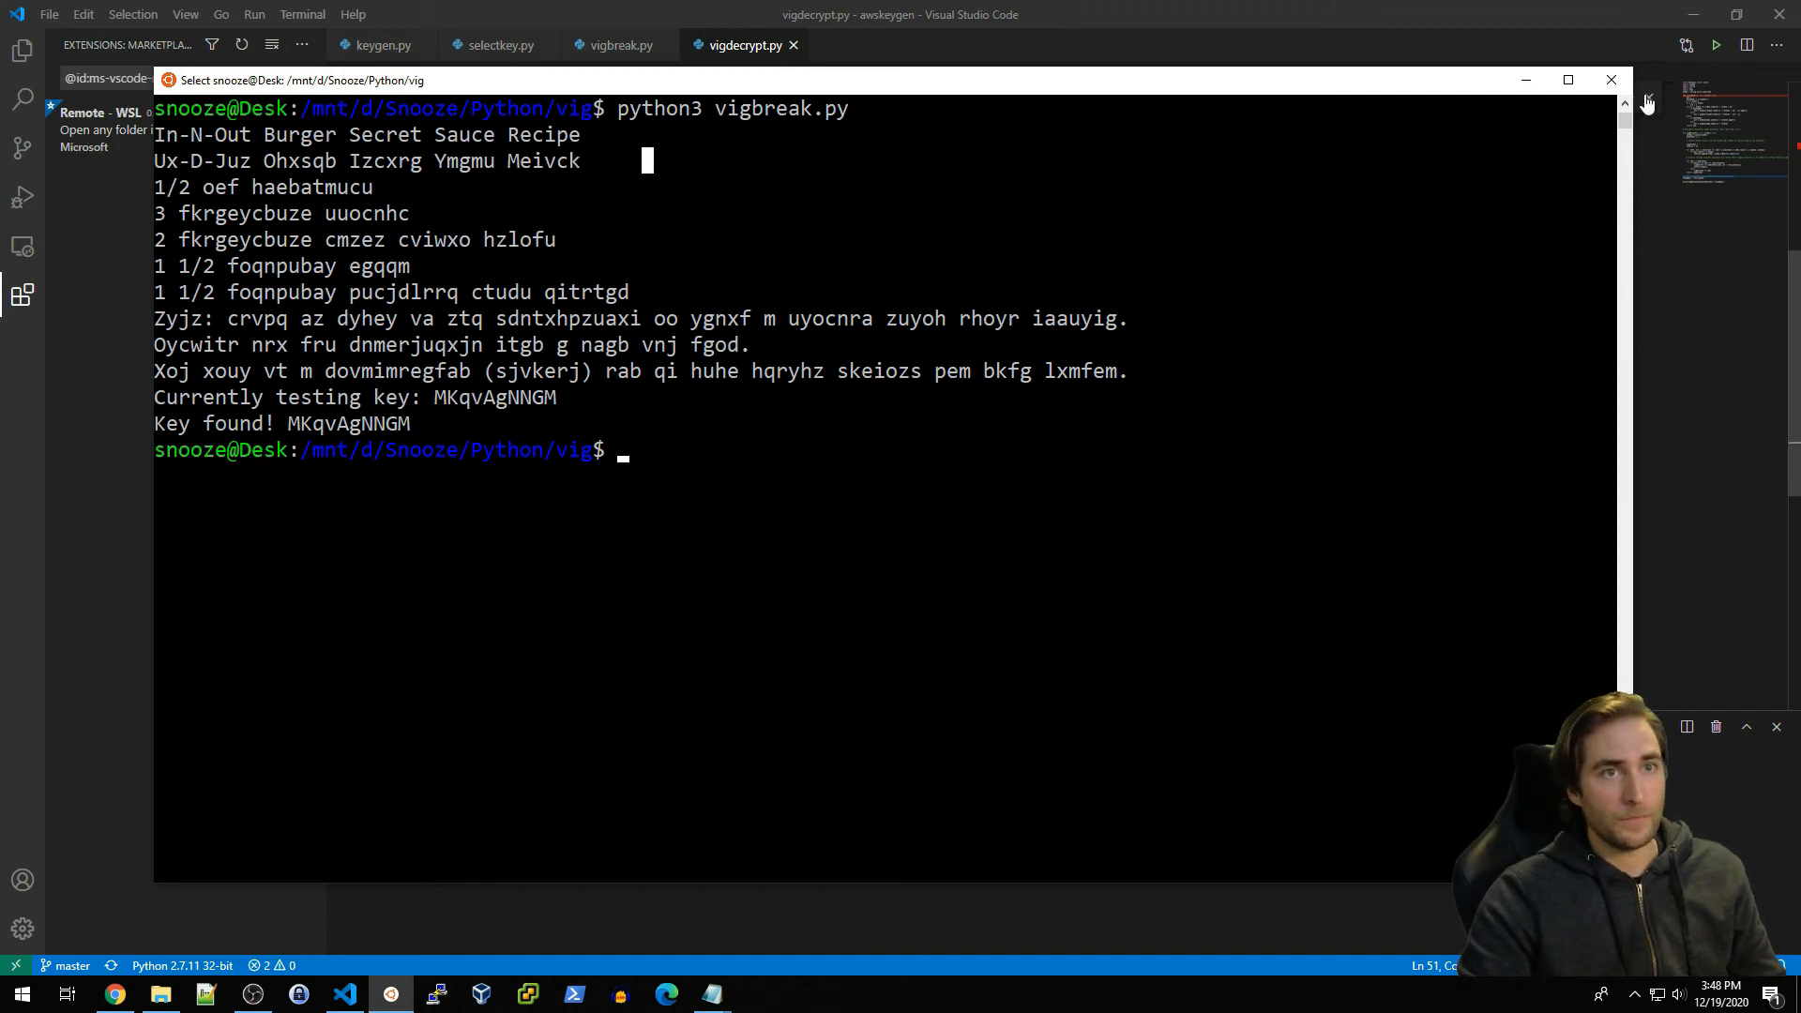
Select the encrypted ingredient line '1/2 oef haebatmucu' in the terminal for decryption
{"action": "left_click", "coordinate": [1609, 79]}
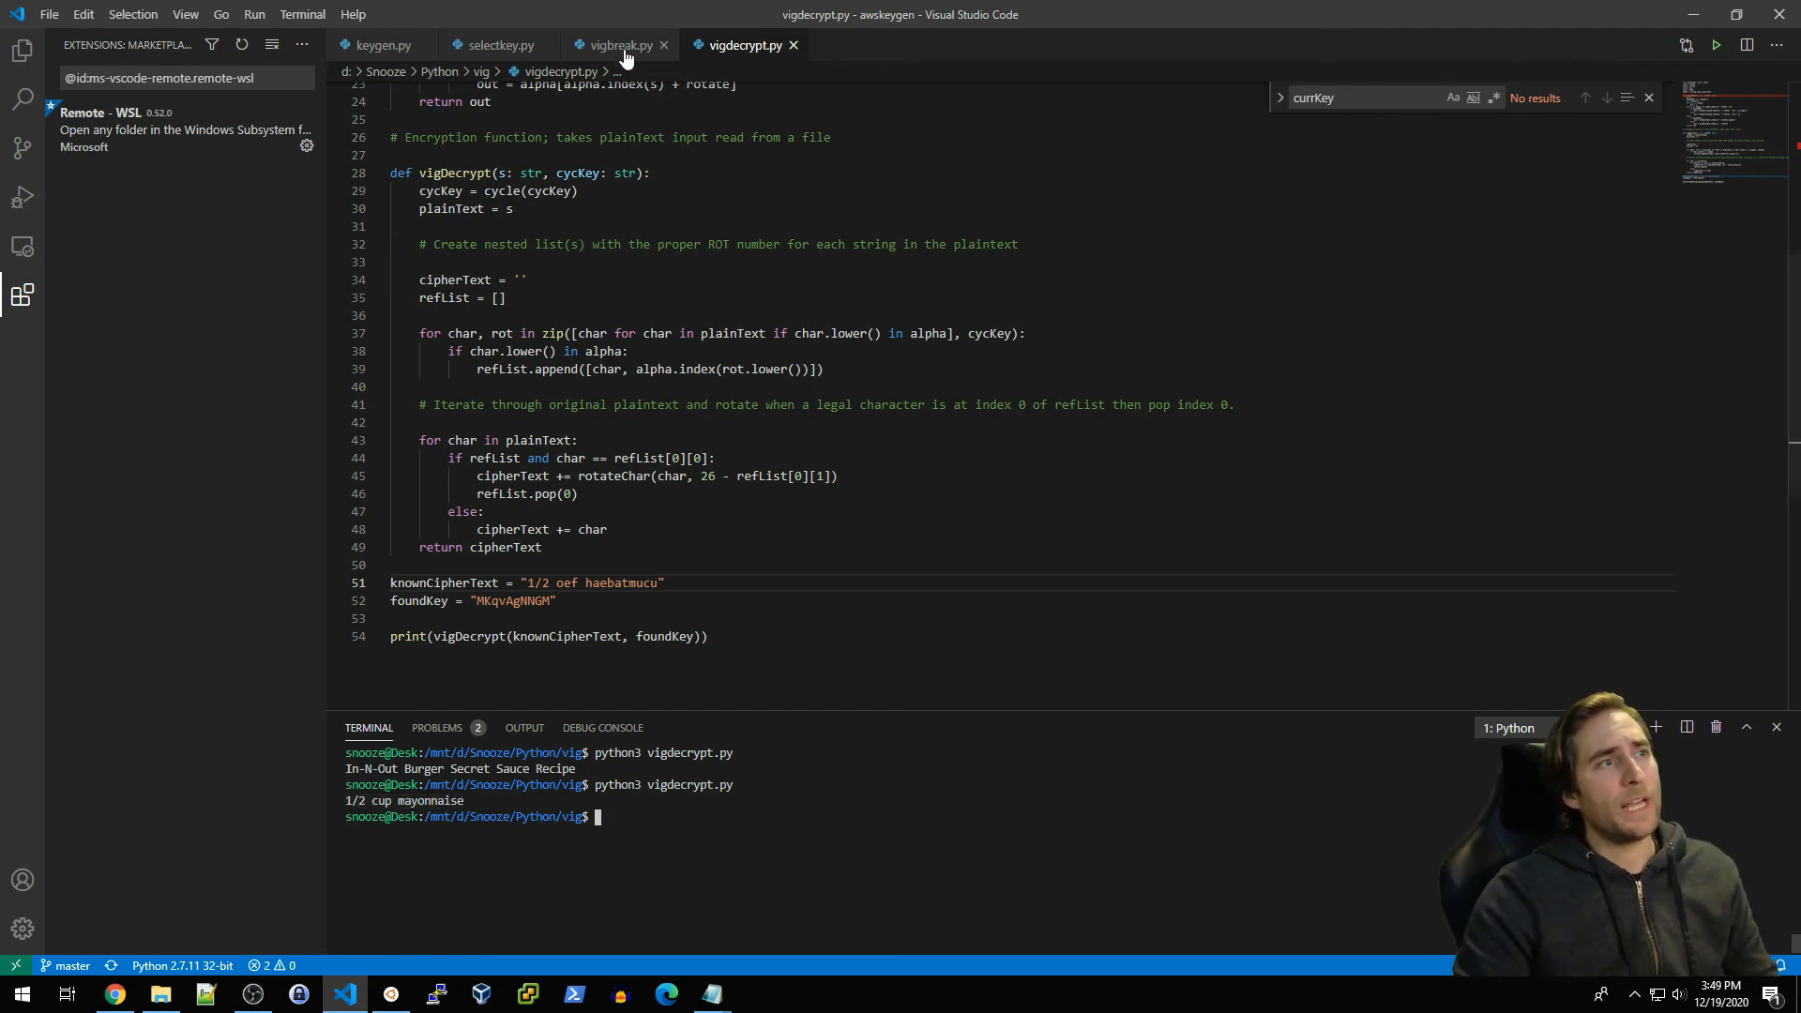
Add 'for item in allCipherTexts:' at the end of vigbreak.py to loop over the stored lines
{"action": "left_click", "coordinate": [617, 45]}
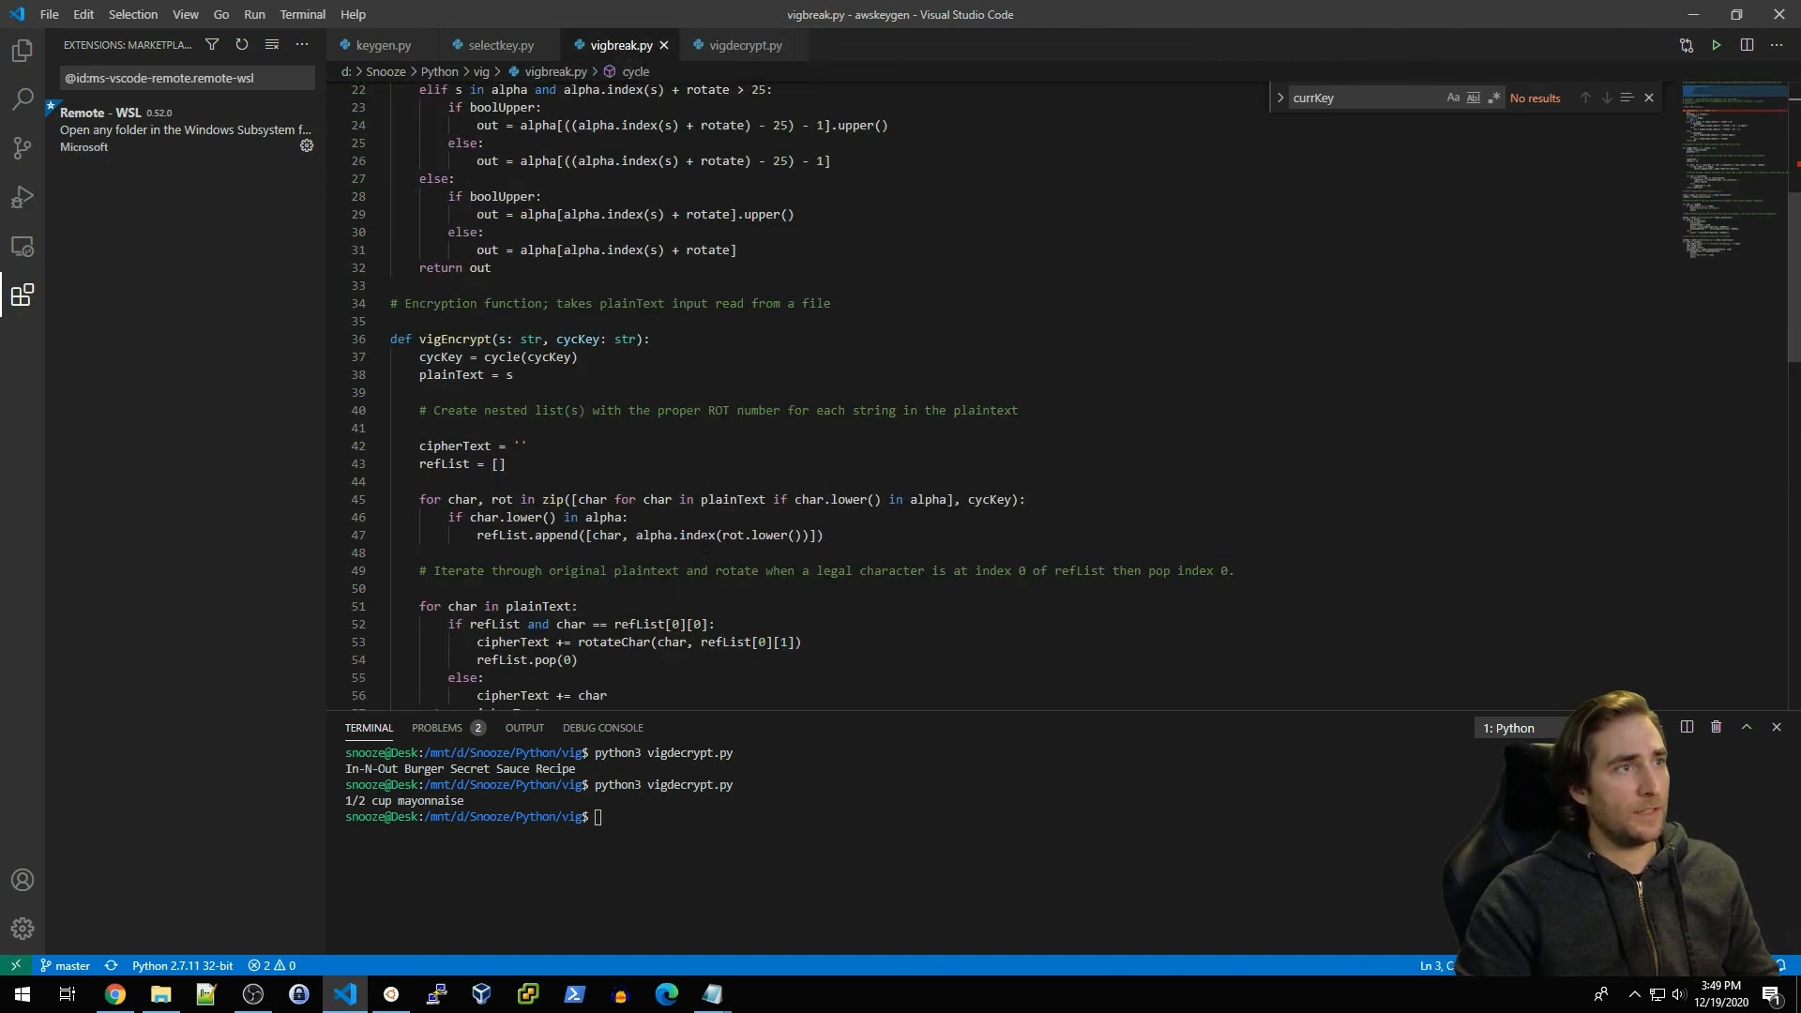
{"action": "scroll", "scroll_direction": "down", "scroll_amount": 3}
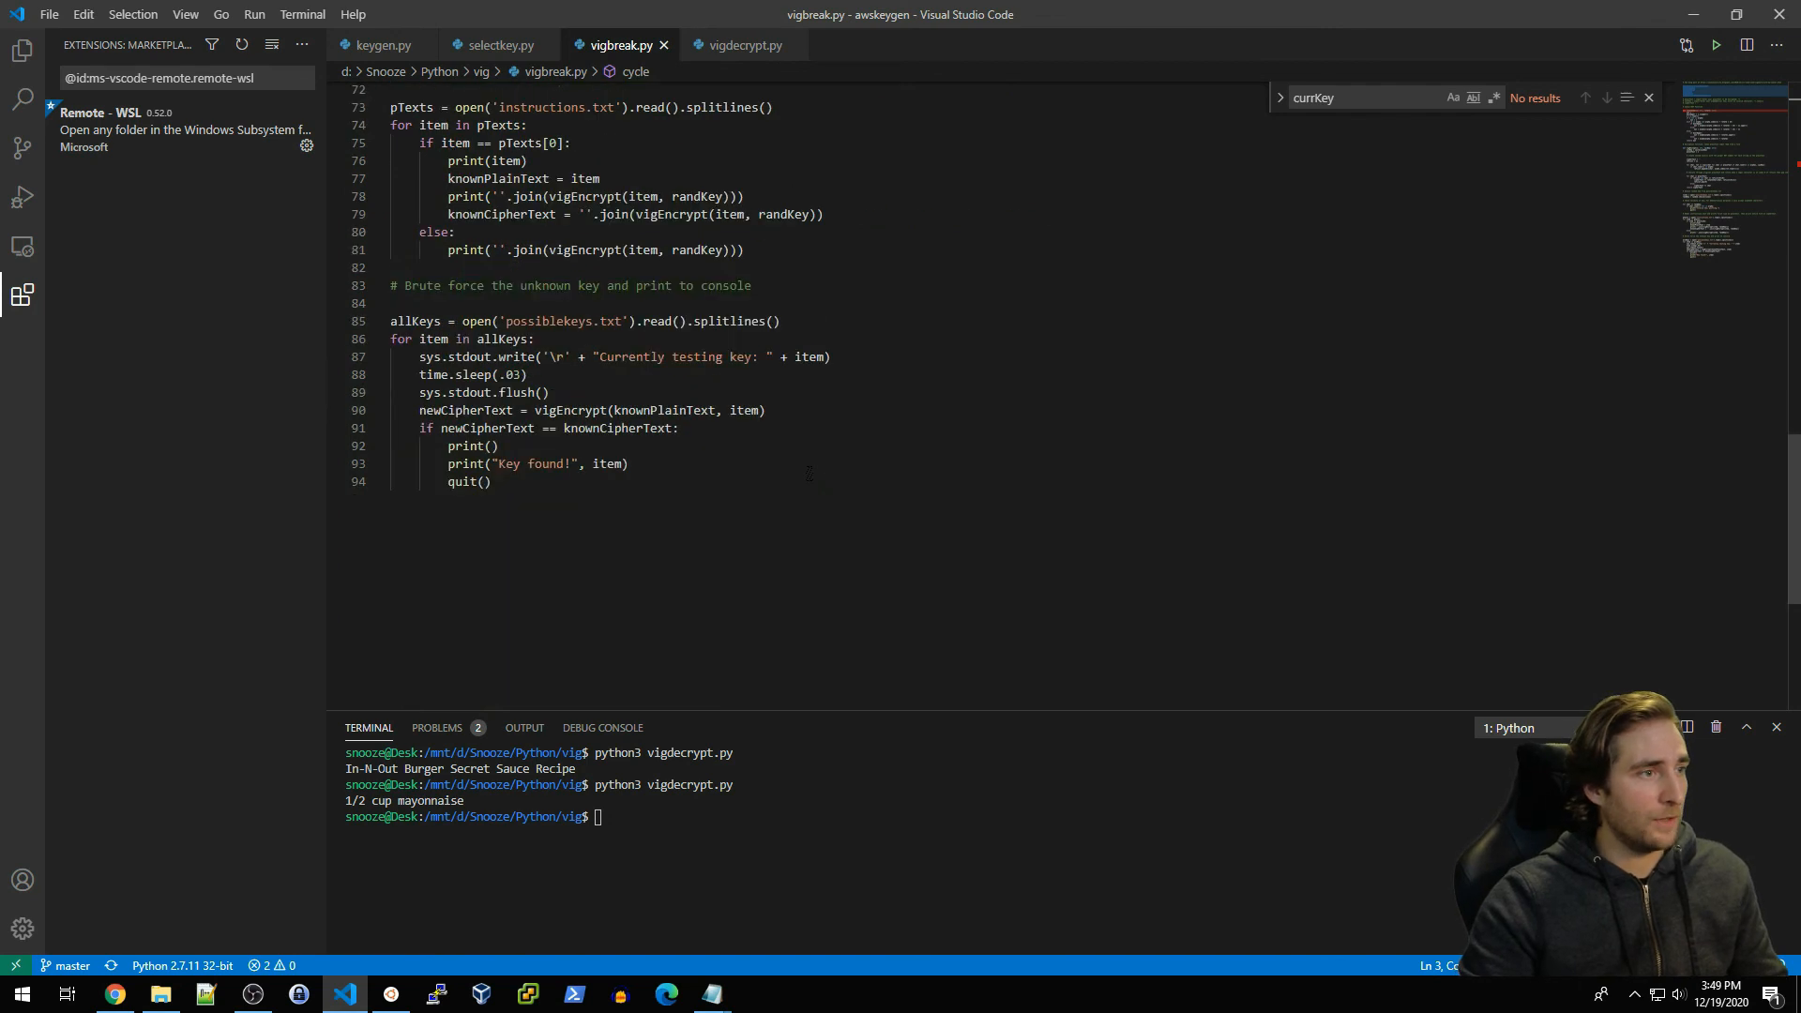
{"action": "key", "text": "enter"}
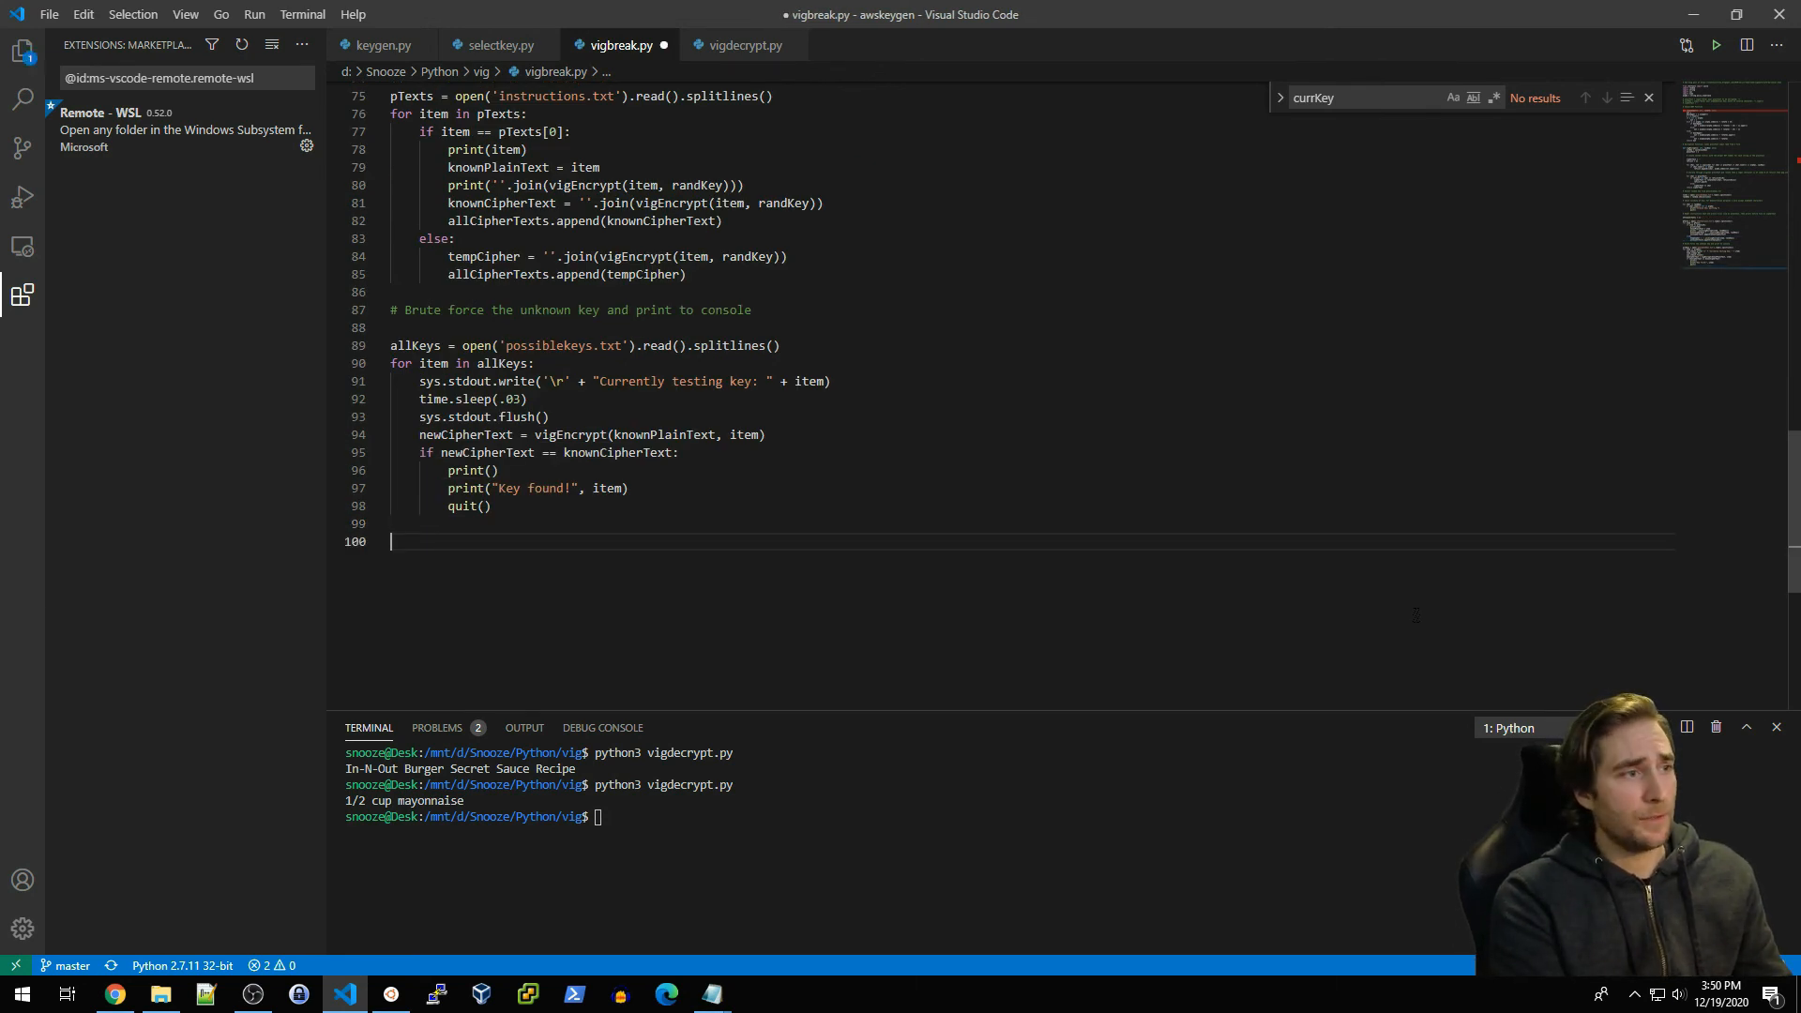
{"action": "type", "text": "for"}
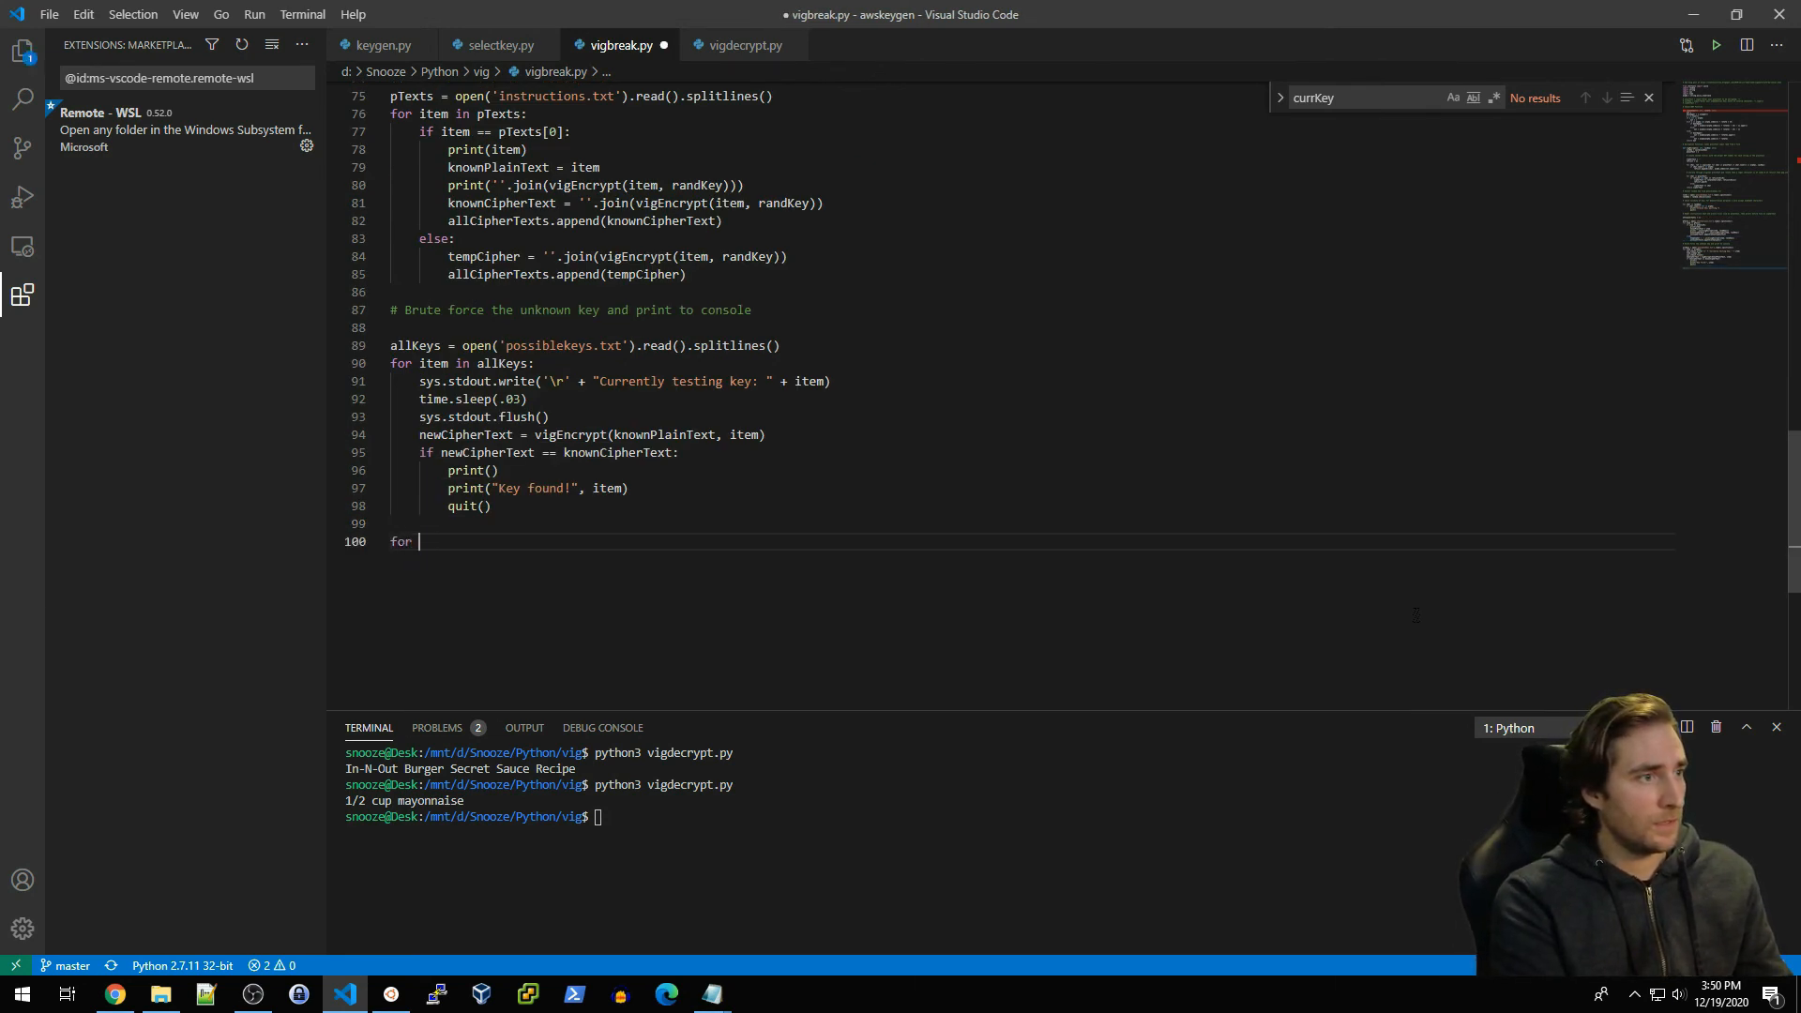
{"action": "type", "text": "item in allCipherTexts:"}
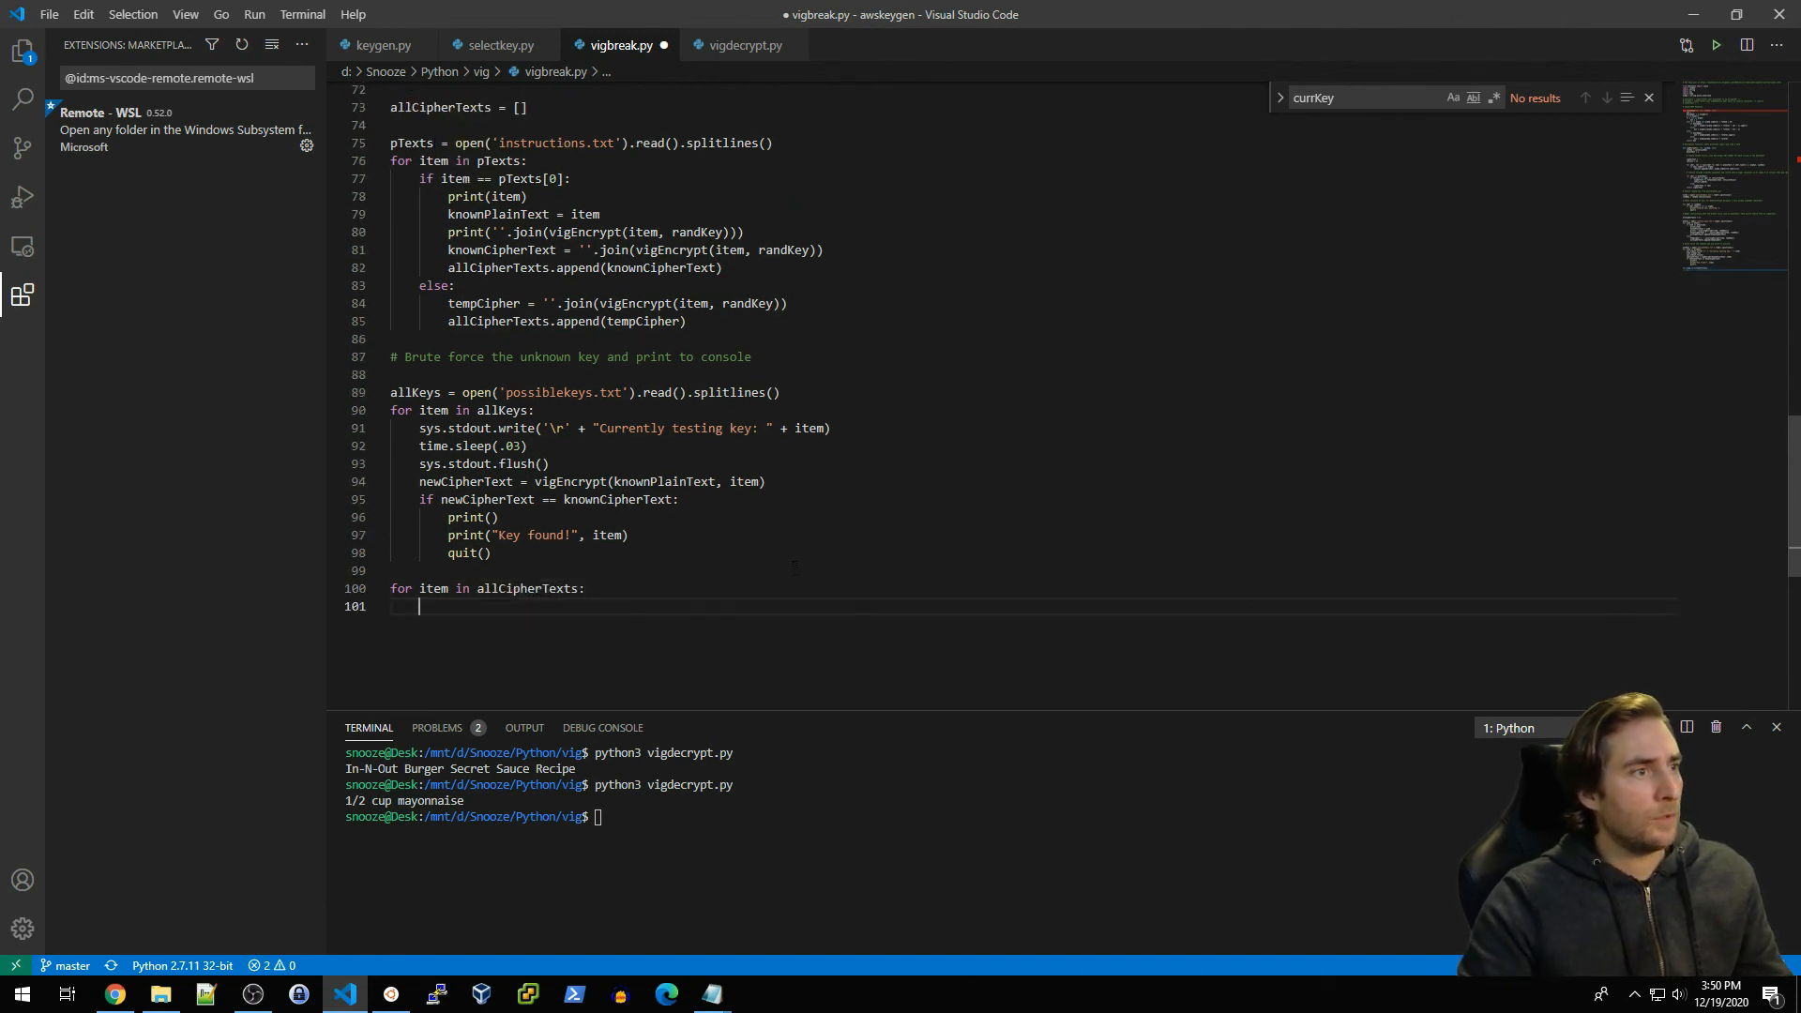
{"action": "left_click", "coordinate": [743, 45]}
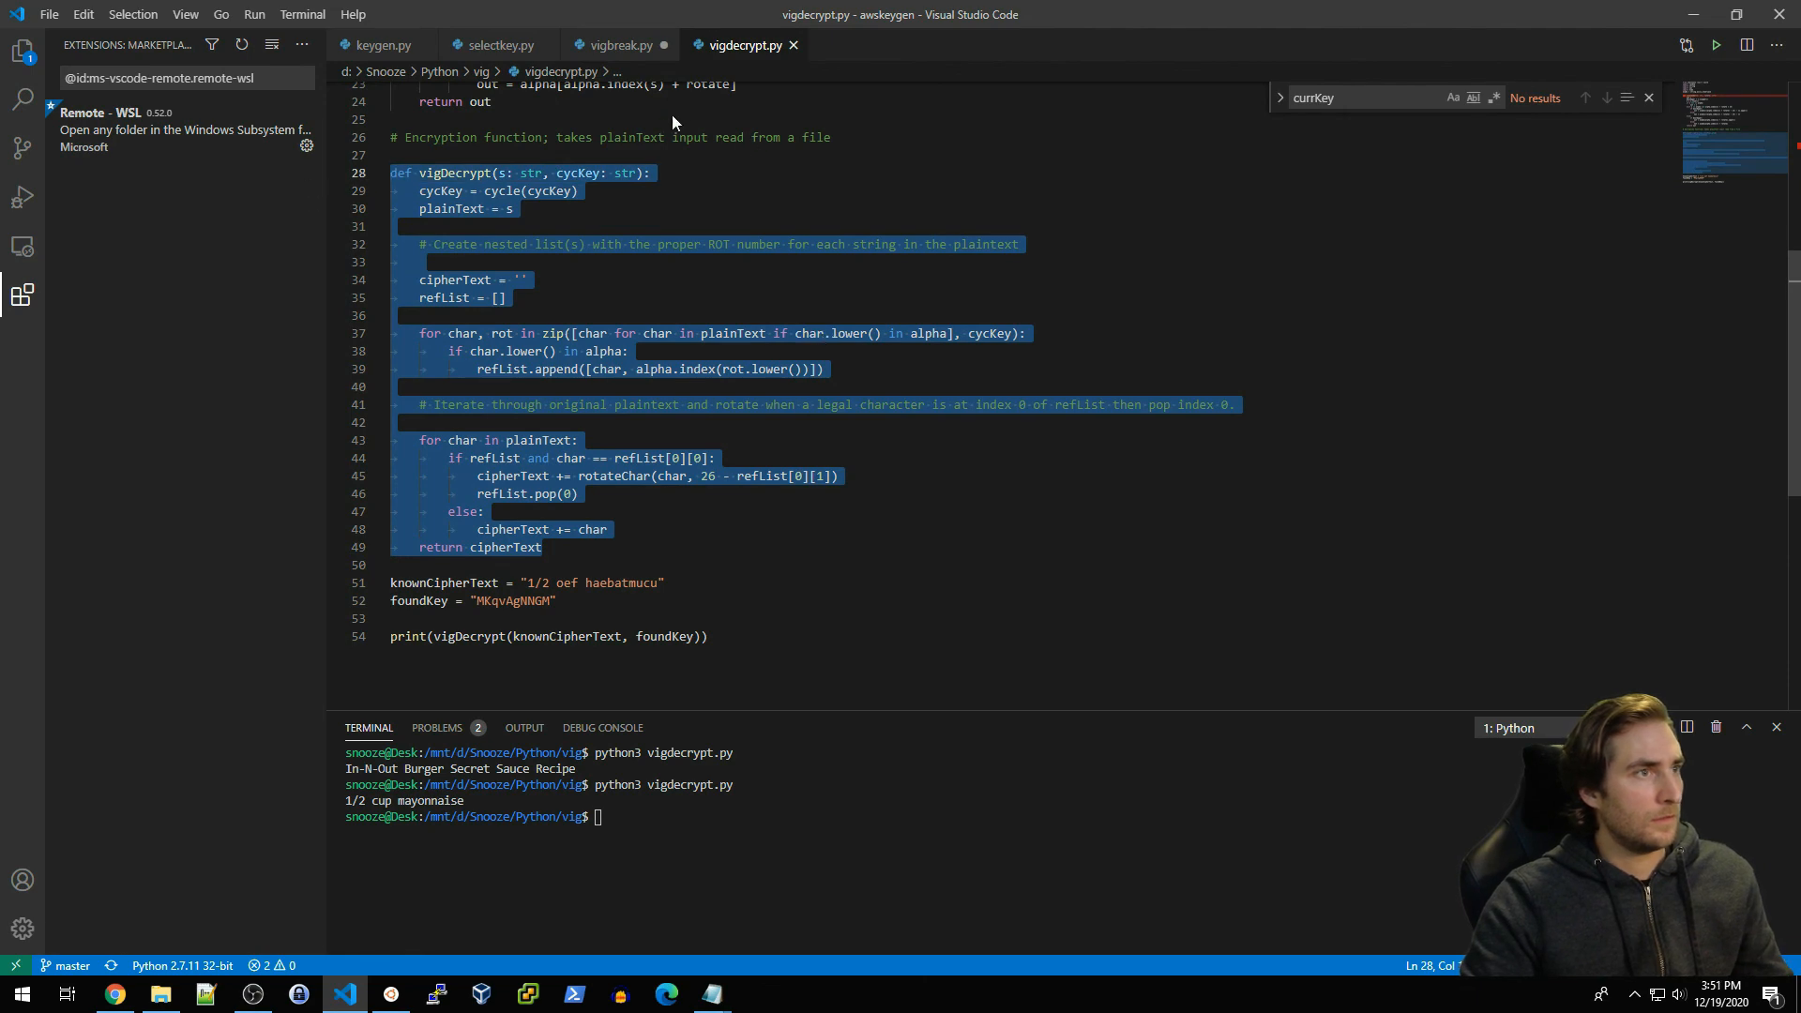
Paste the vigDecrypt function under a '# Decr' comment and add knownKey = ''
{"action": "left_click", "coordinate": [611, 45]}
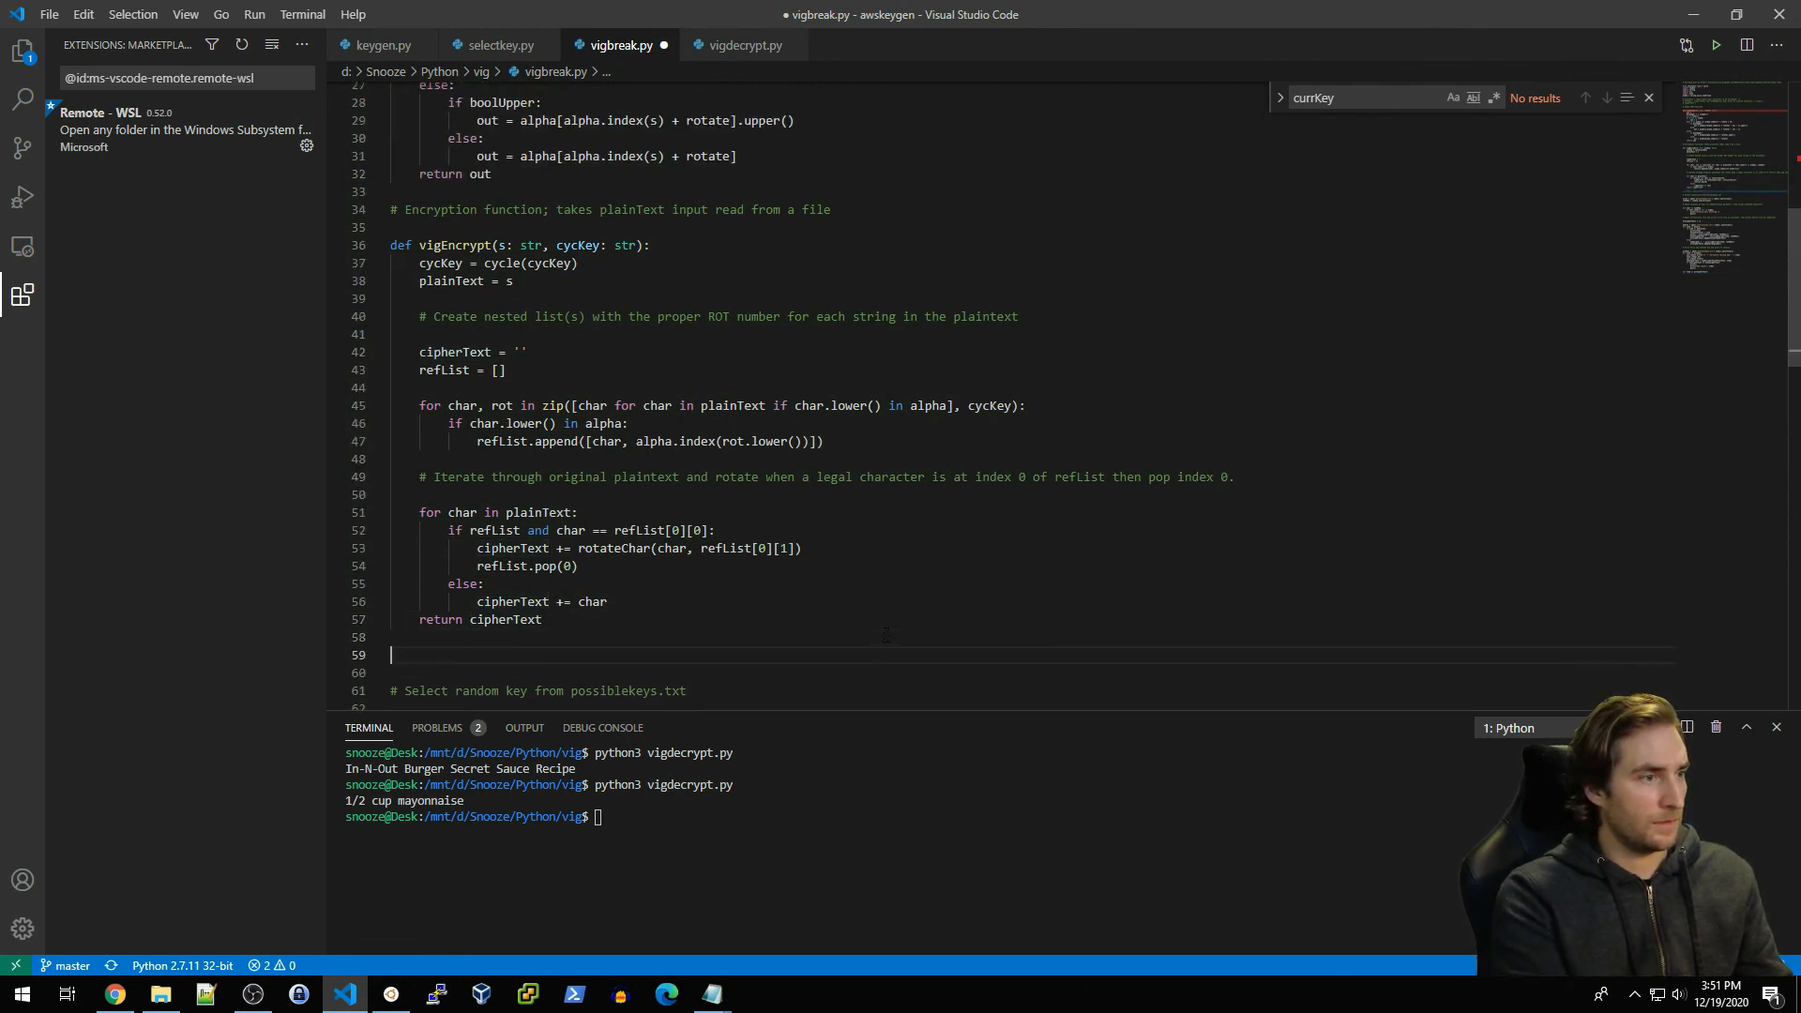
{"action": "type", "text": "# Decr"}
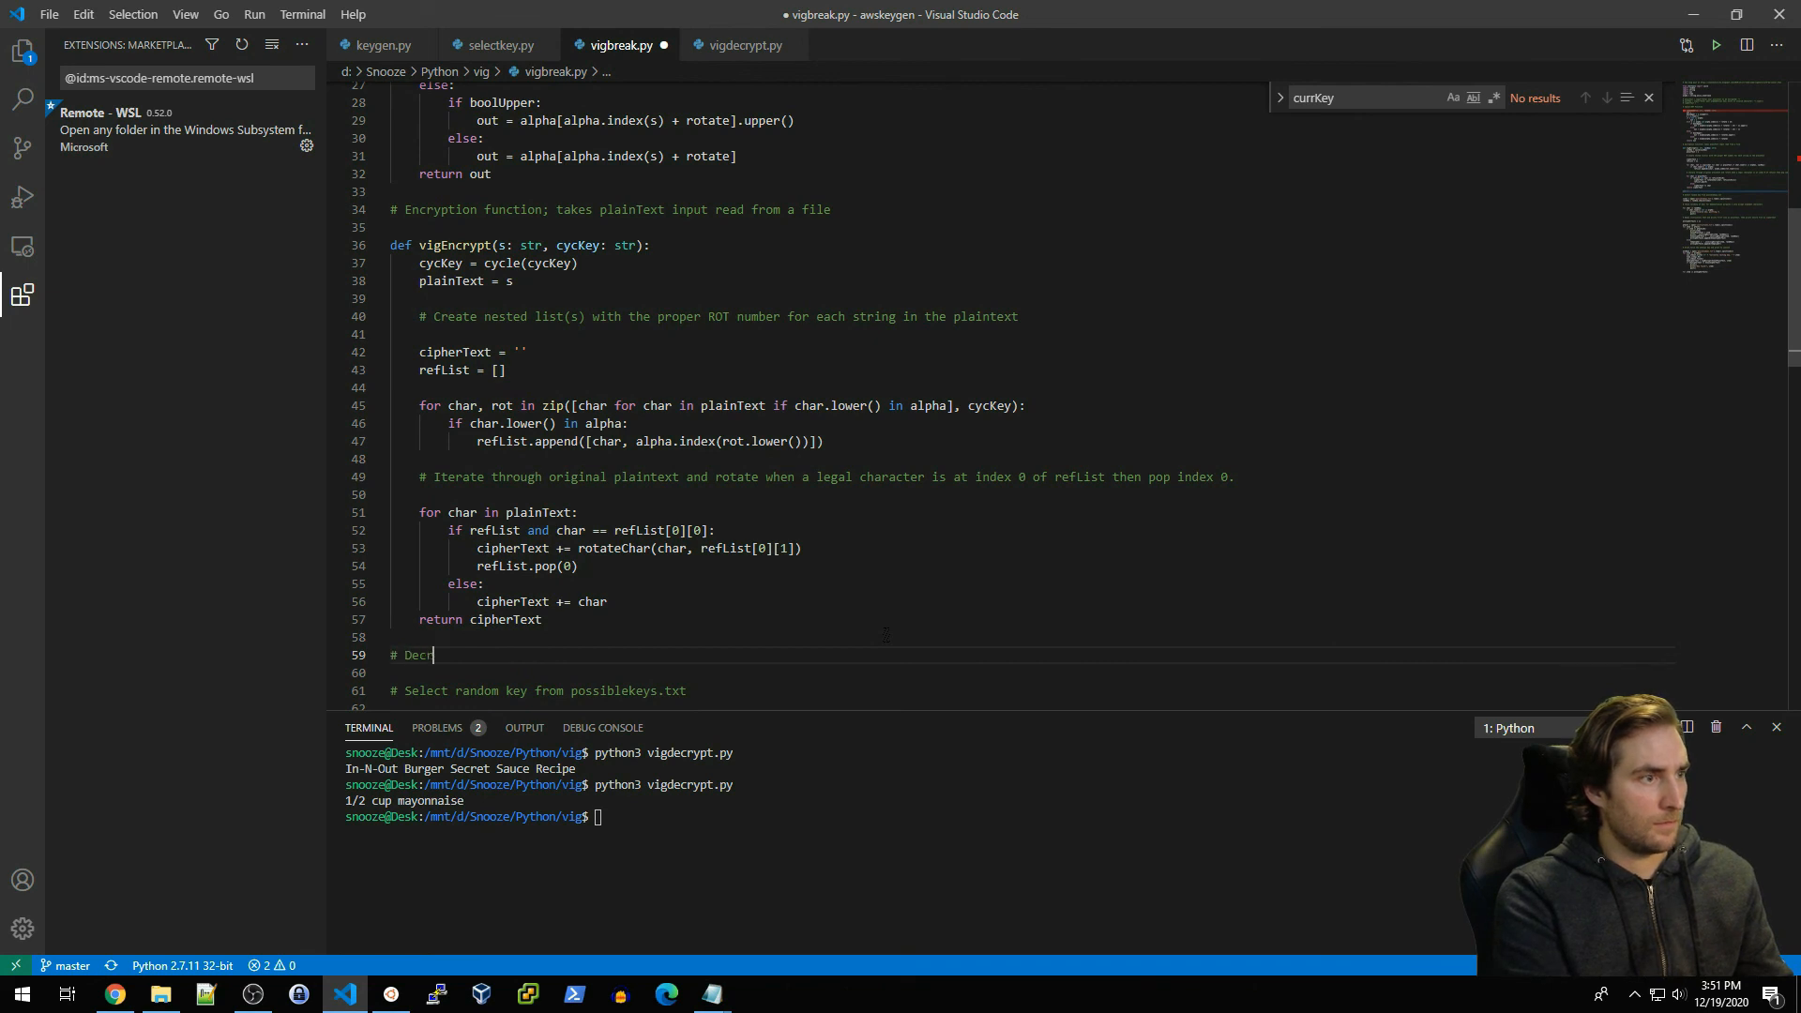
{"action": "scroll", "scroll_direction": "down", "scroll_amount": 3}
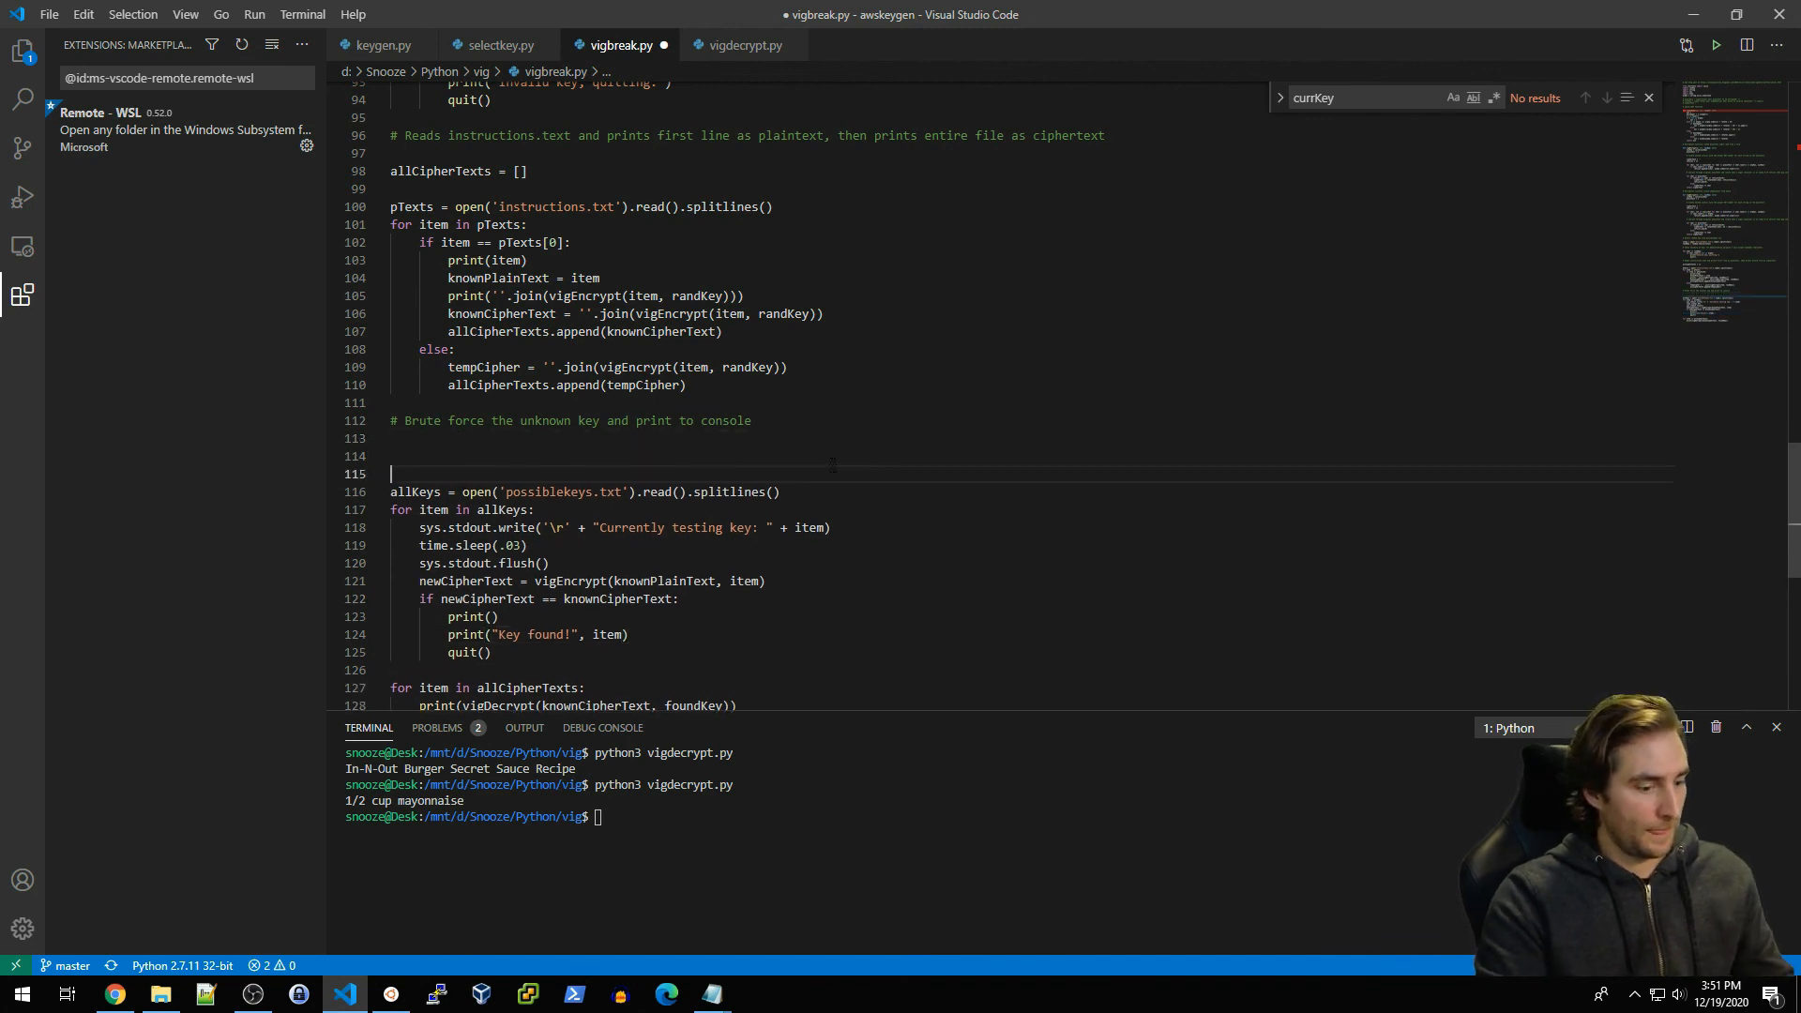
{"action": "type", "text": "knownKey = '"}
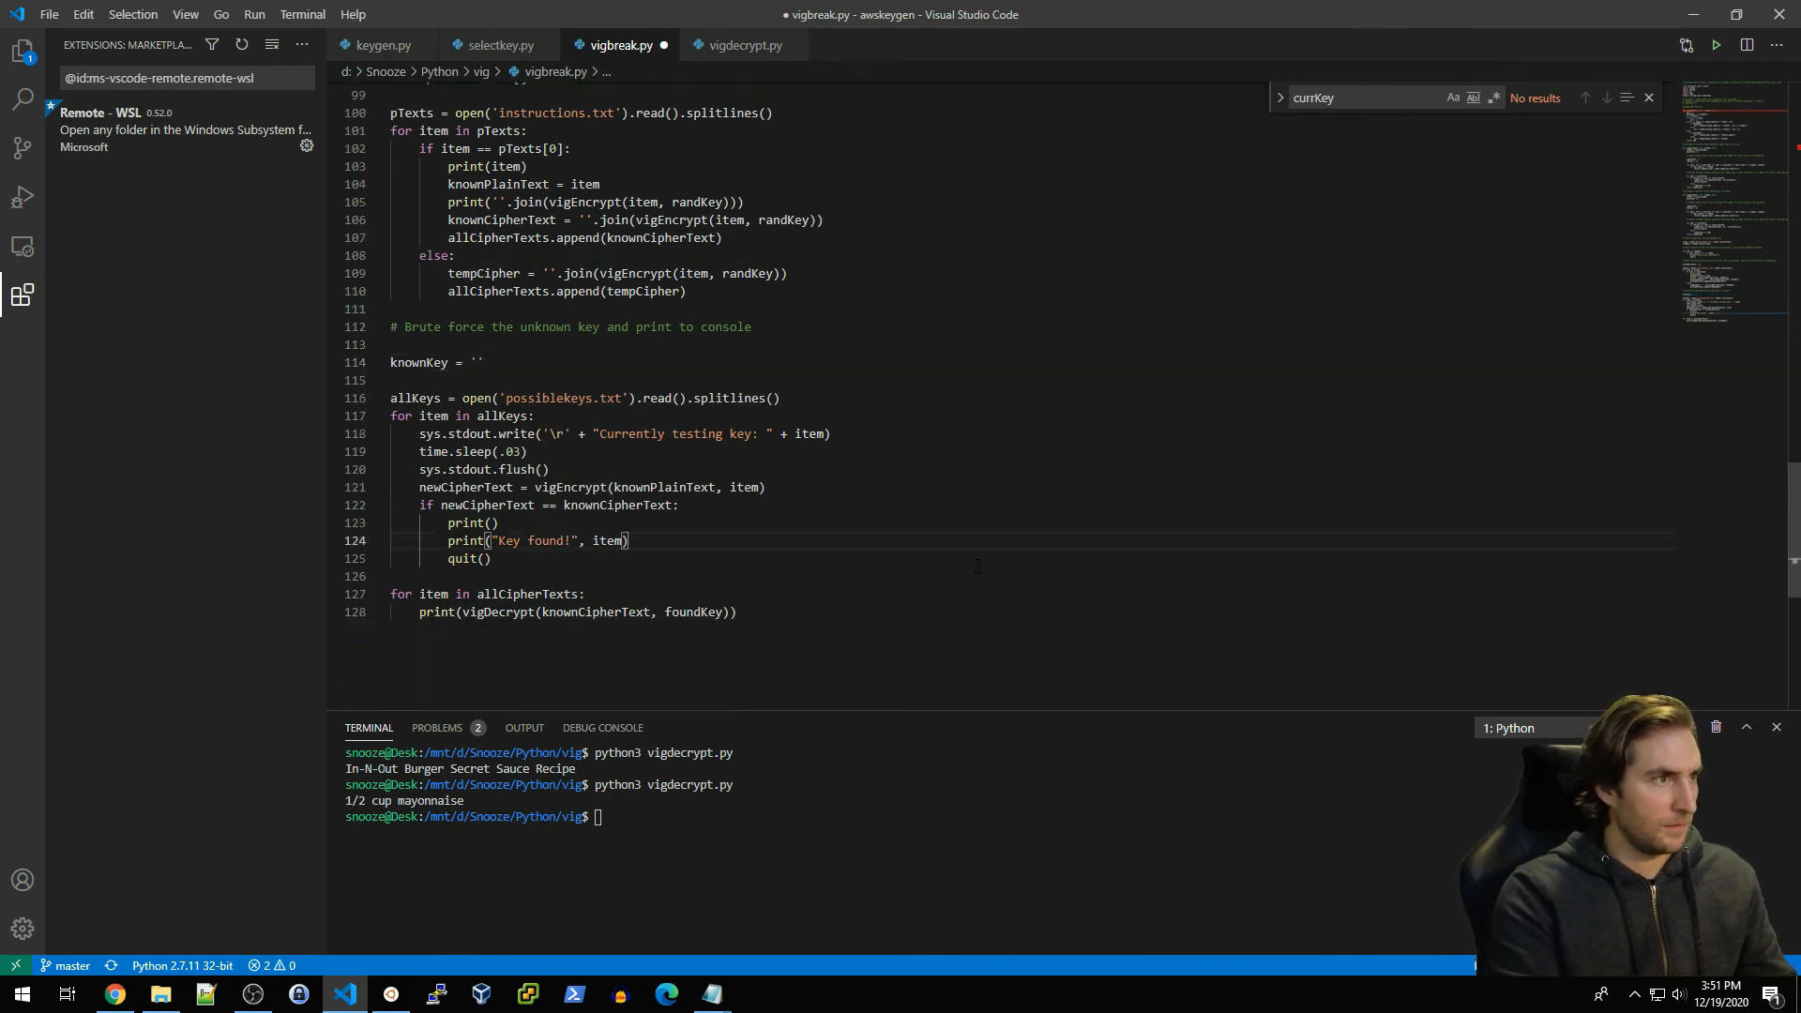
Store the key as knownKey = item, pass knownKey to vigDecrypt, and run python3 vigbreak.py
{"action": "type", "text": "knownKey = item"}
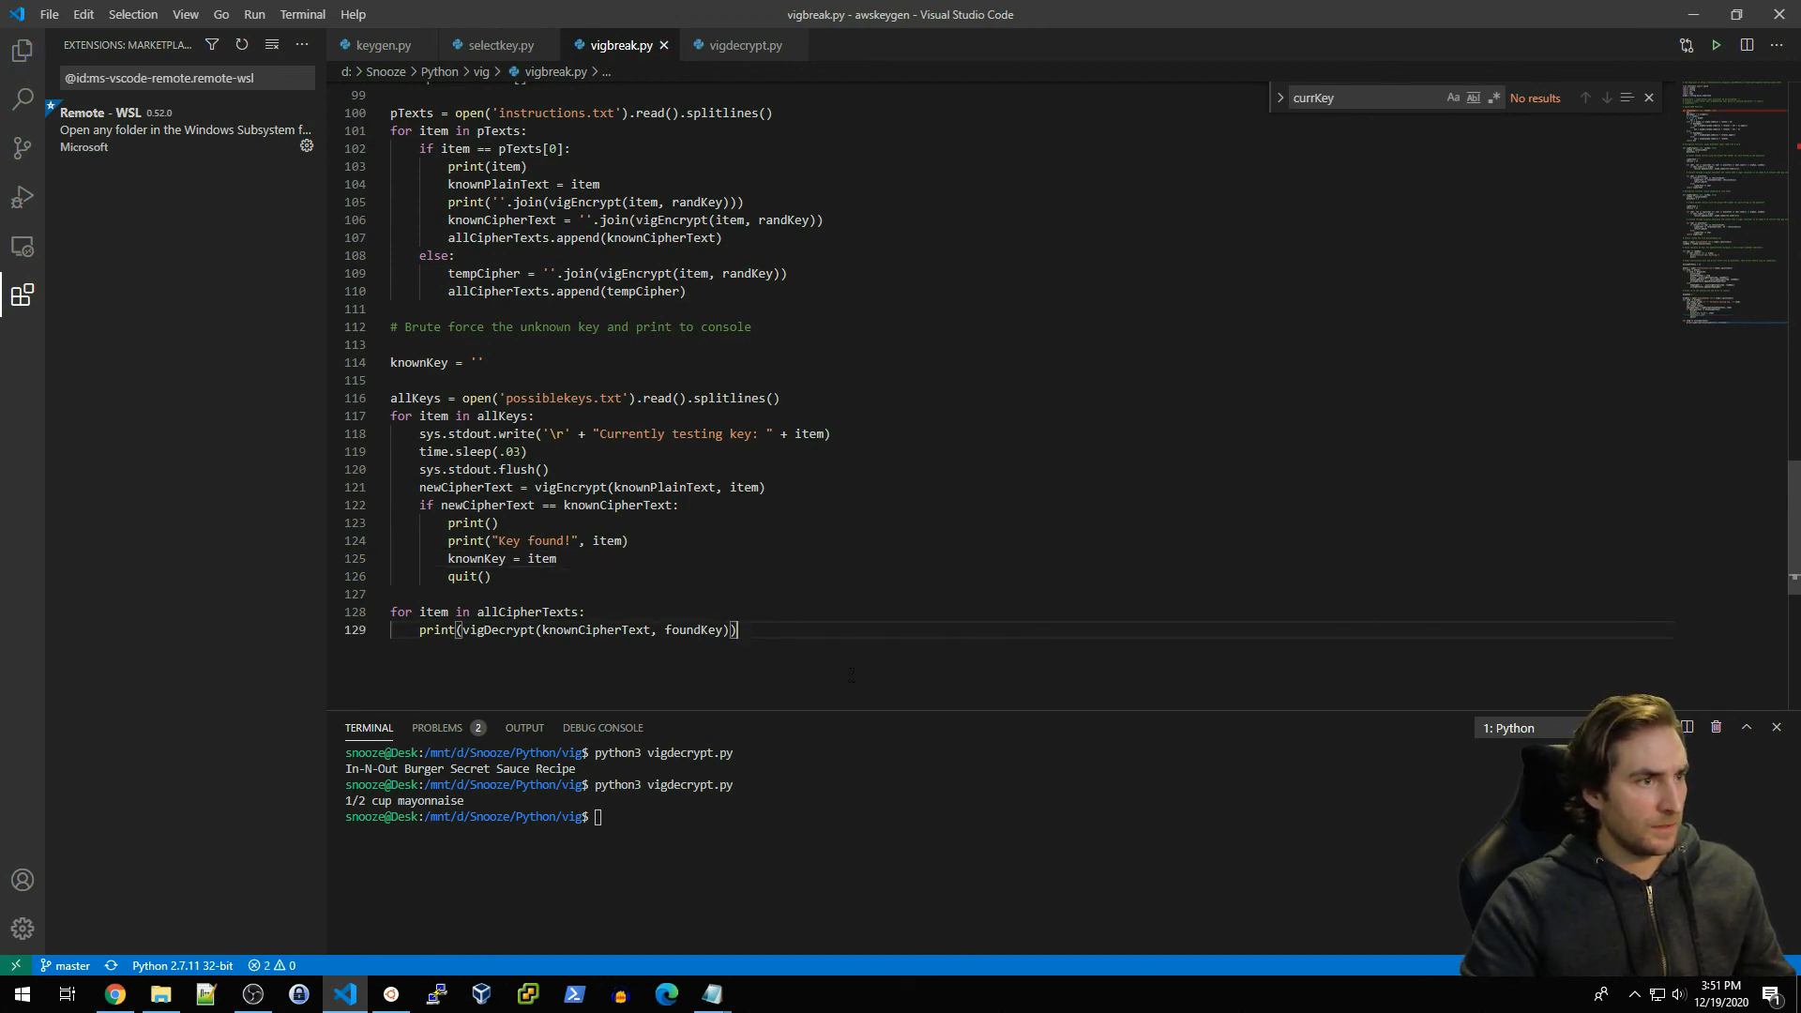
{"action": "key", "text": "BackSpace"}
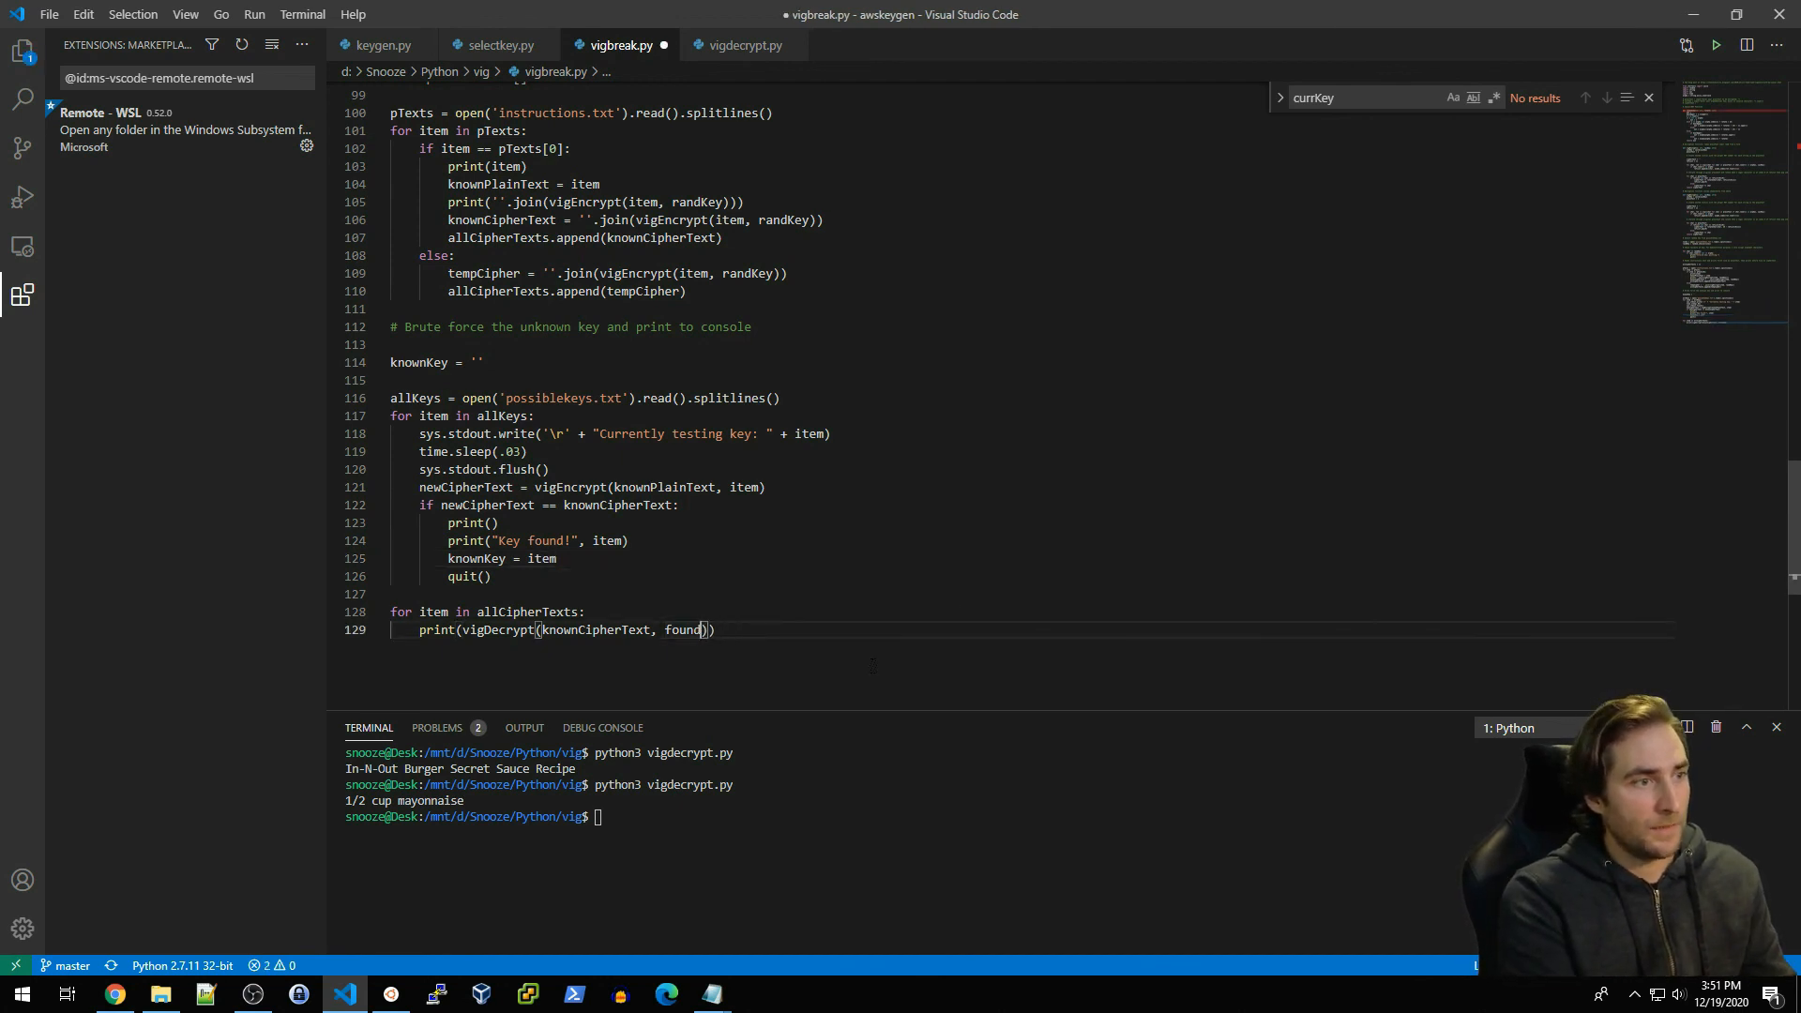
{"action": "type", "text": "known"}
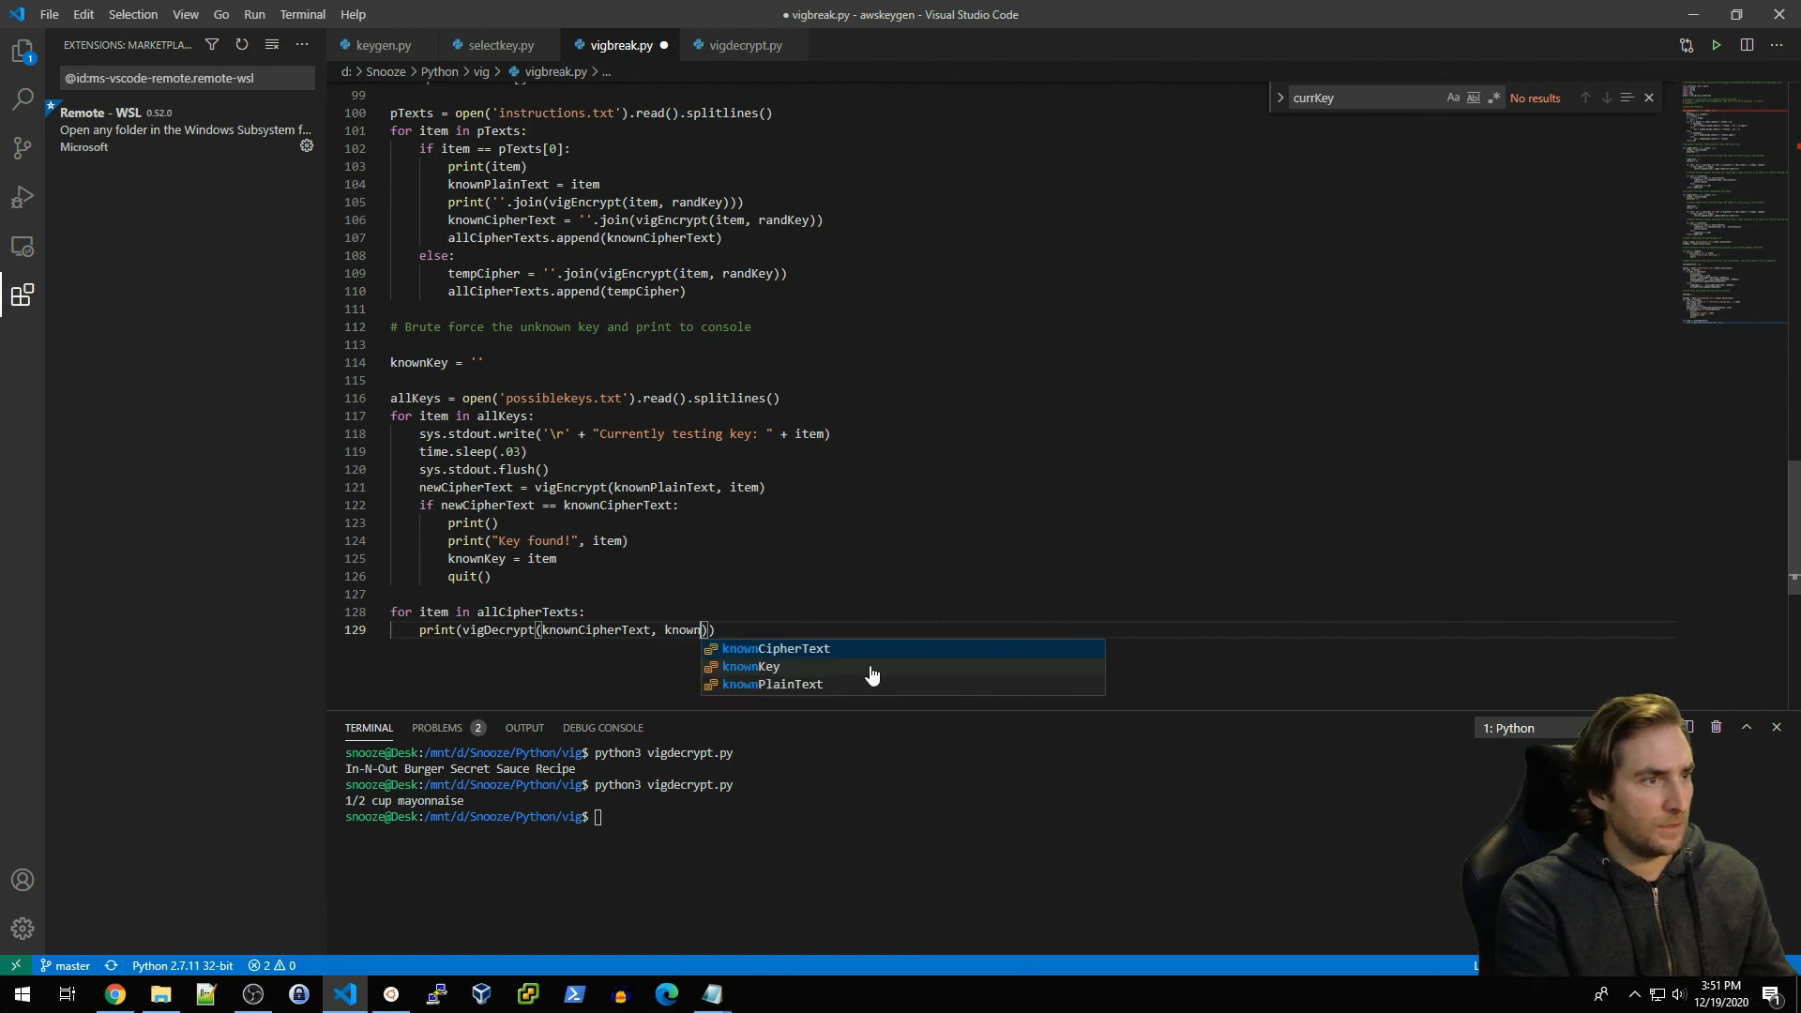
{"action": "left_click", "coordinate": [751, 666]}
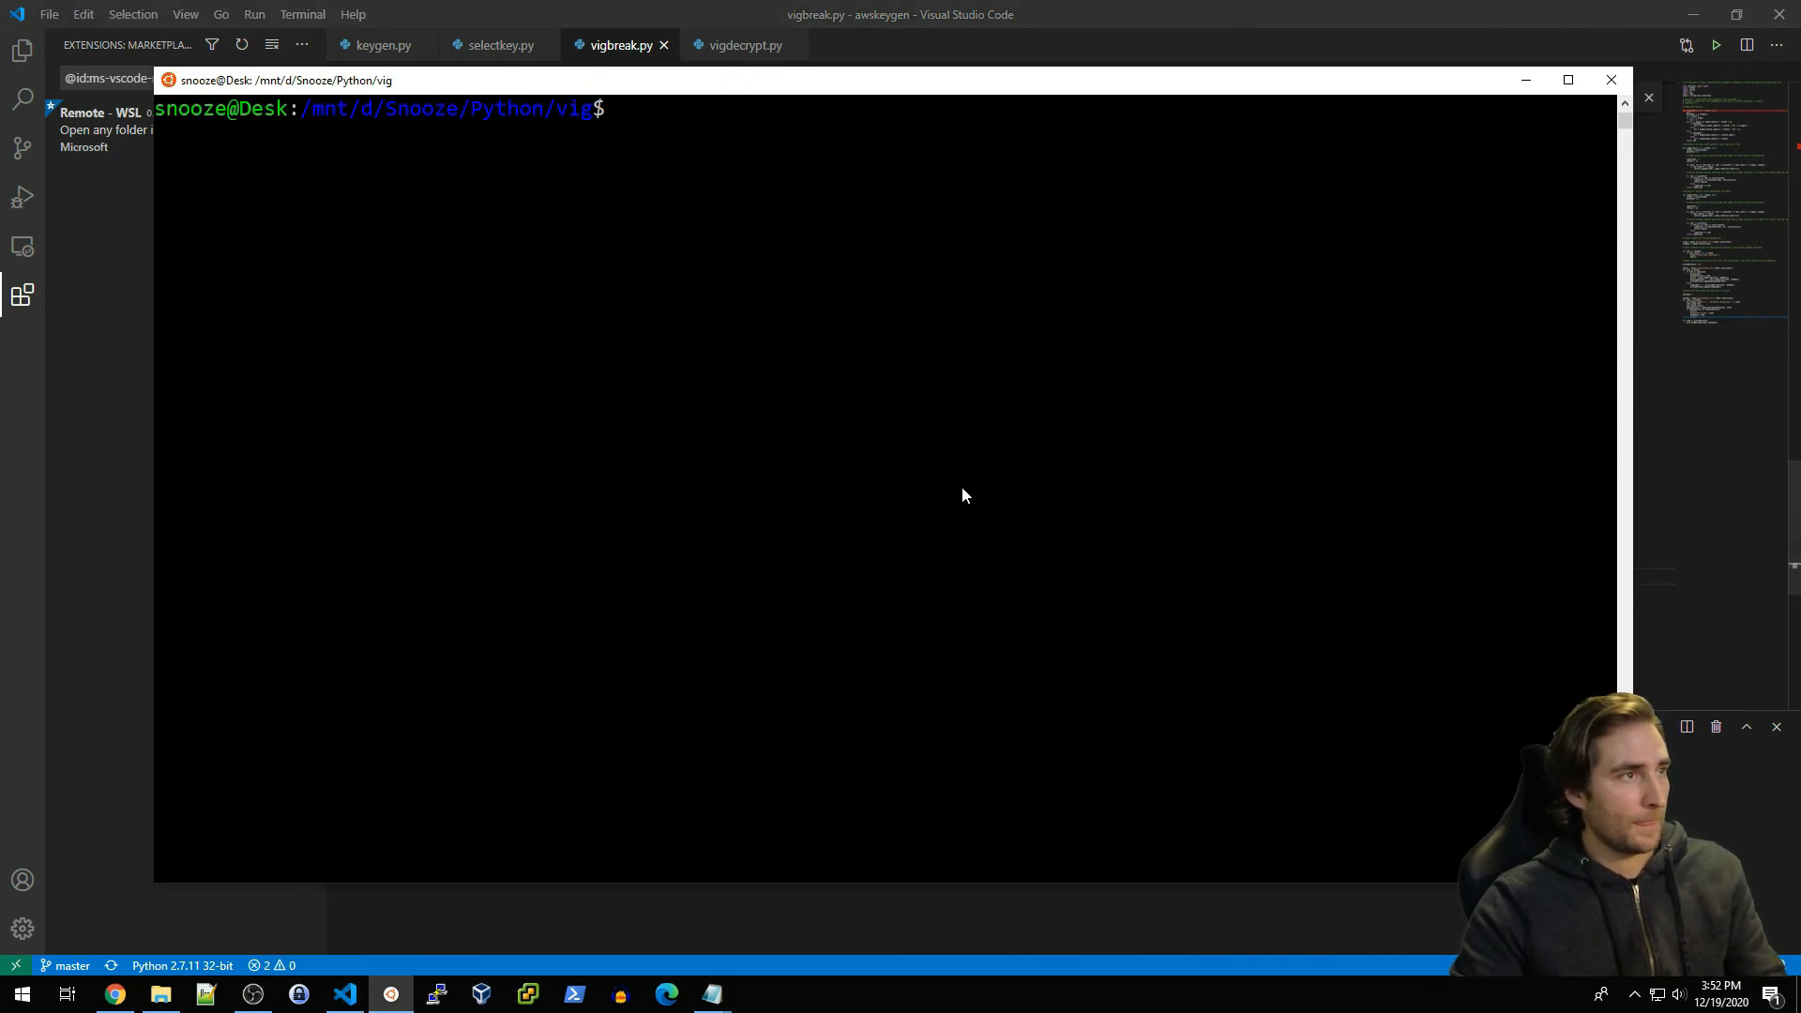
{"action": "type", "text": "python3 vigbreak.py"}
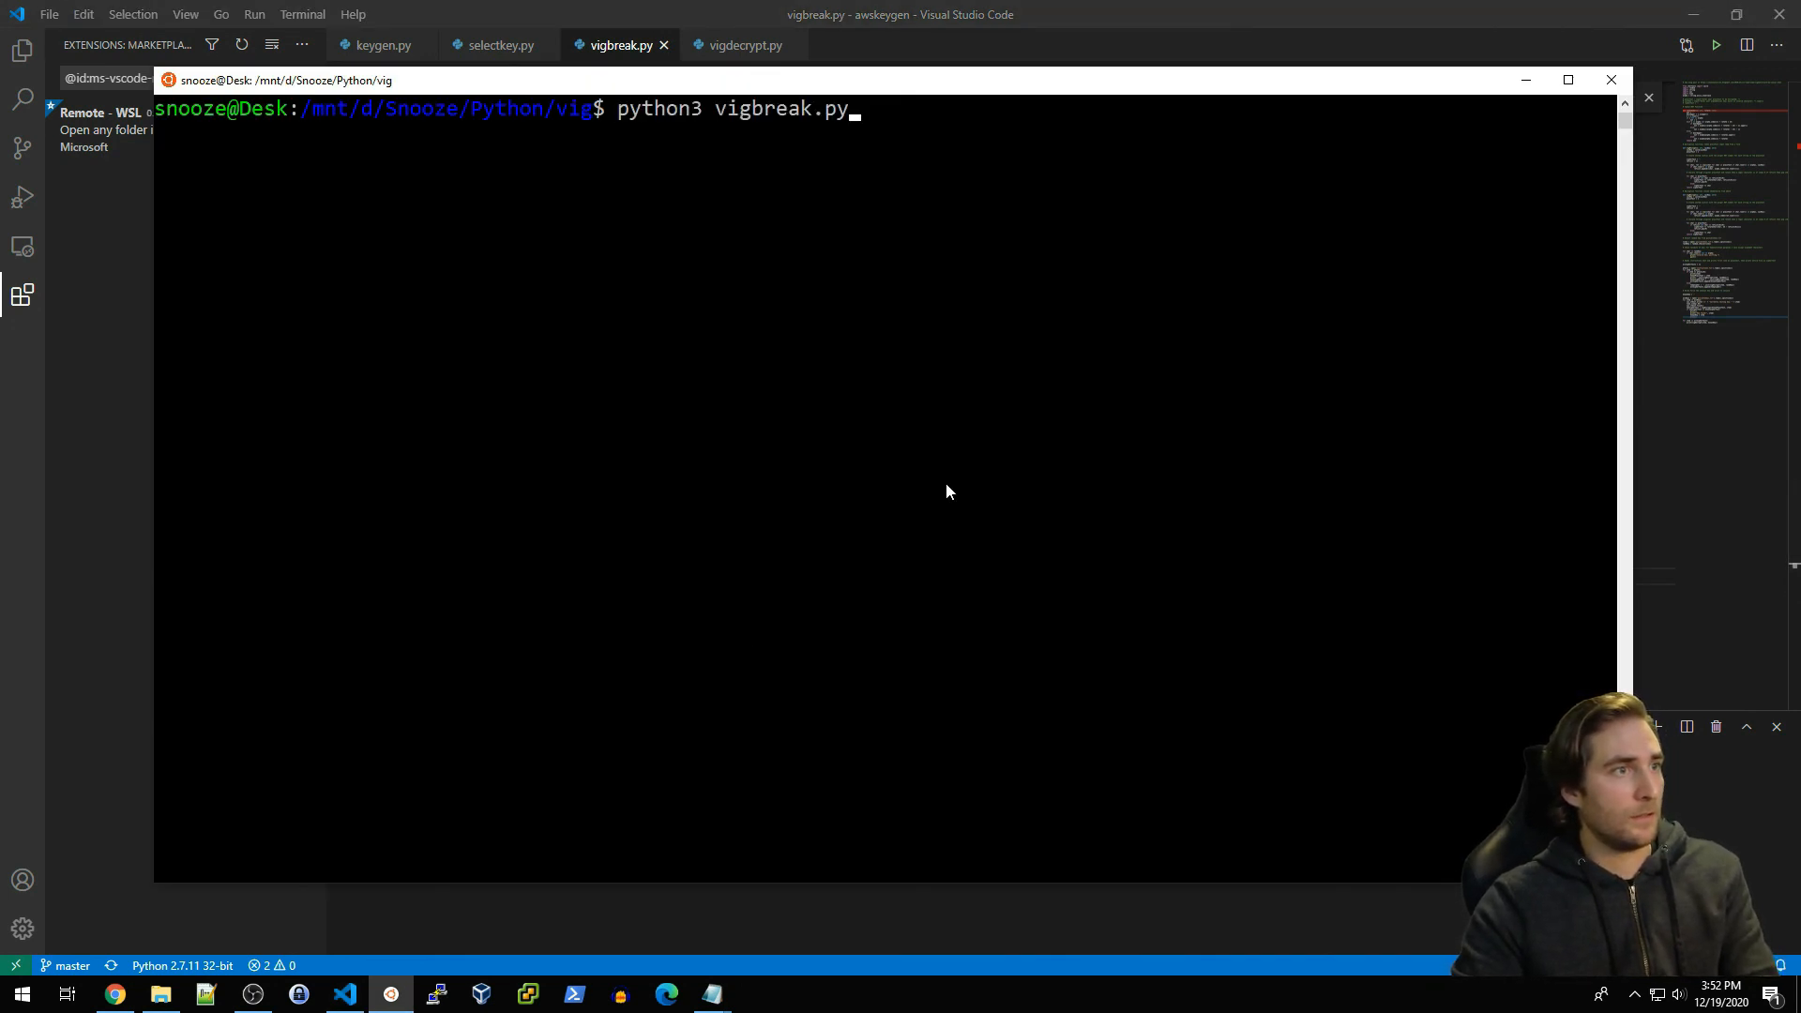